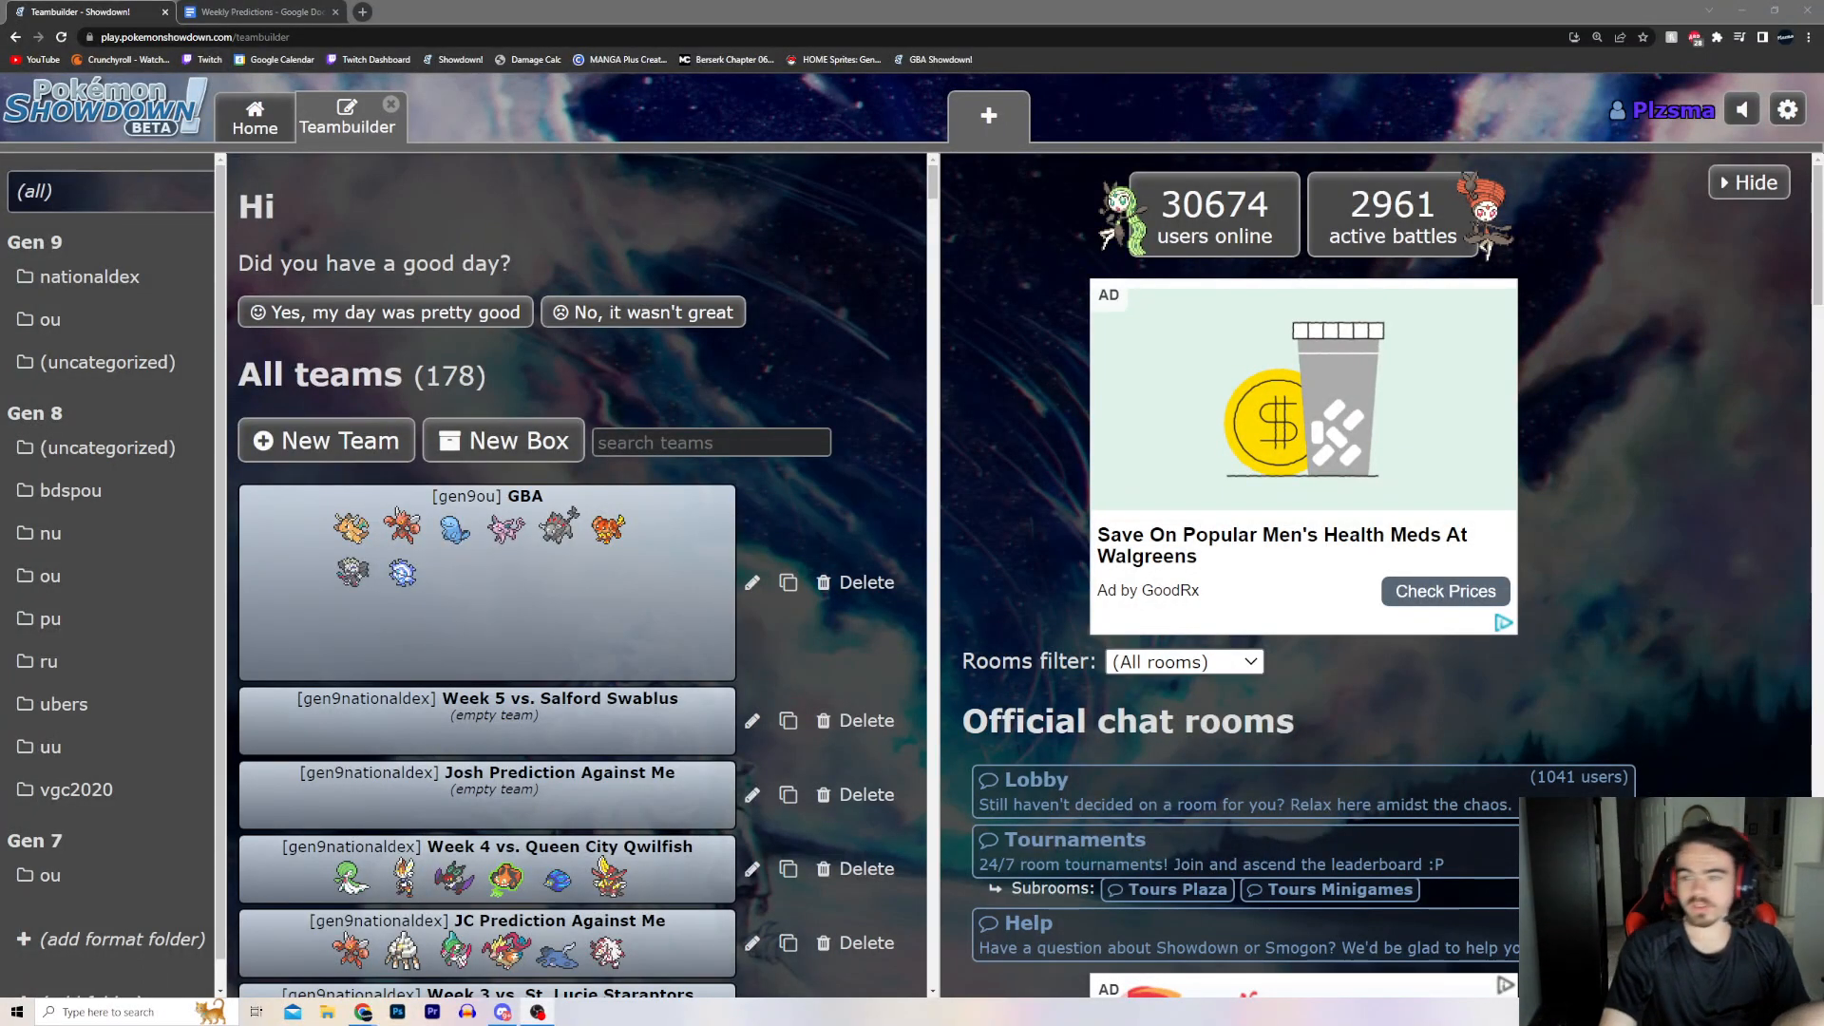
pyautogui.moveTo(1157, 450)
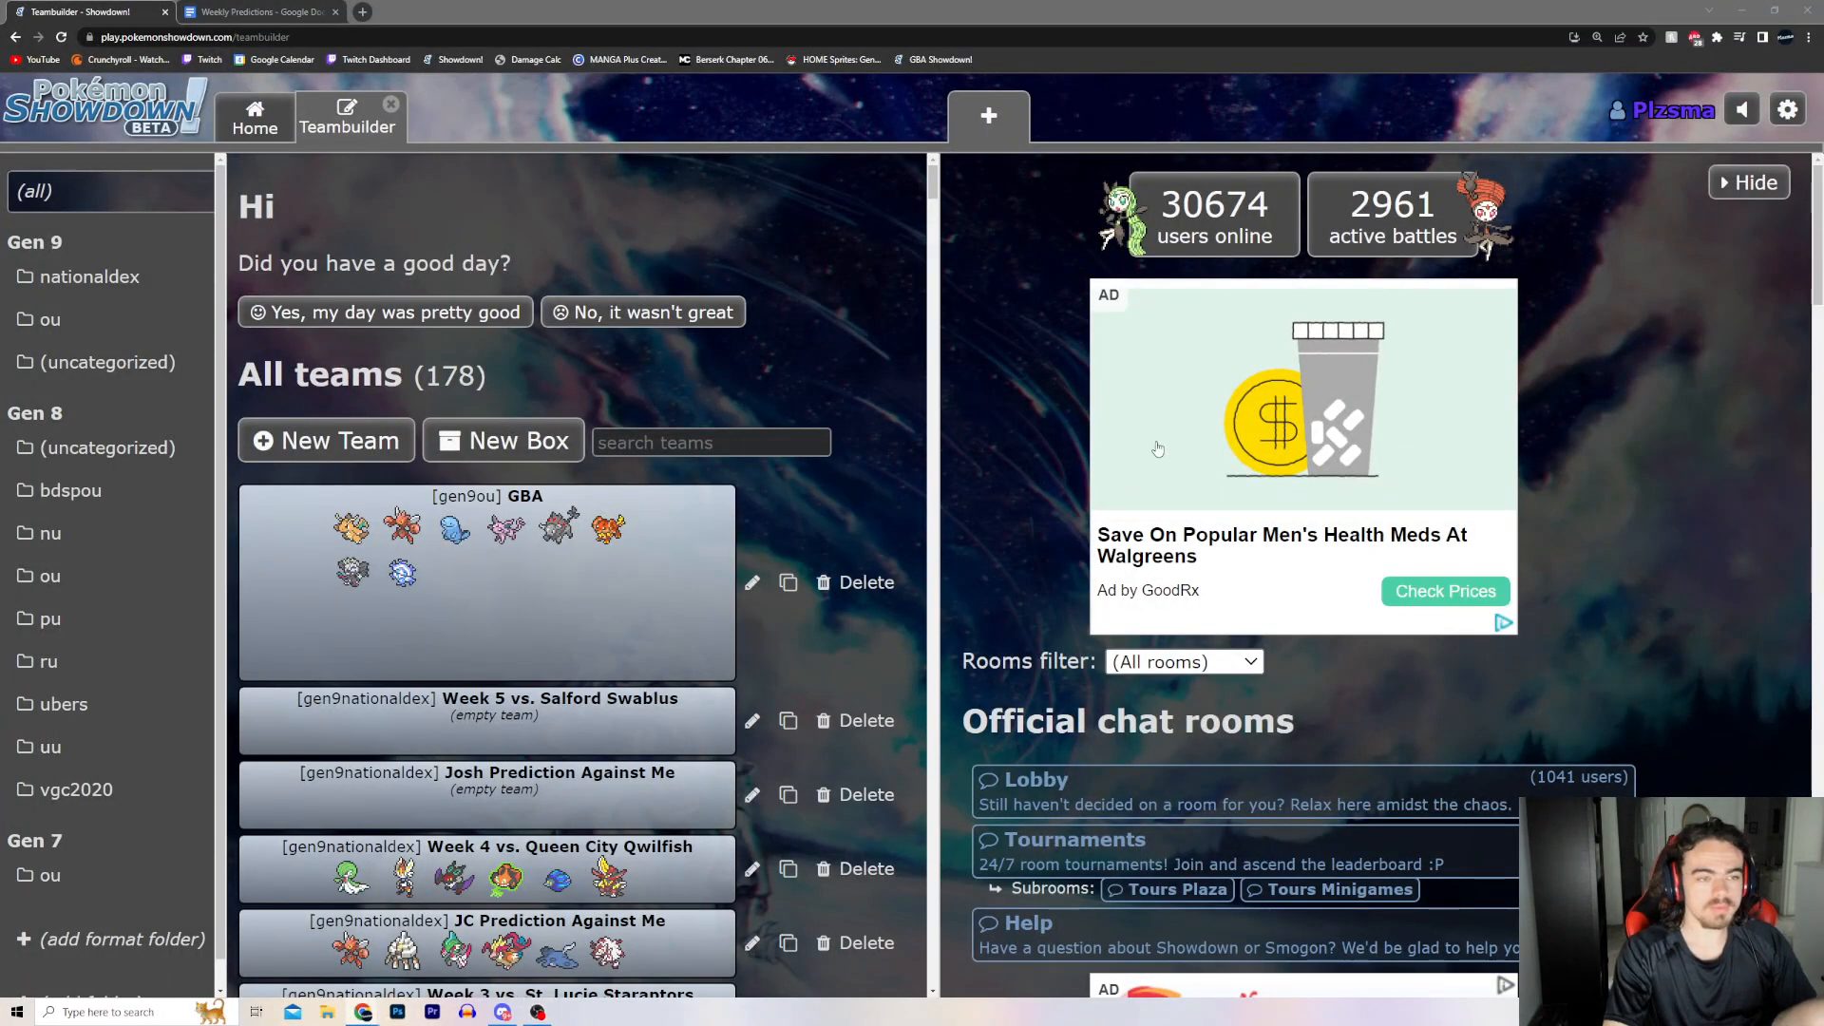
# Scroll the team list down to the West Side Grafaiai and Salford Swablus teams.
pyautogui.scroll(-3)
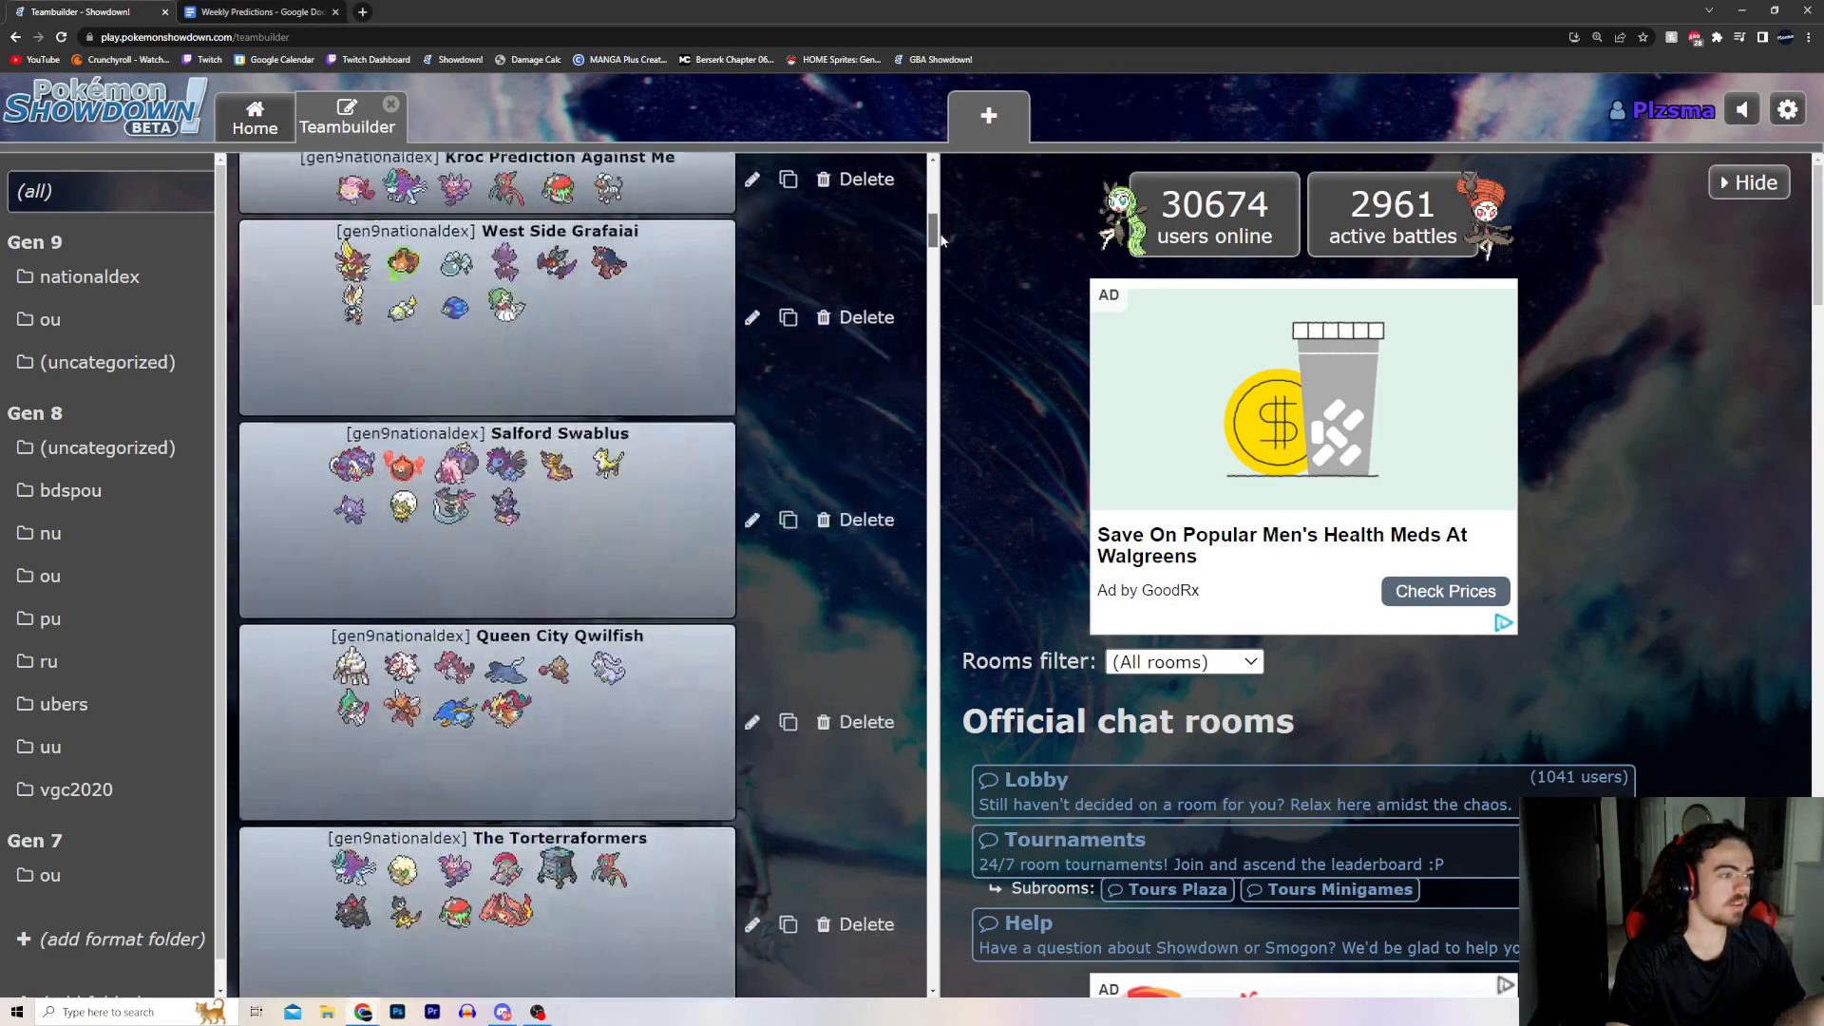
pyautogui.scroll(-3)
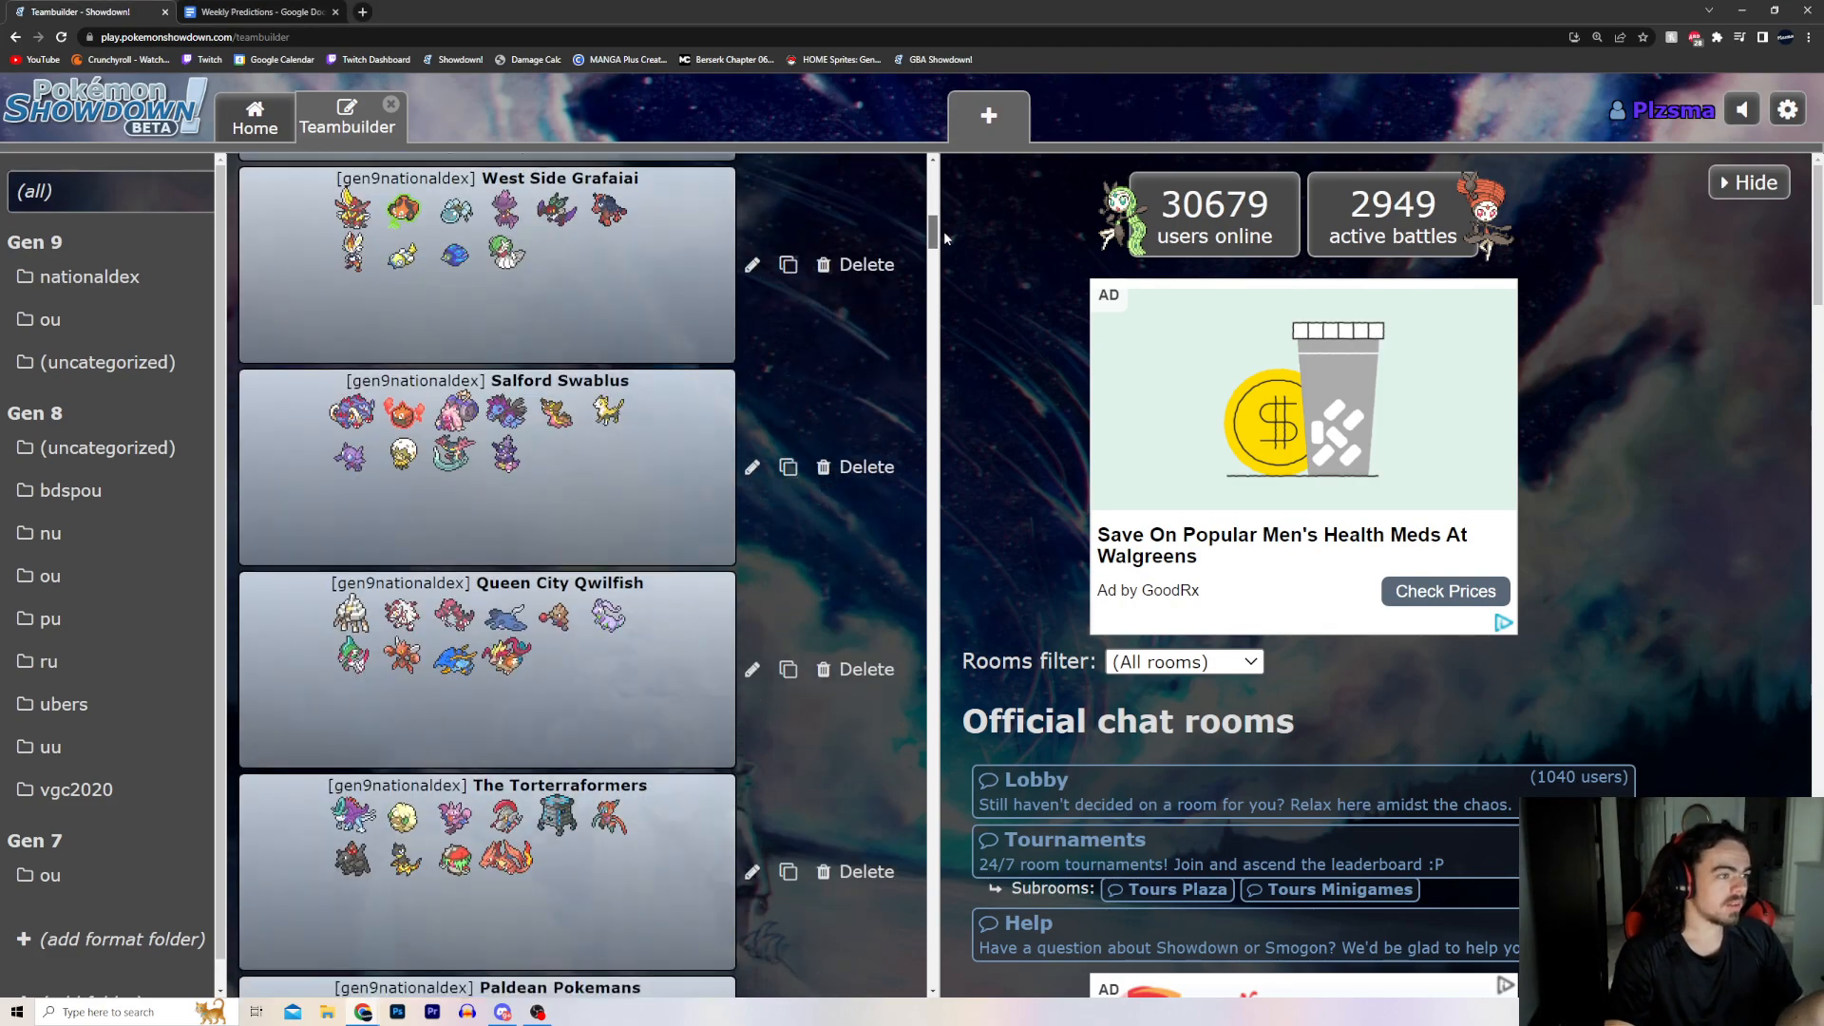
pyautogui.click(255, 11)
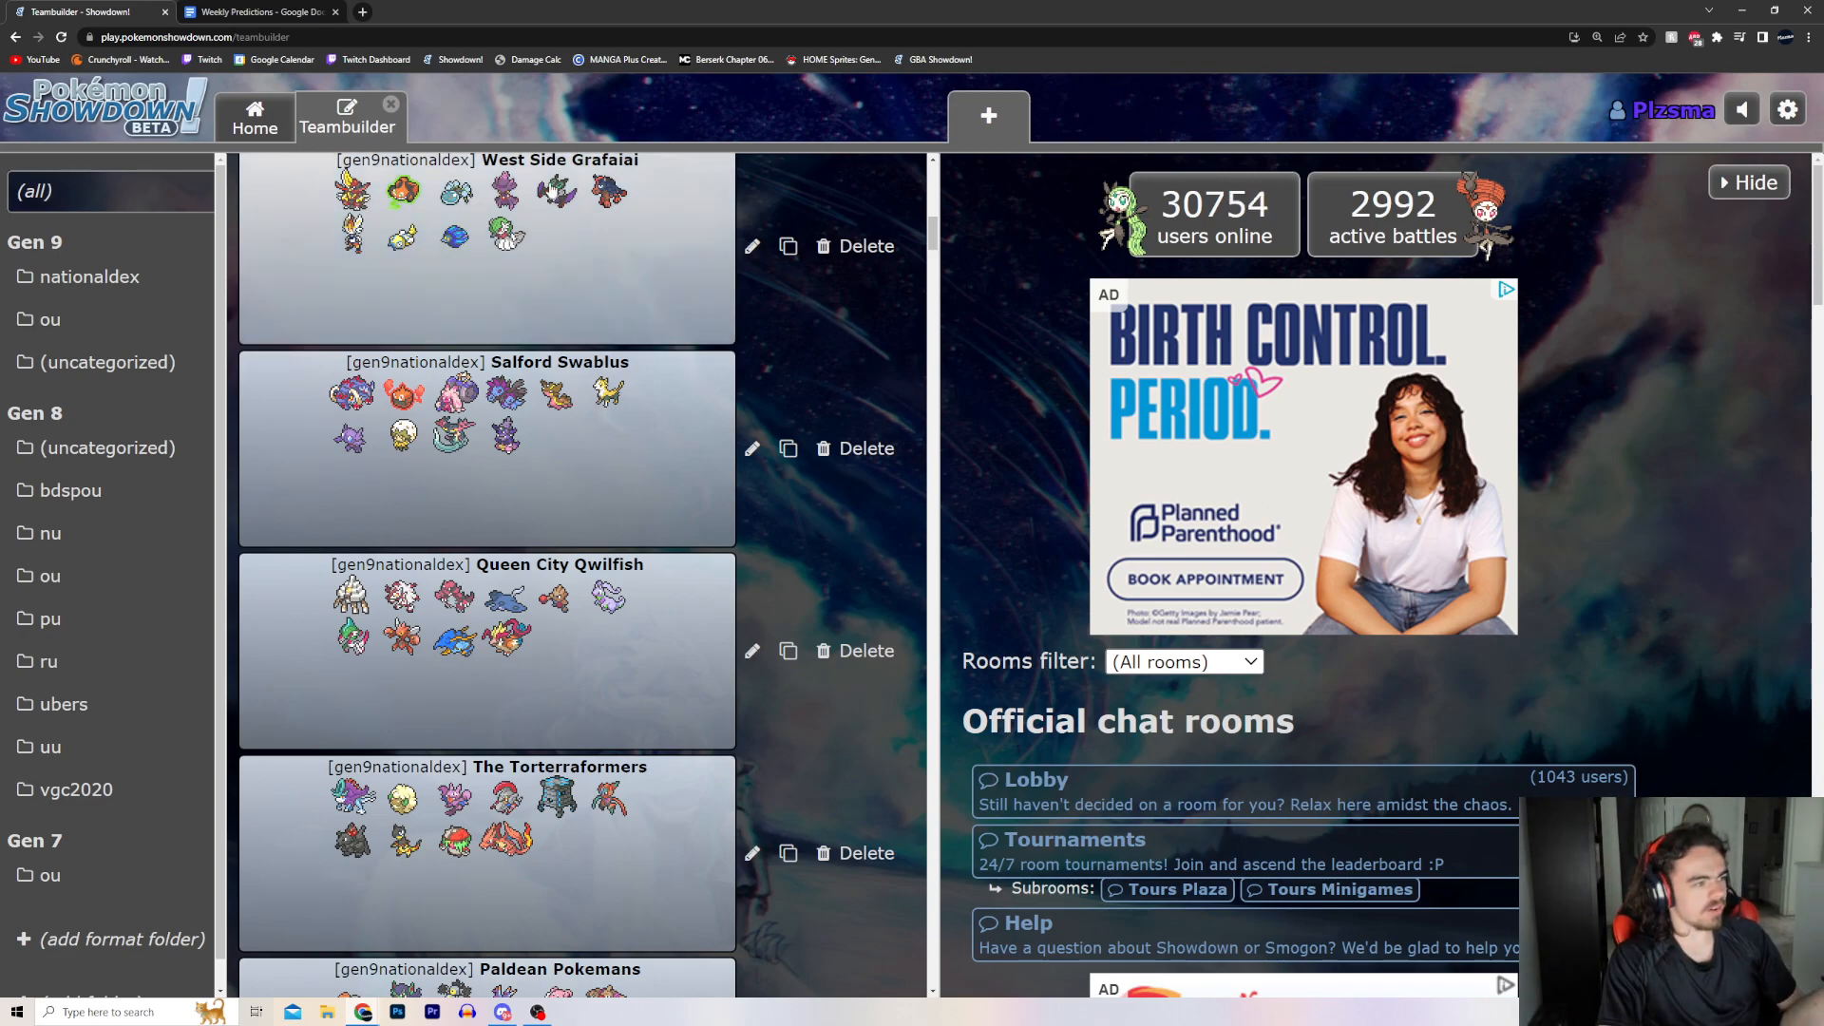
# Enter 2-1 for West Side Grafaiai vs. Salford Swablus, then return to the team list.
pyautogui.click(255, 12)
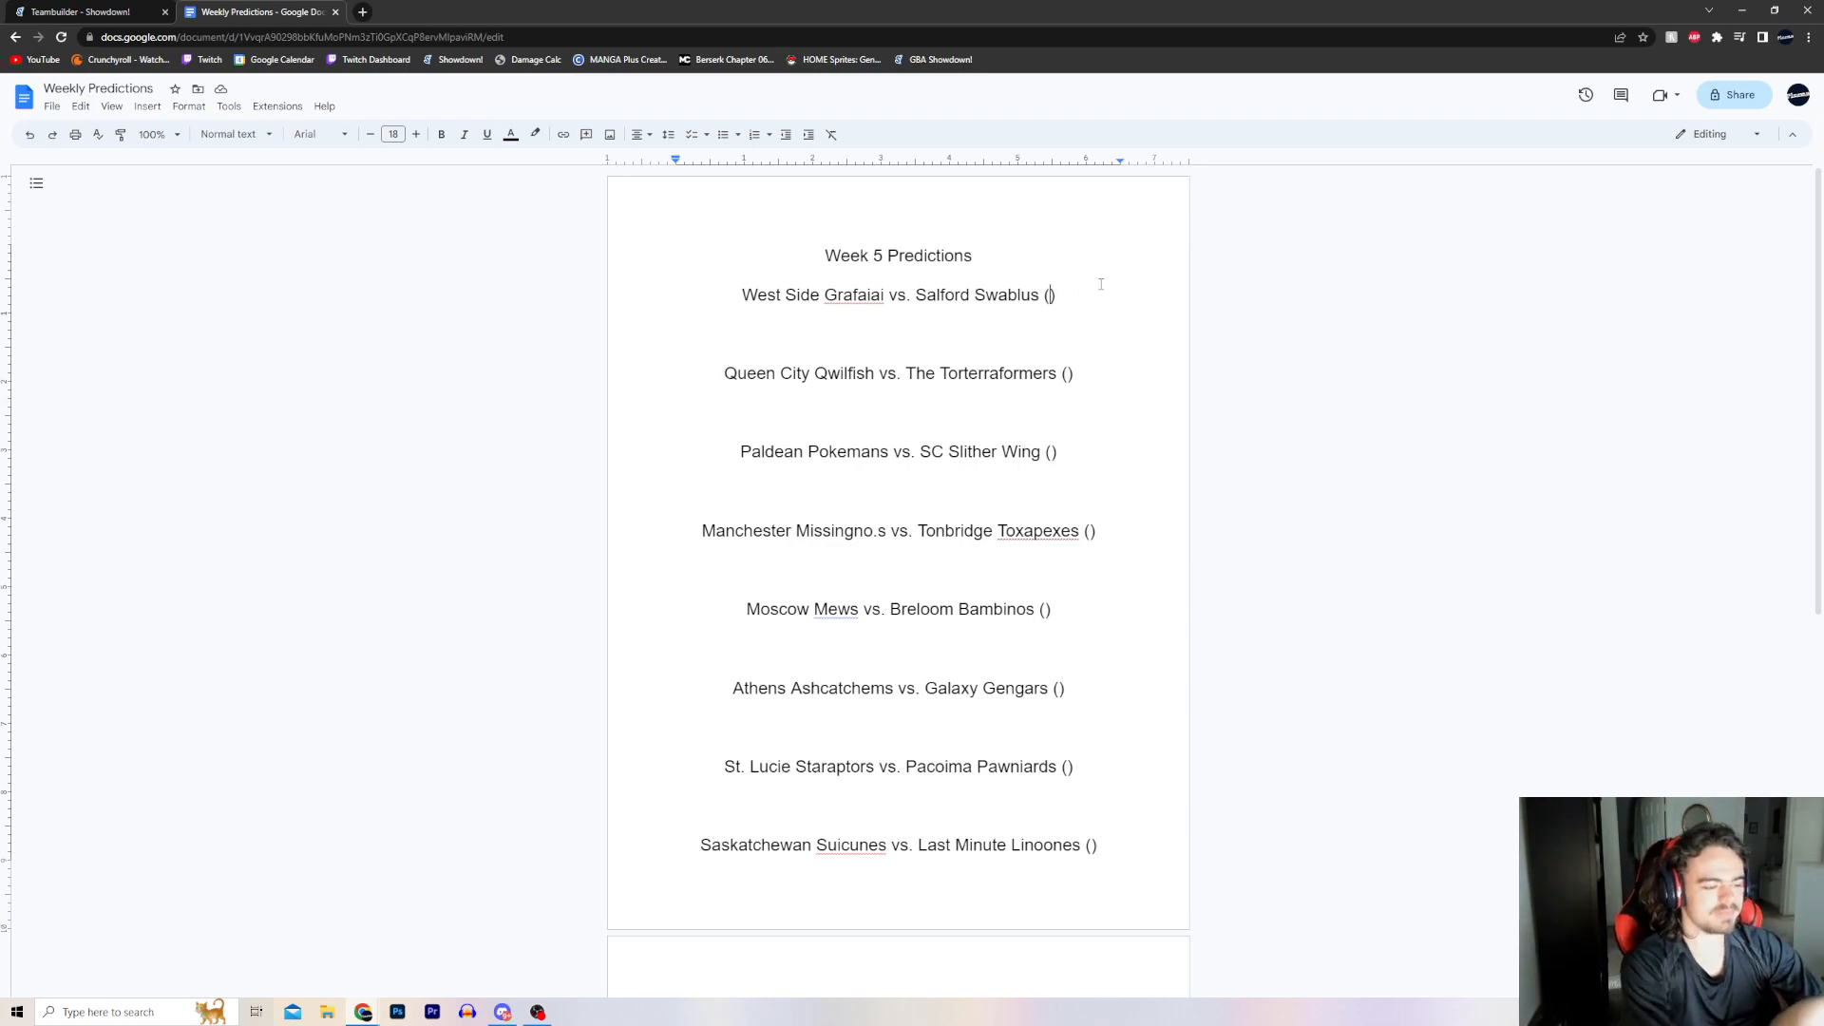
pyautogui.write('2-1')
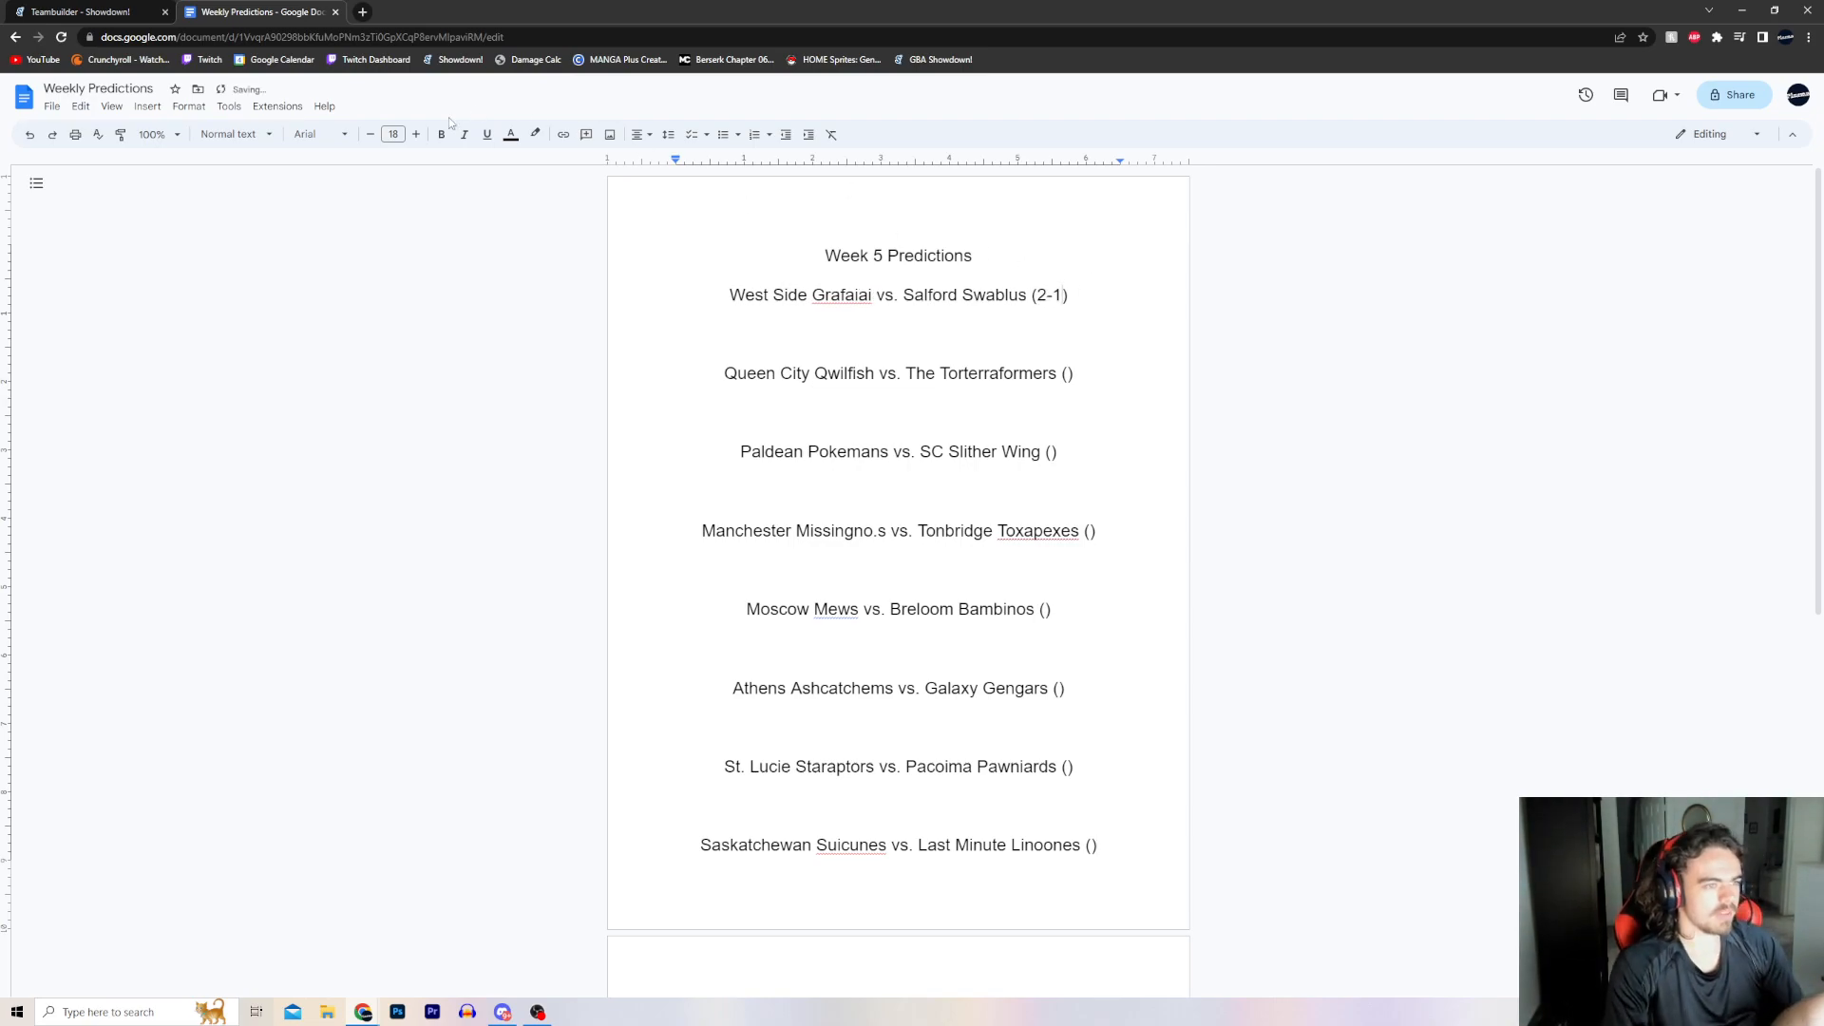
pyautogui.click(87, 12)
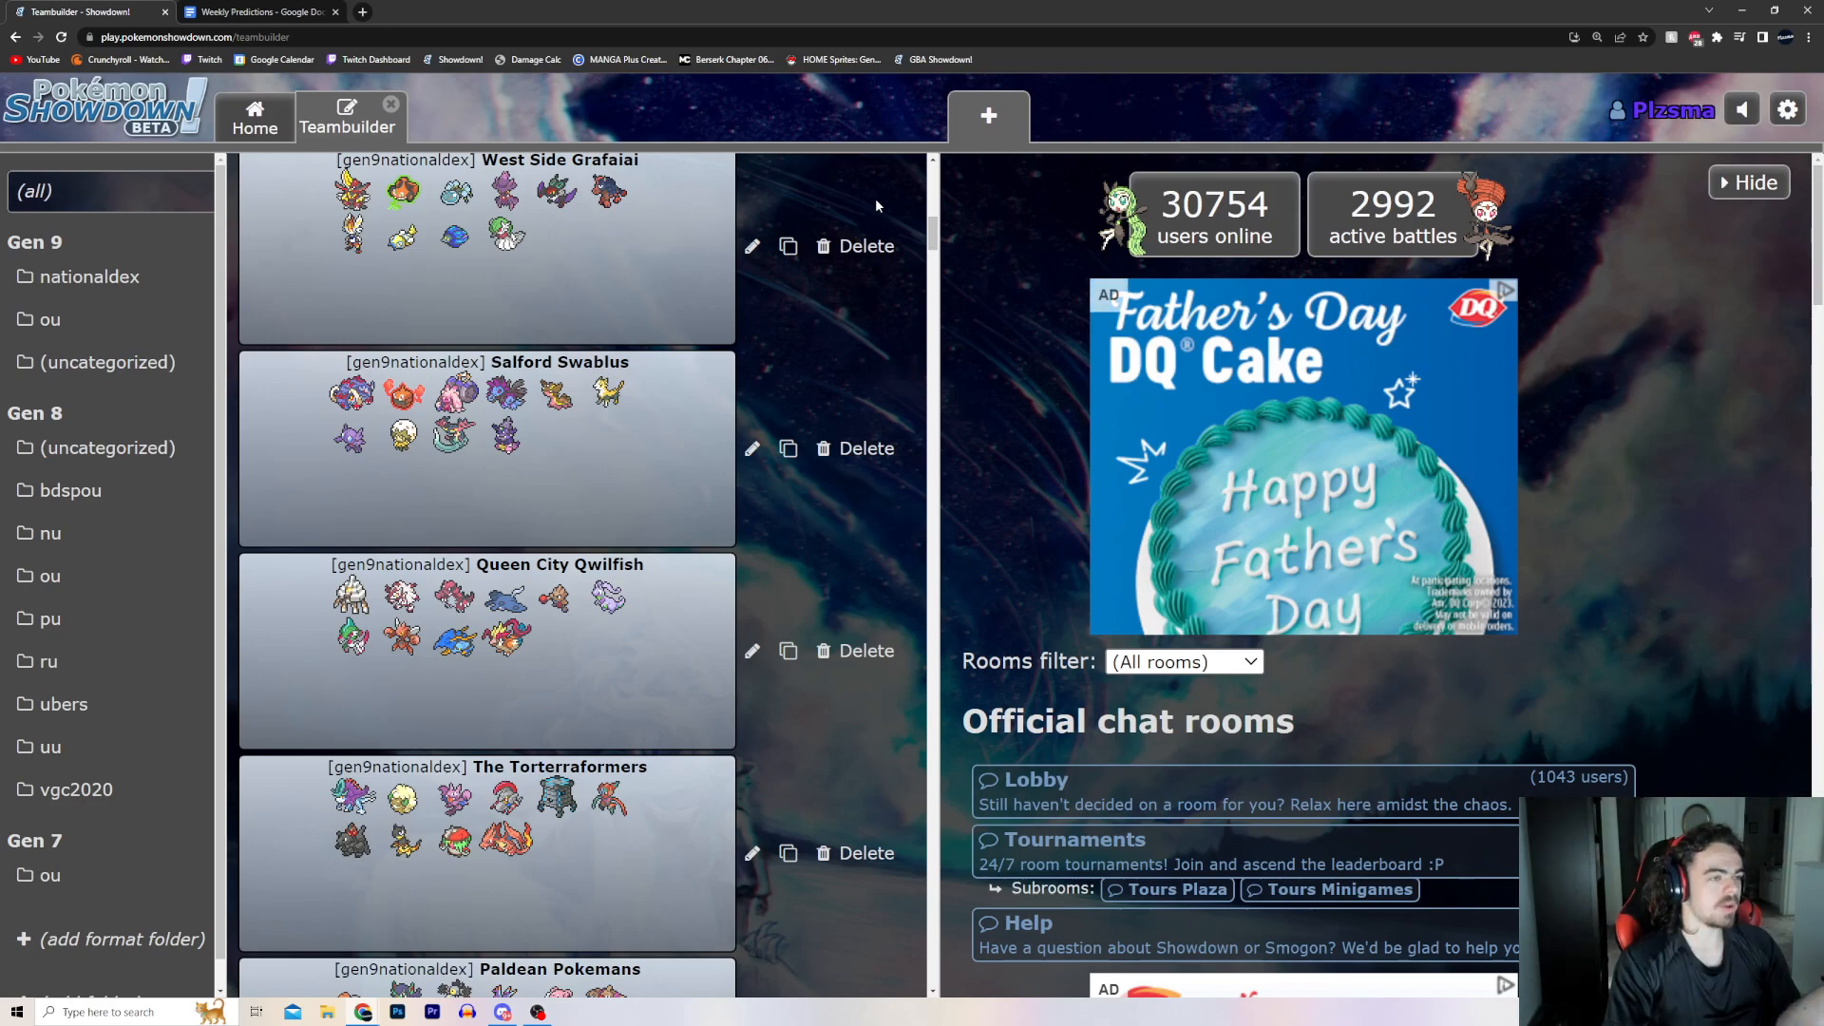
pyautogui.moveTo(939, 236)
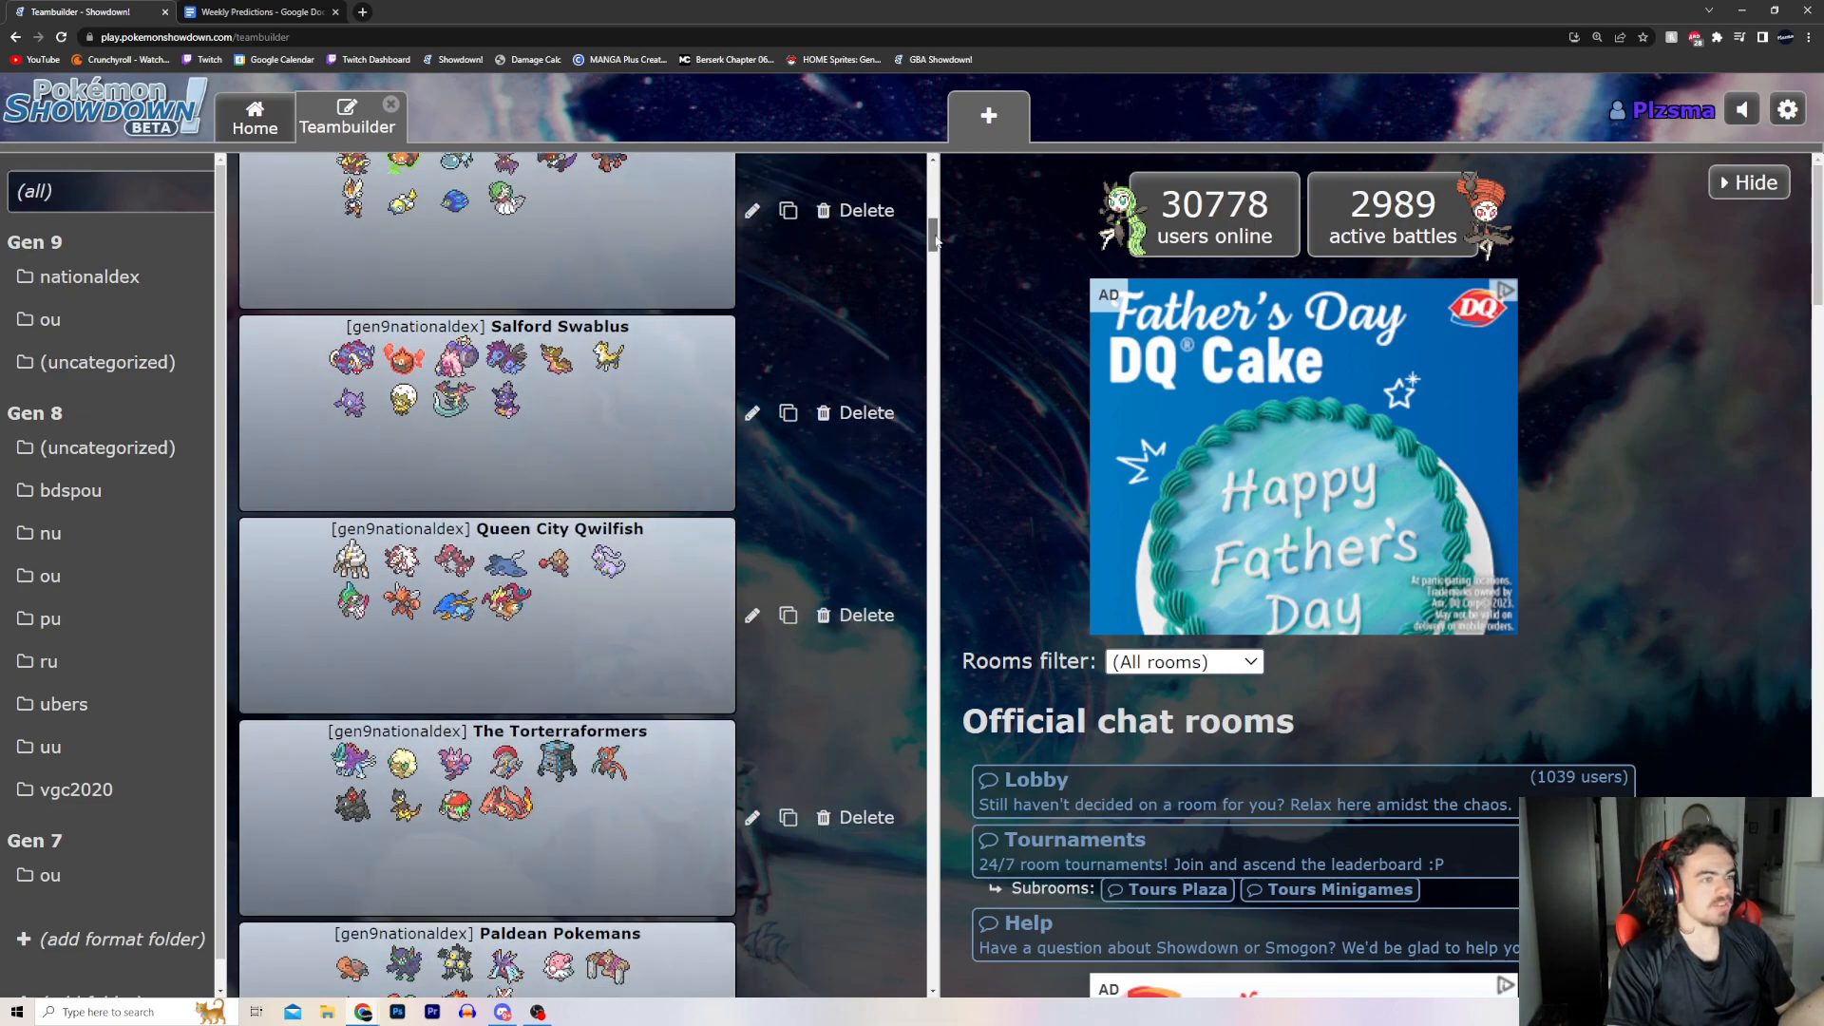
# Review Queen City Qwilfish and The Torterraformers, then enter 1-2 for their matchup.
pyautogui.scroll(-3)
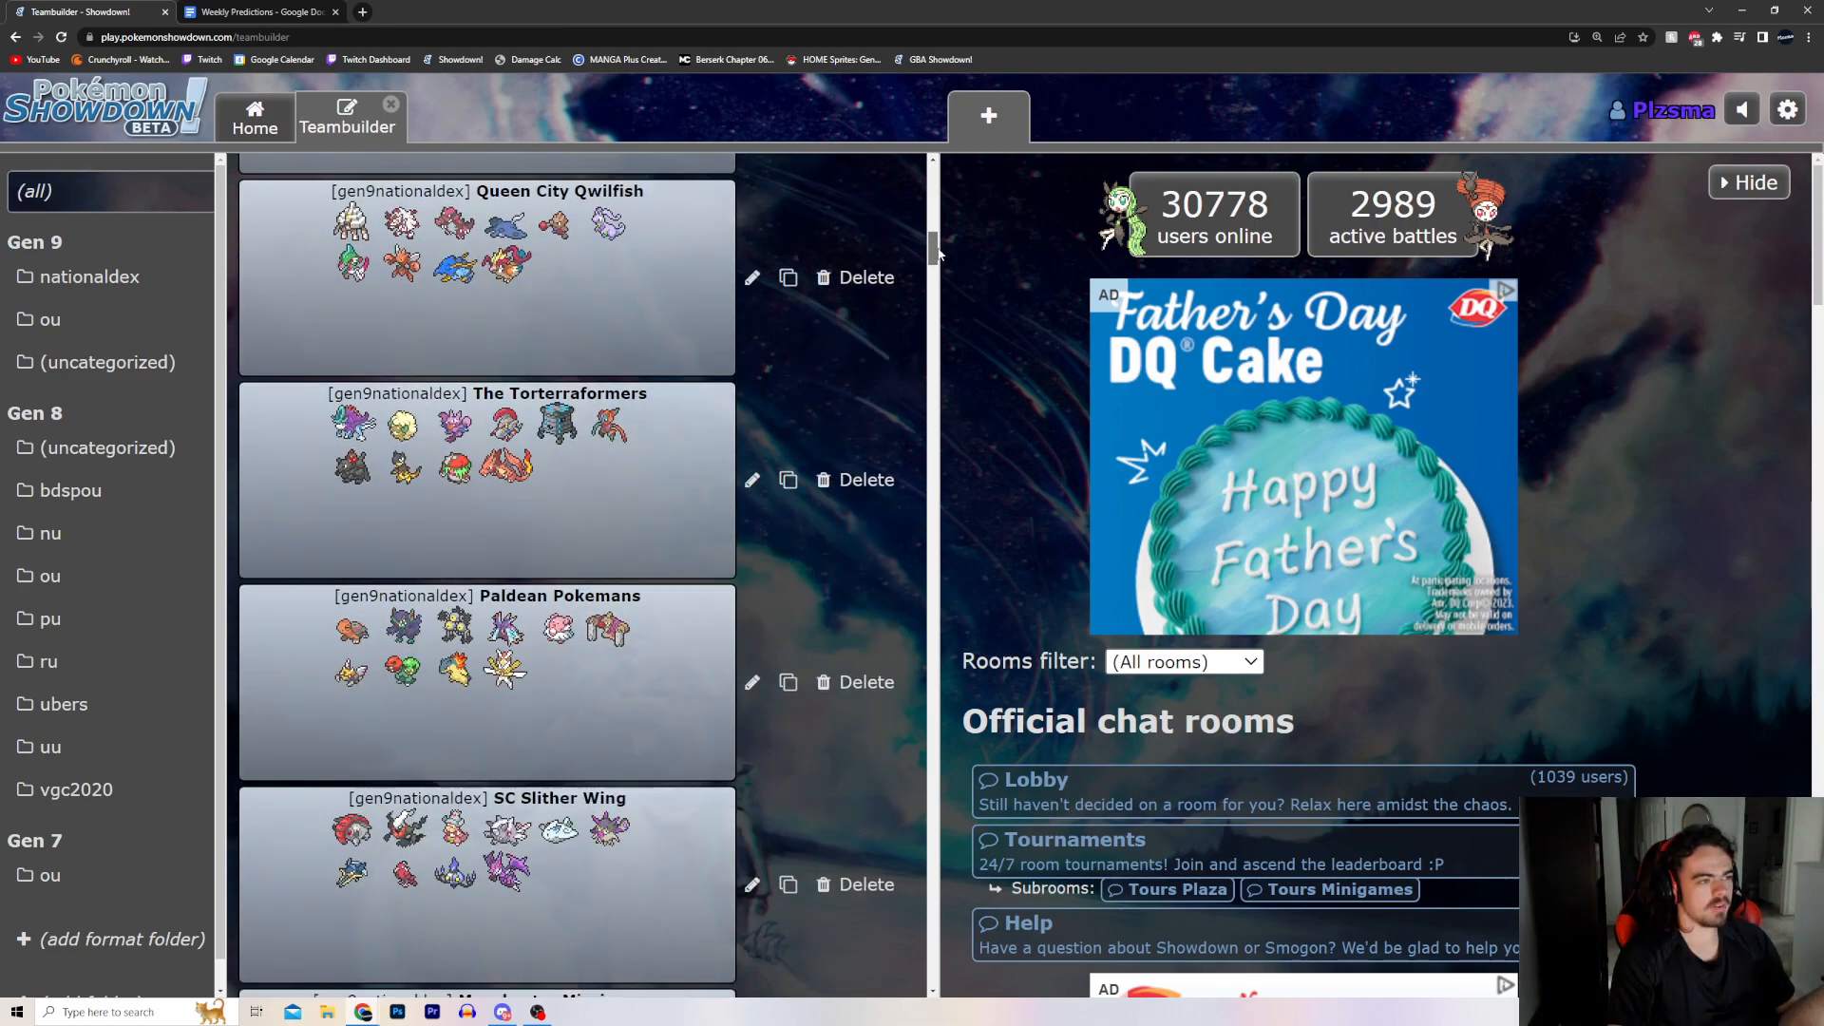
pyautogui.scroll(-3)
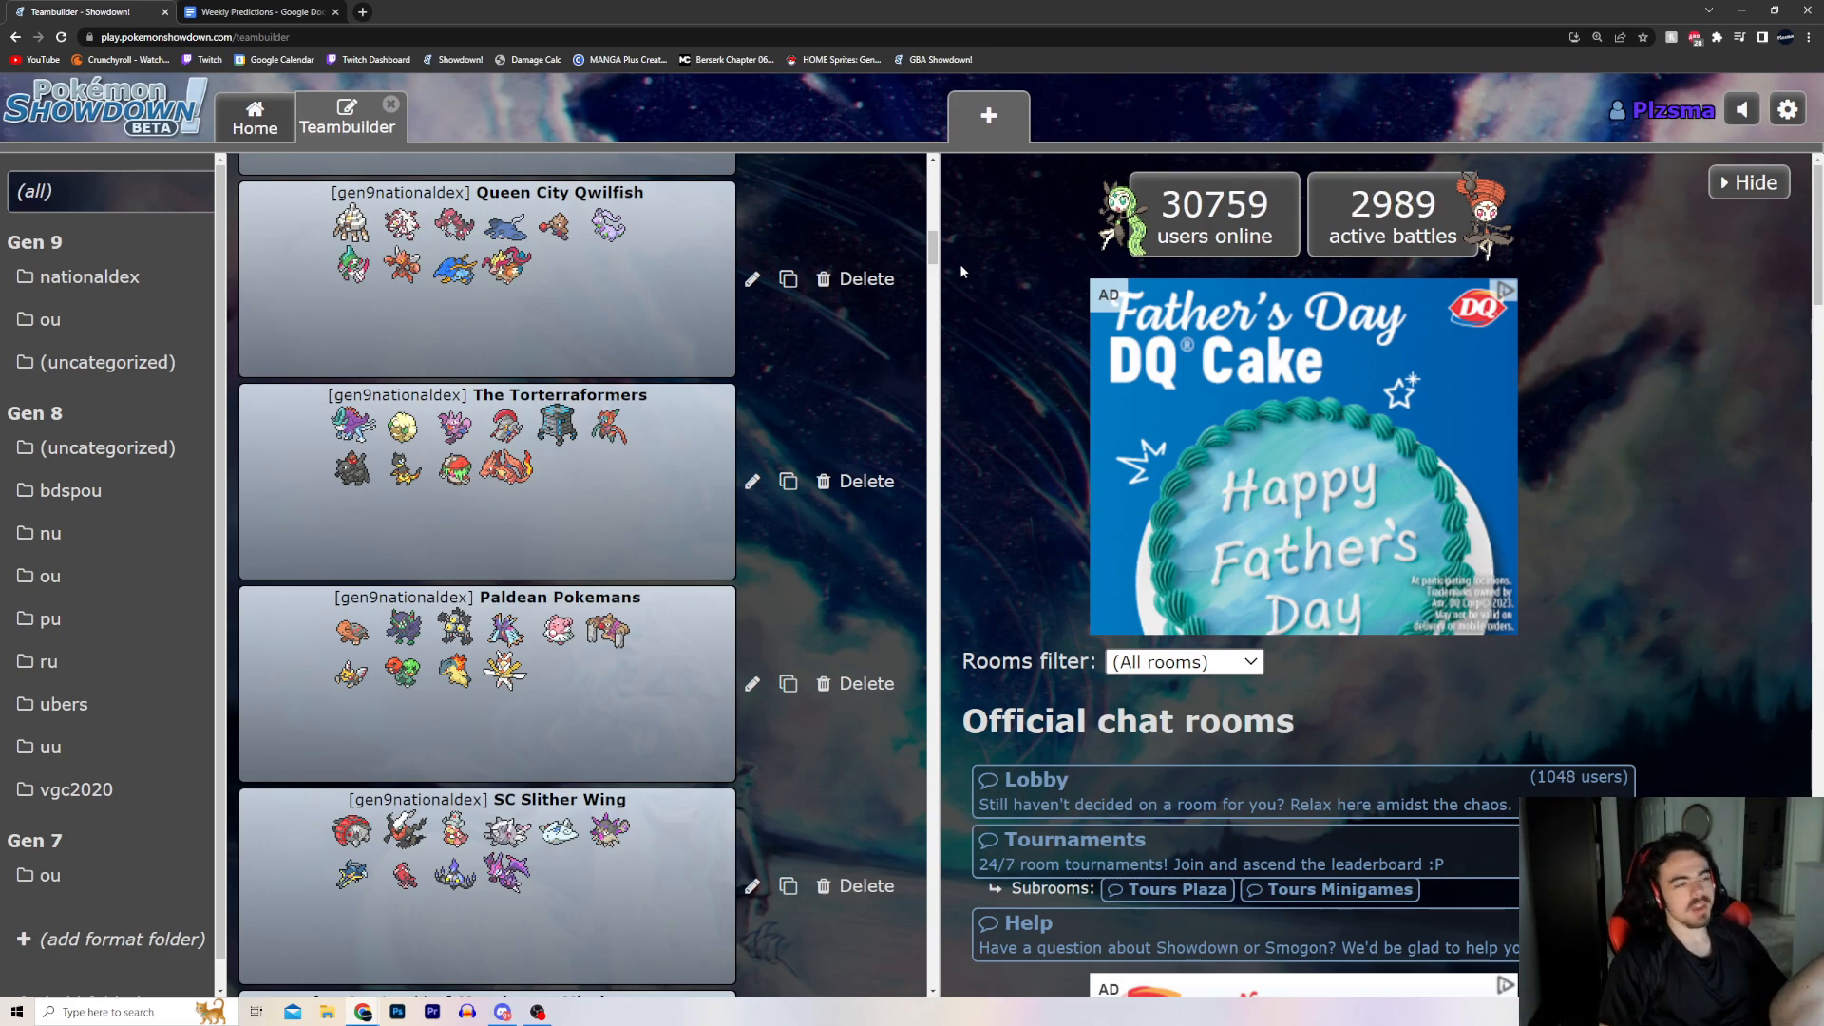
pyautogui.moveTo(775, 341)
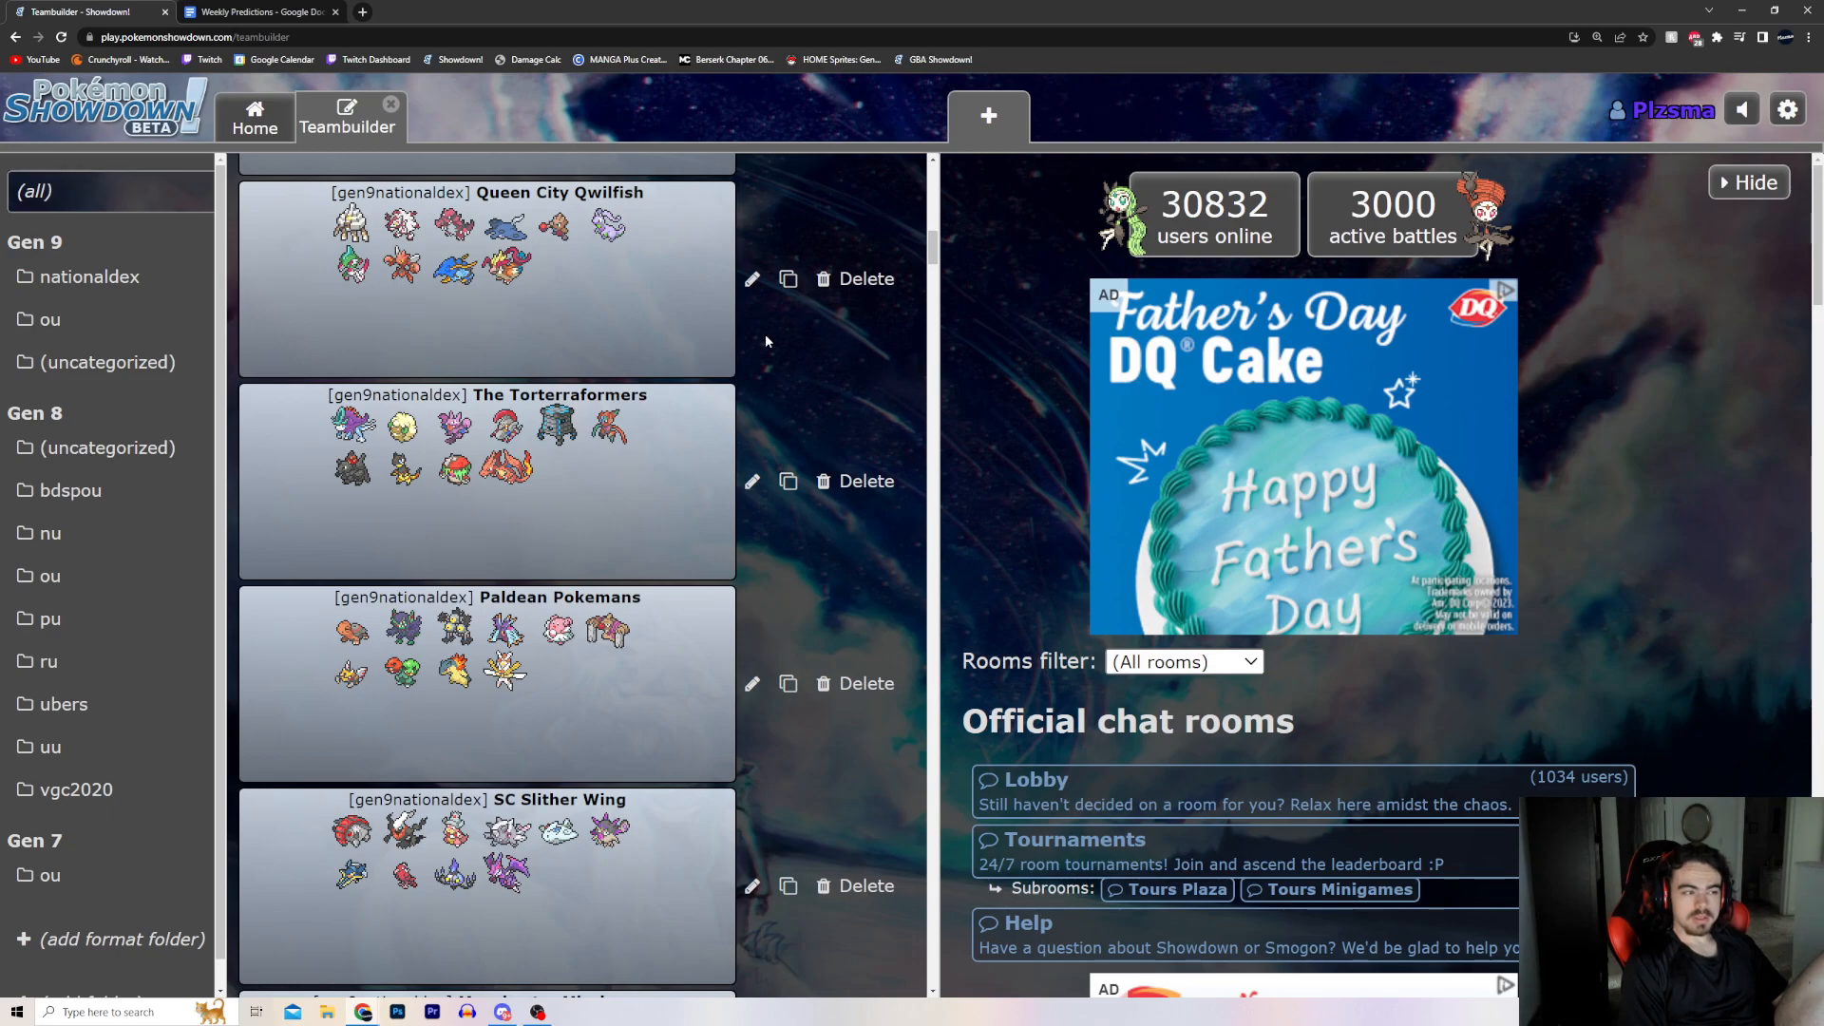
pyautogui.moveTo(751, 323)
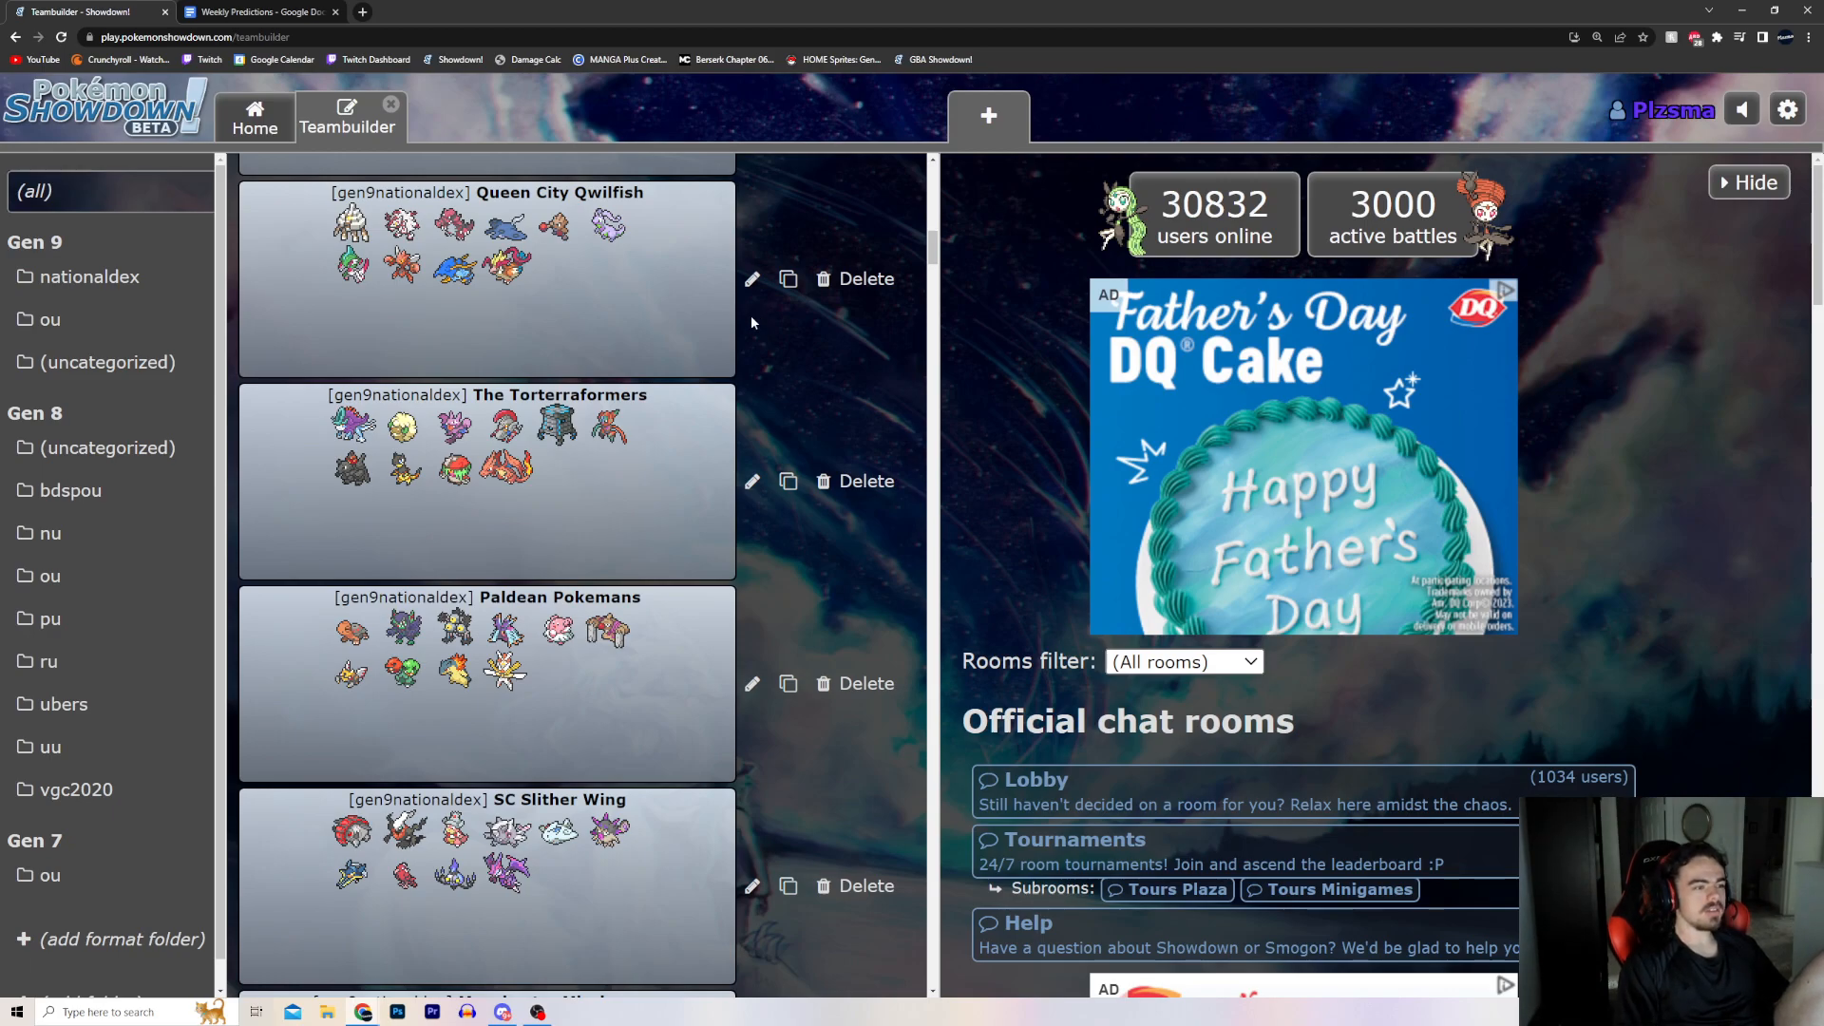
pyautogui.moveTo(770, 332)
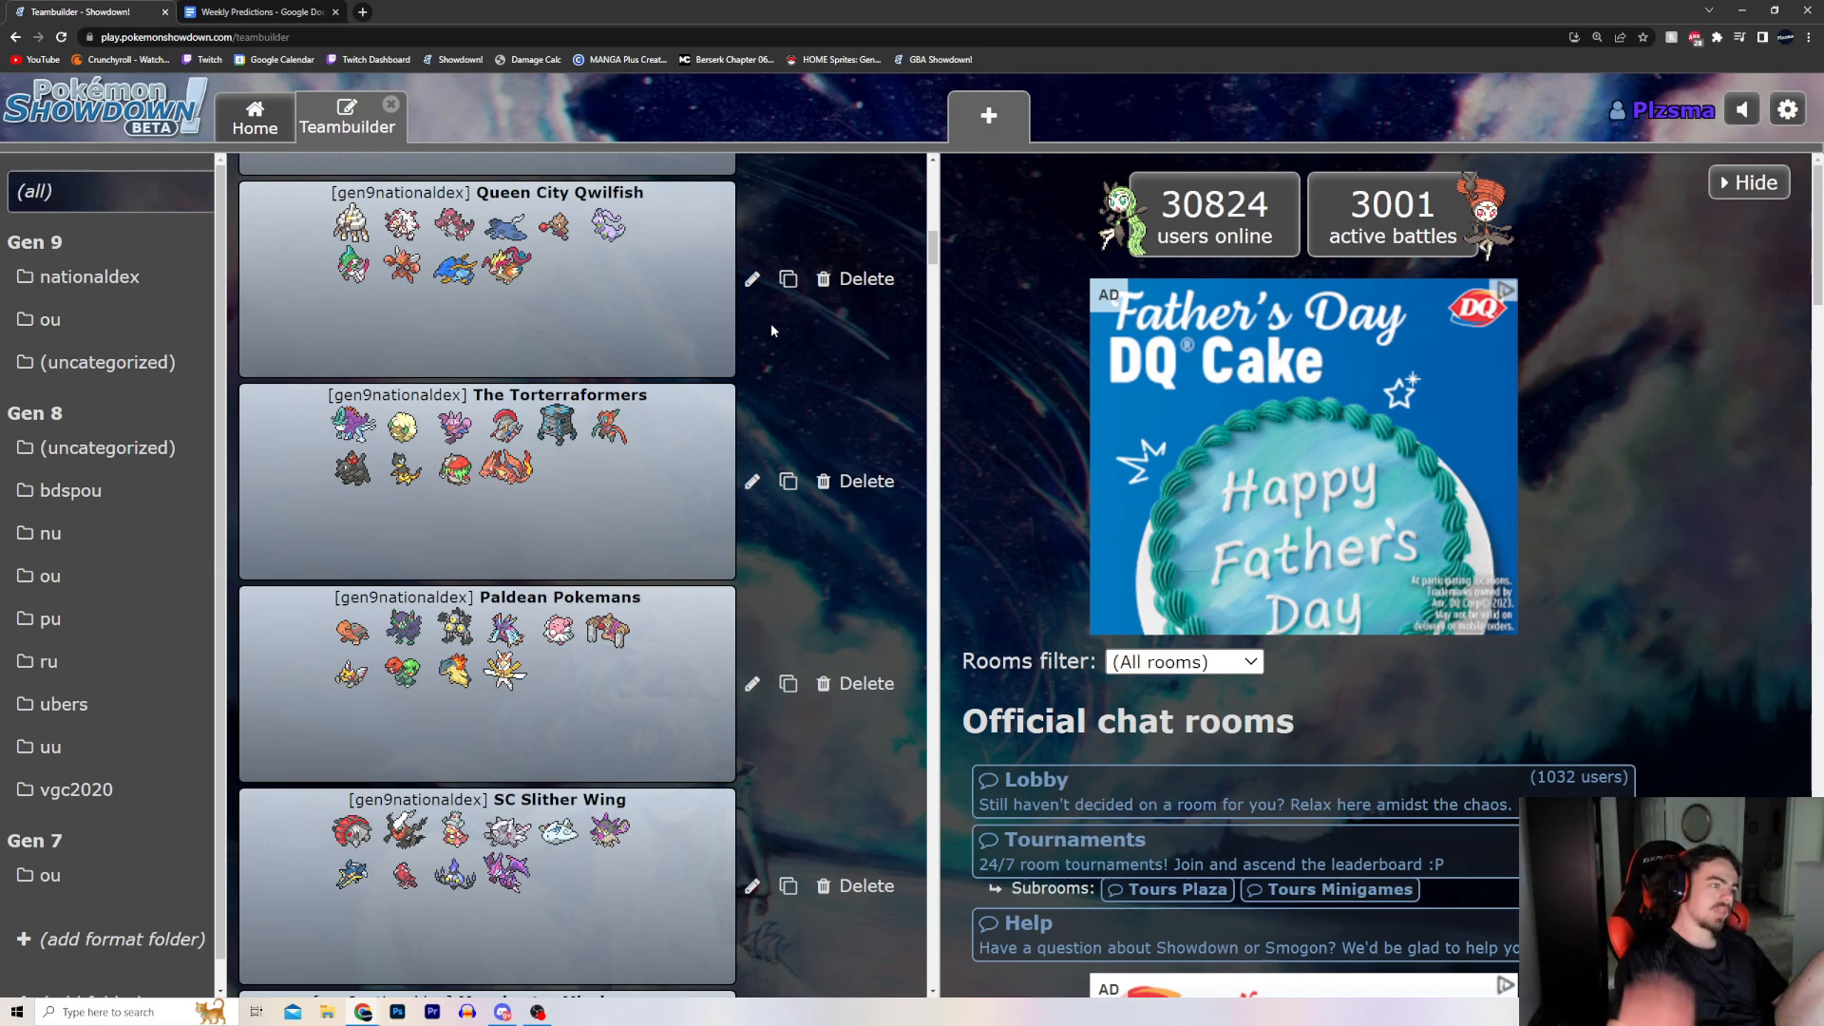
pyautogui.click(258, 11)
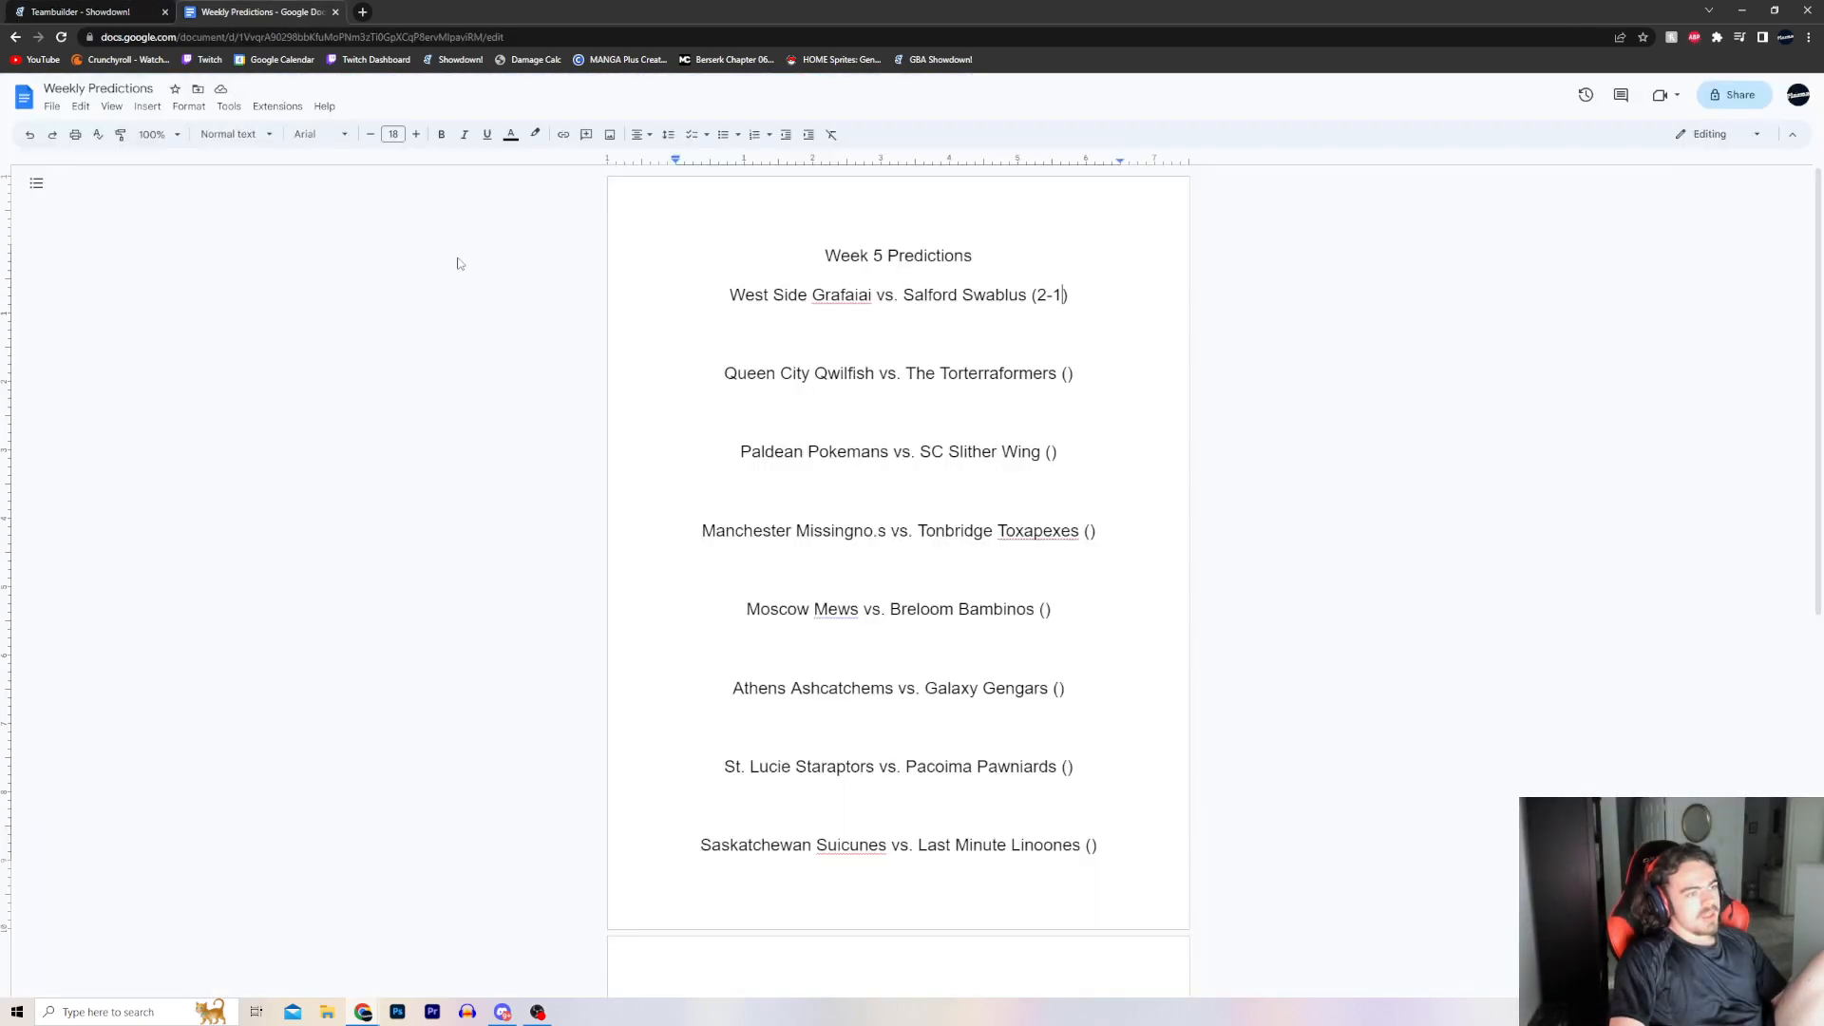
pyautogui.click(1066, 373)
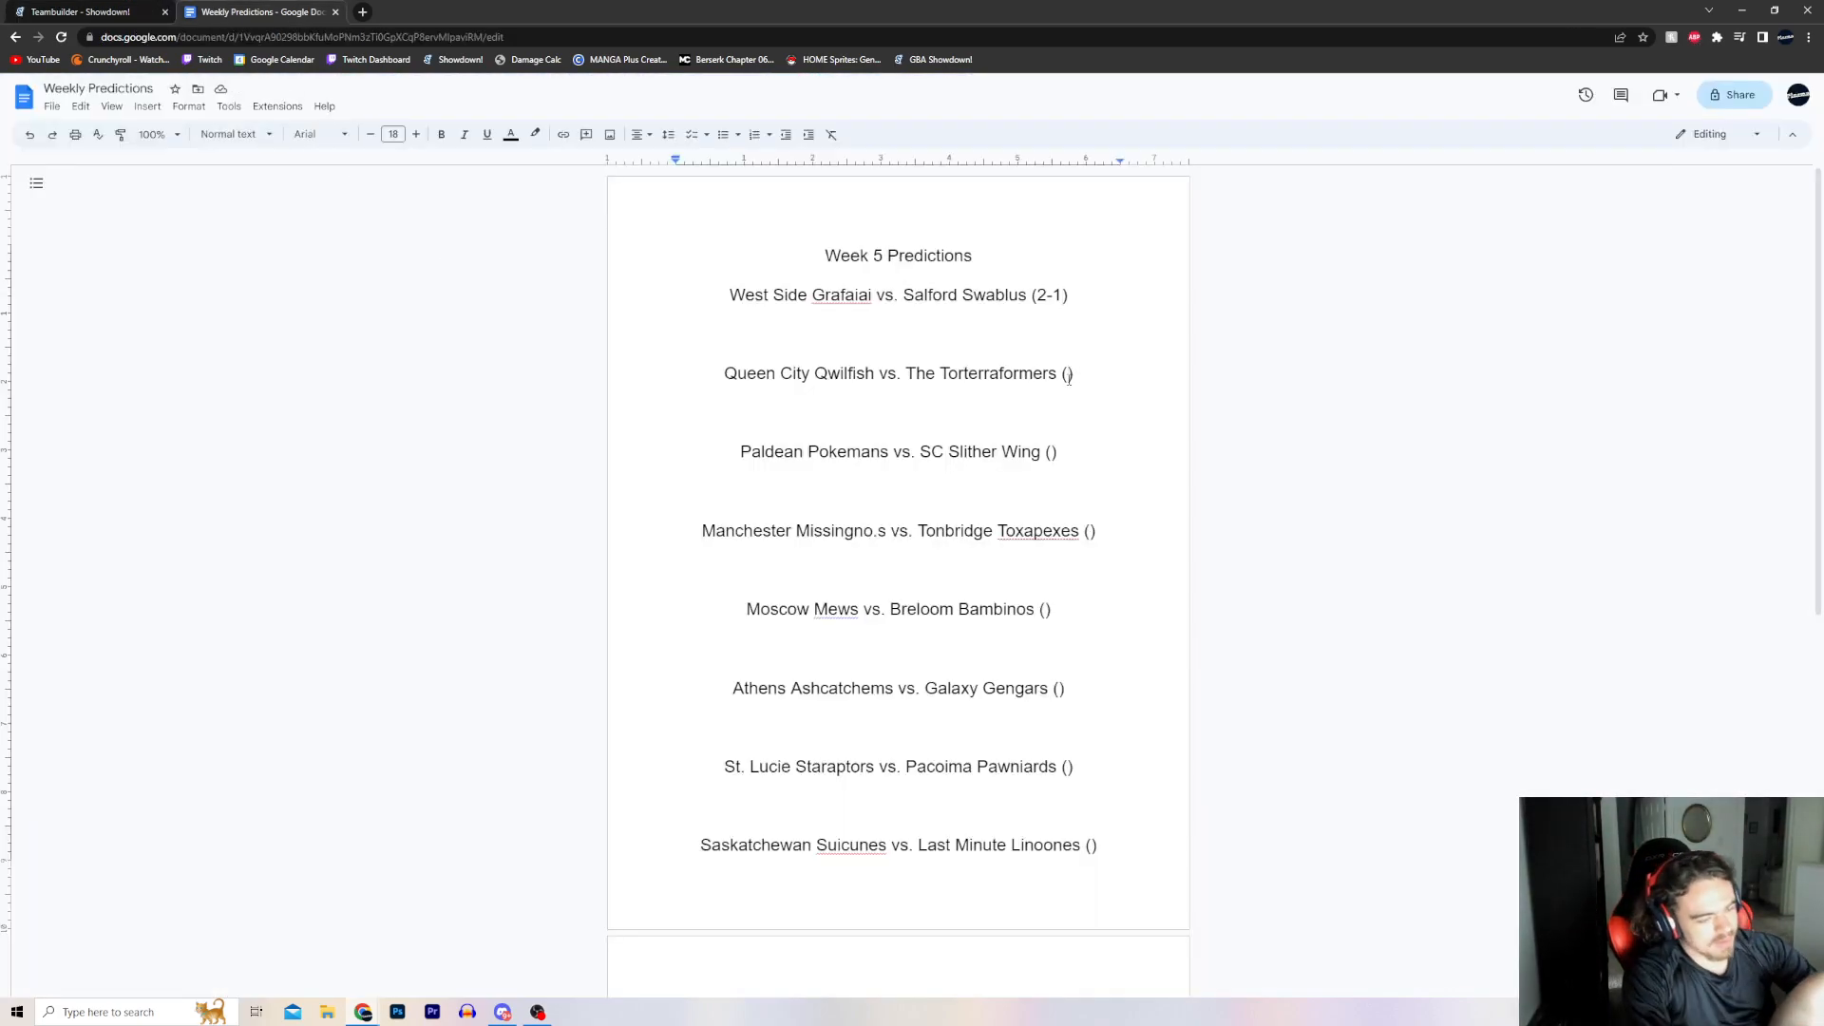
pyautogui.write('1-2')
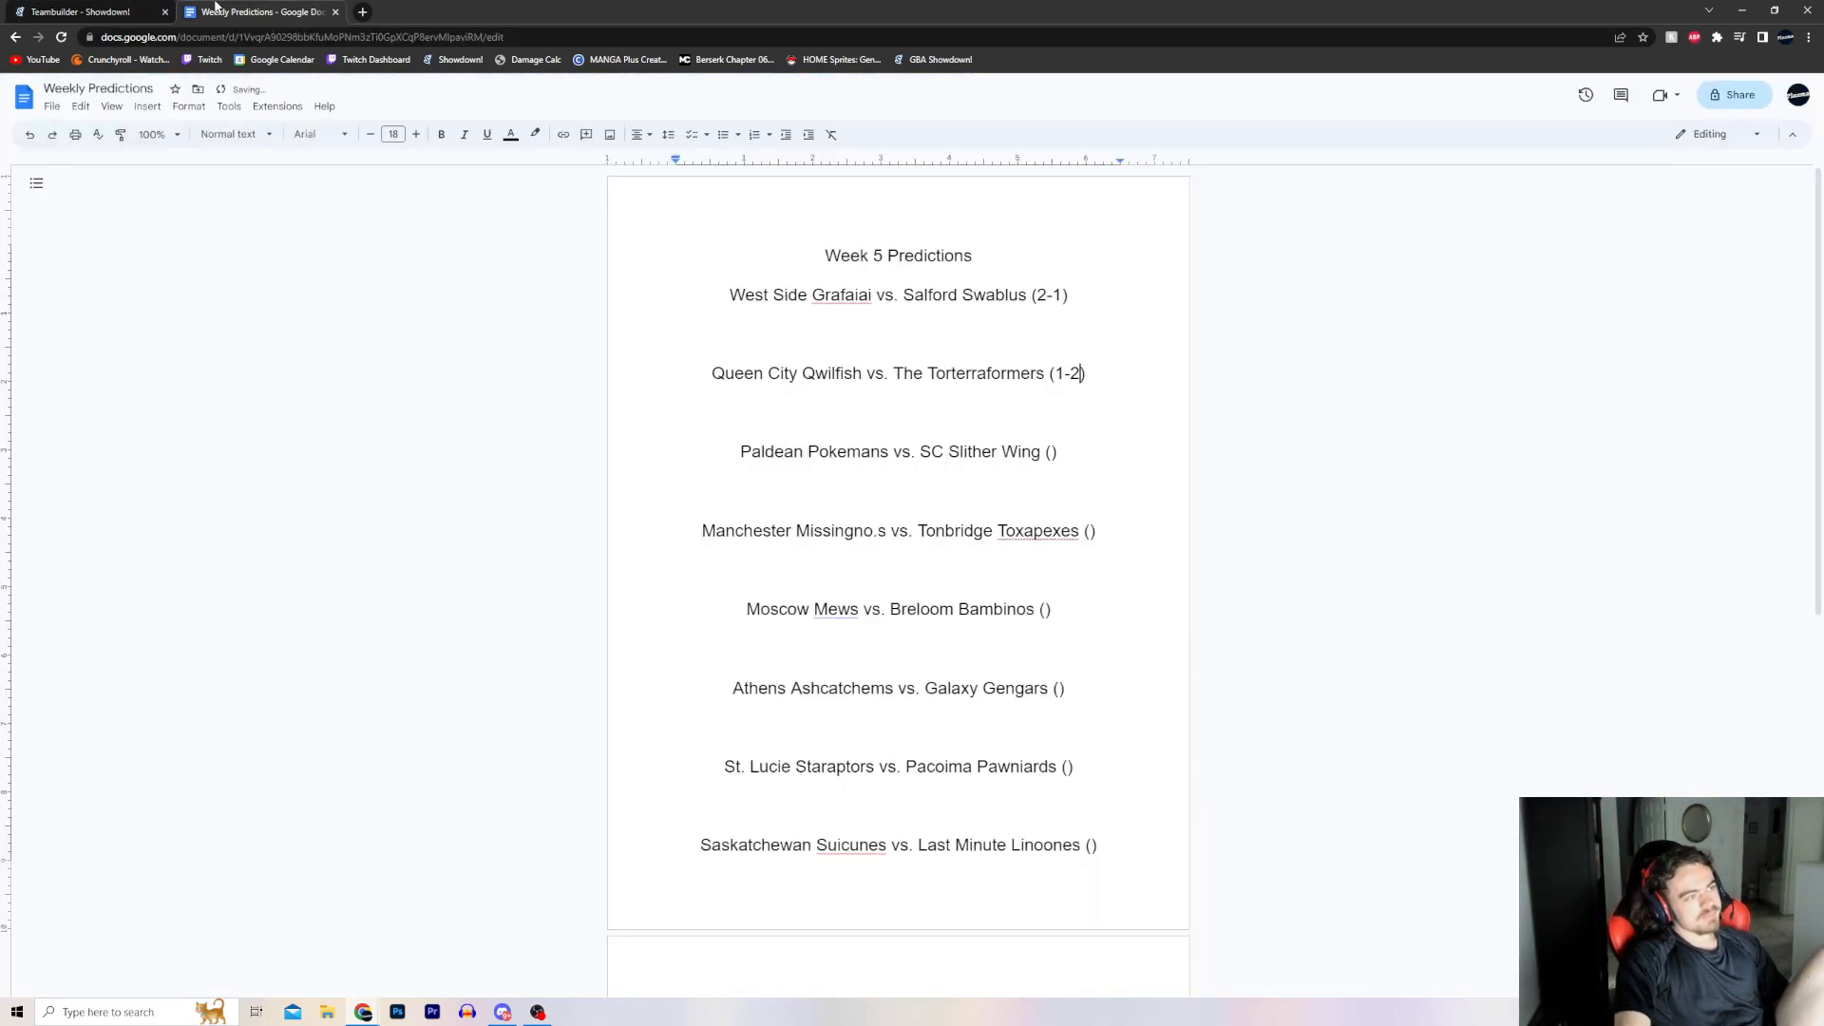
pyautogui.click(82, 11)
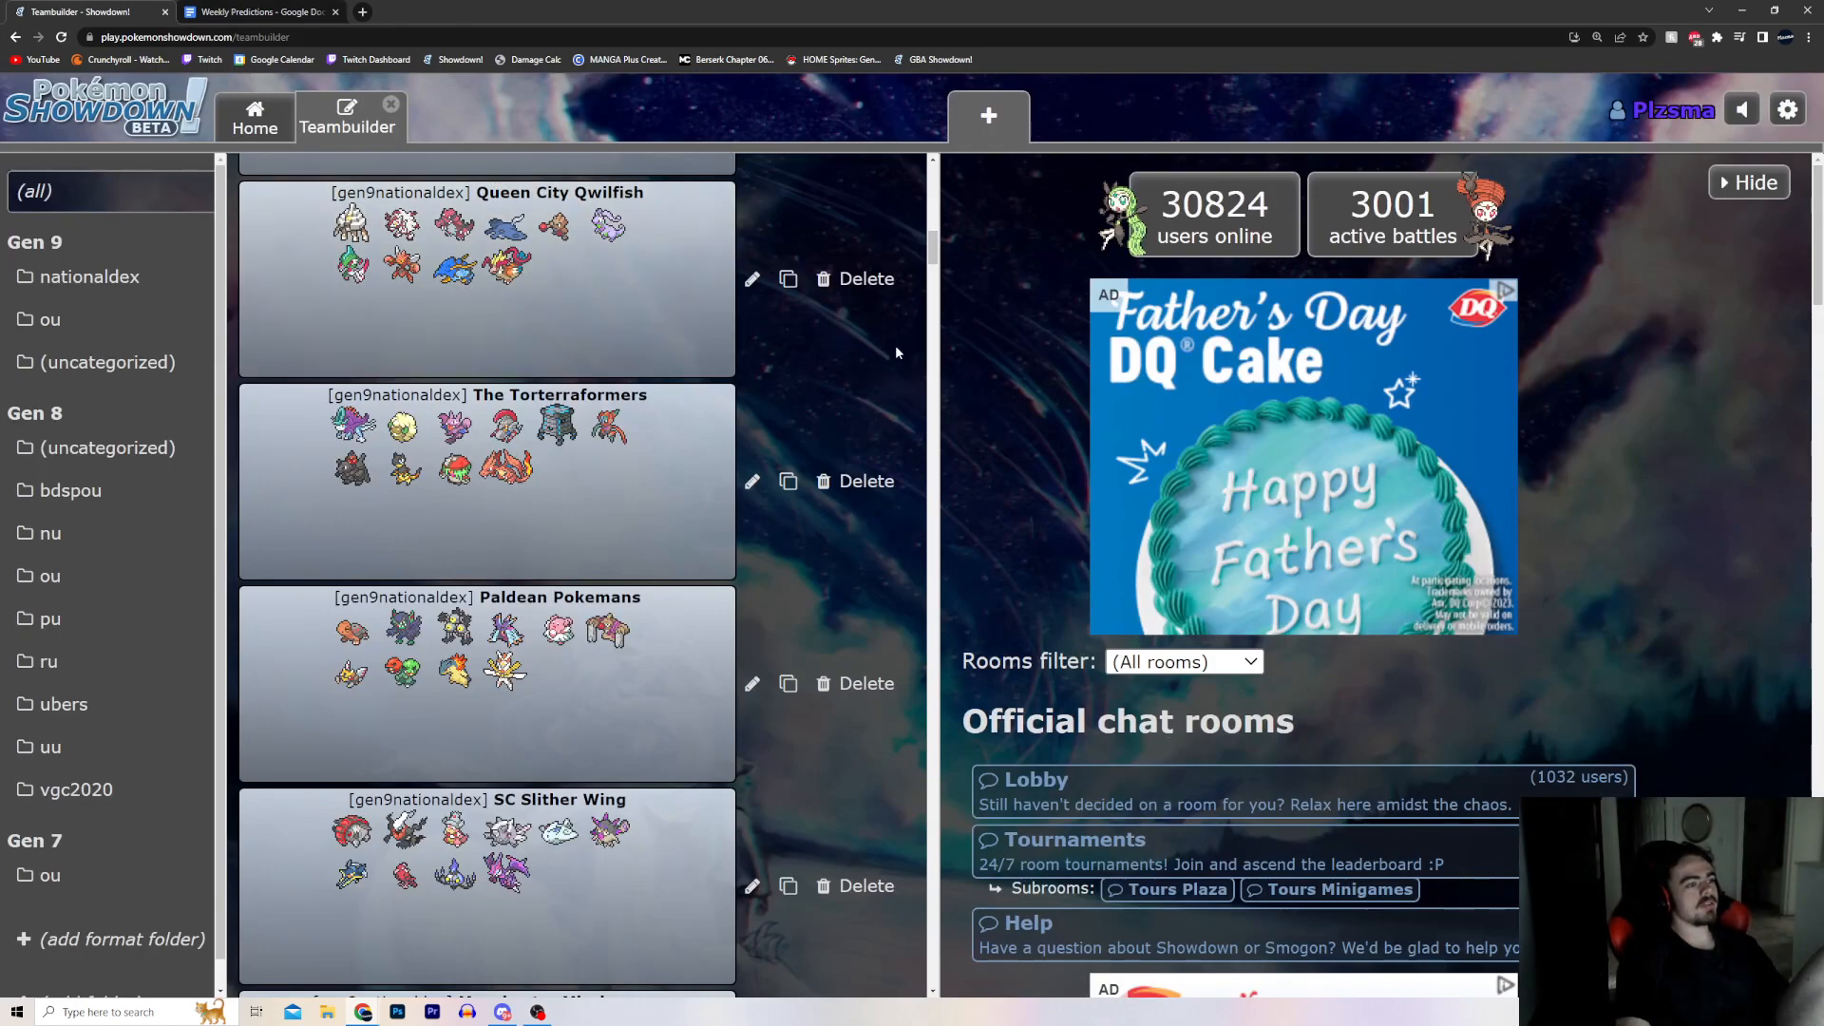
pyautogui.scroll(-3)
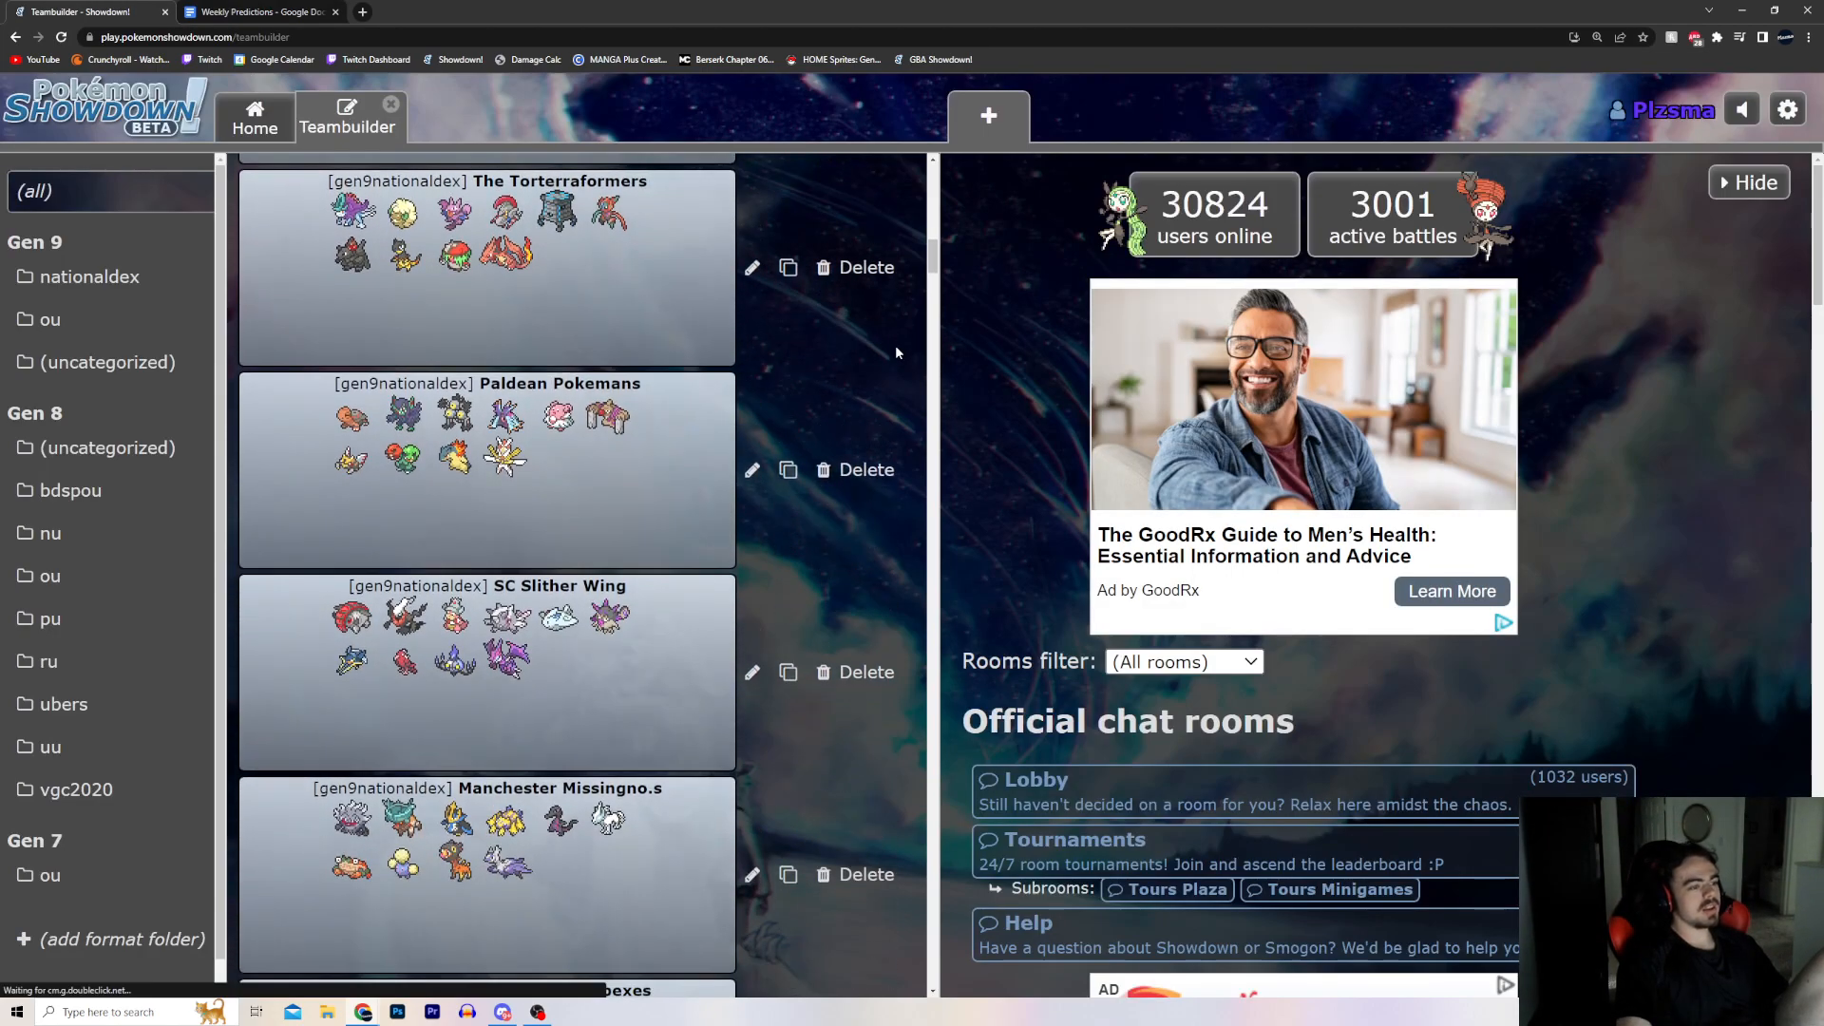
pyautogui.scroll(-3)
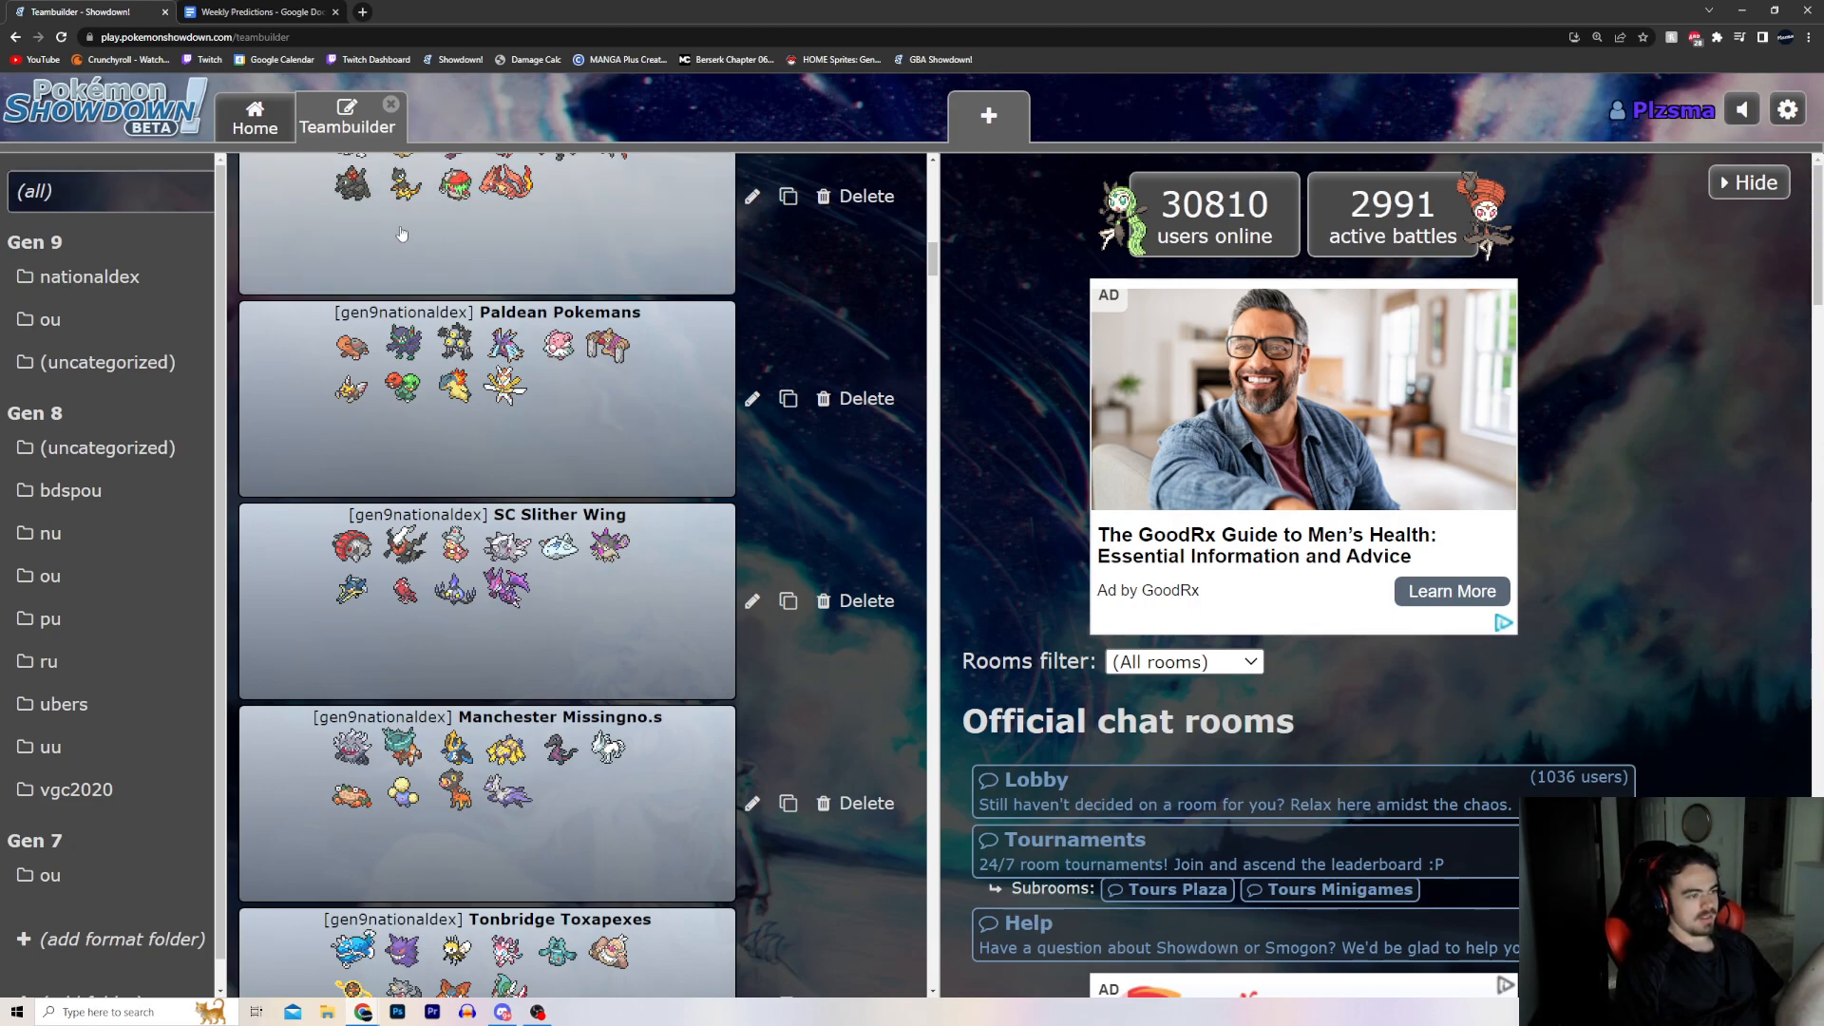
pyautogui.moveTo(684, 281)
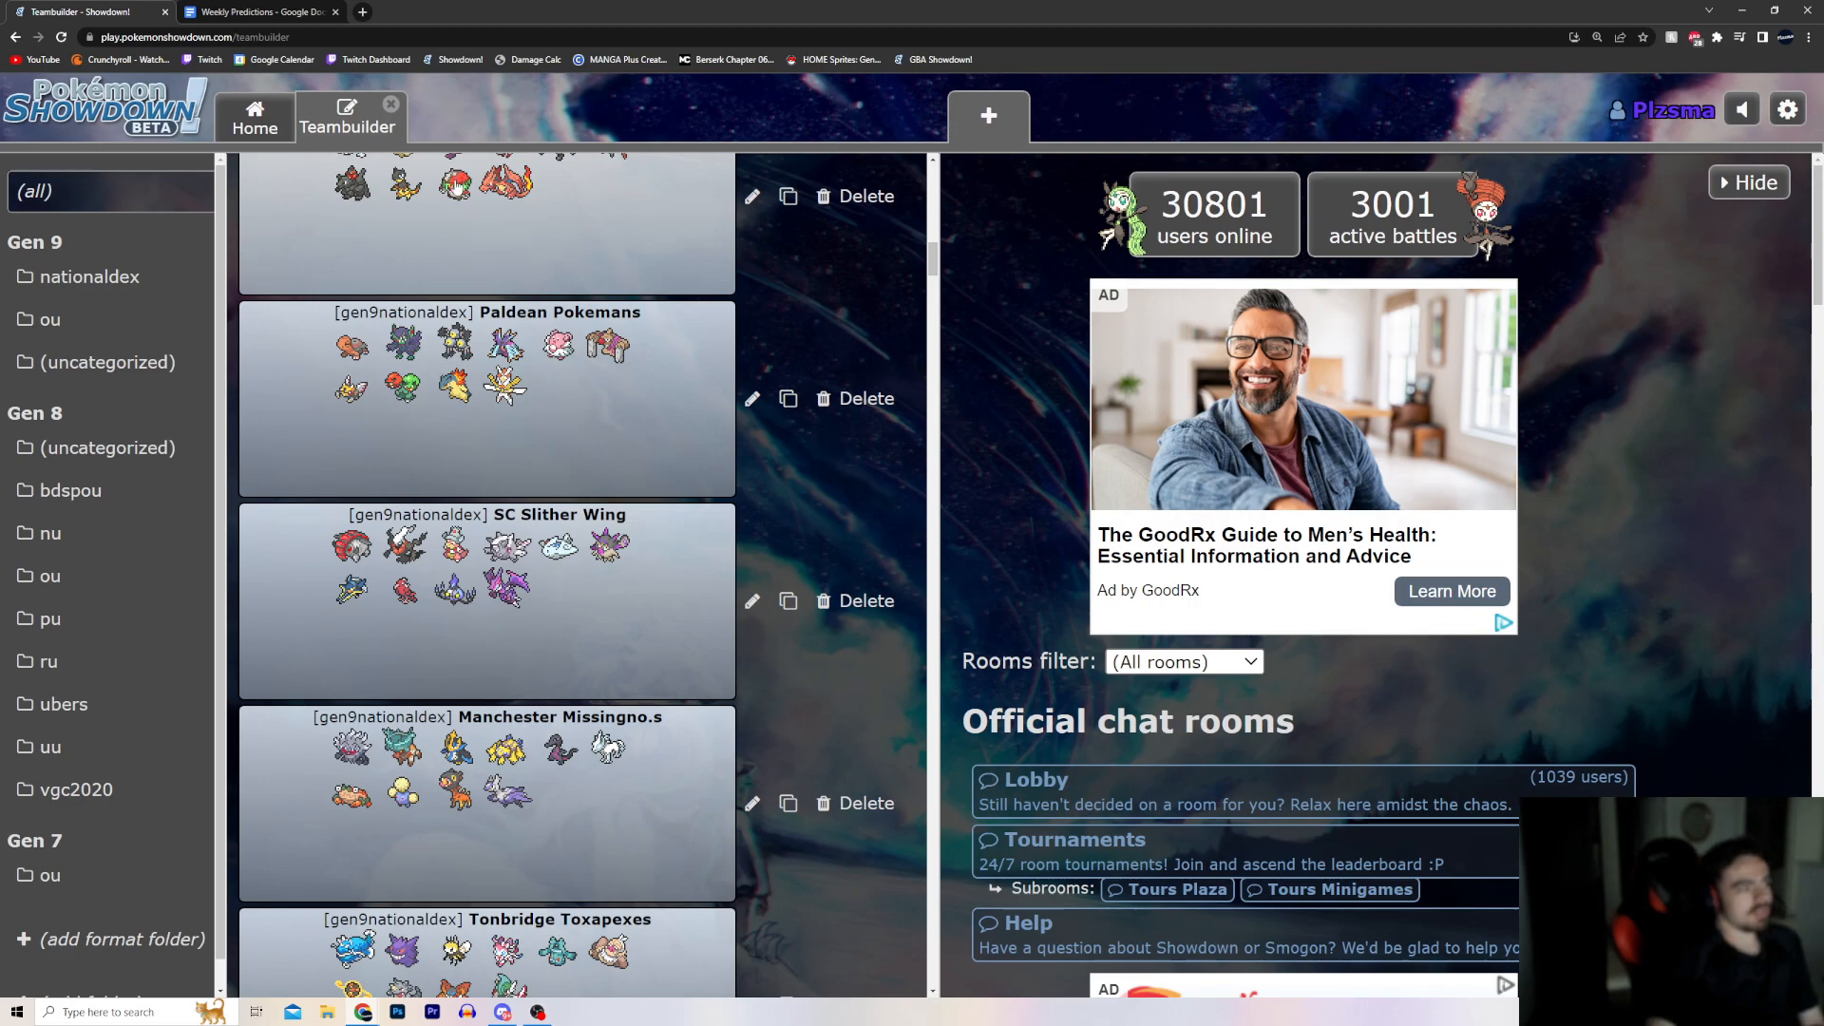
# Visit the Paldean Pokemans vs. SC Slither Wing line, then return to Showdown.
pyautogui.click(259, 11)
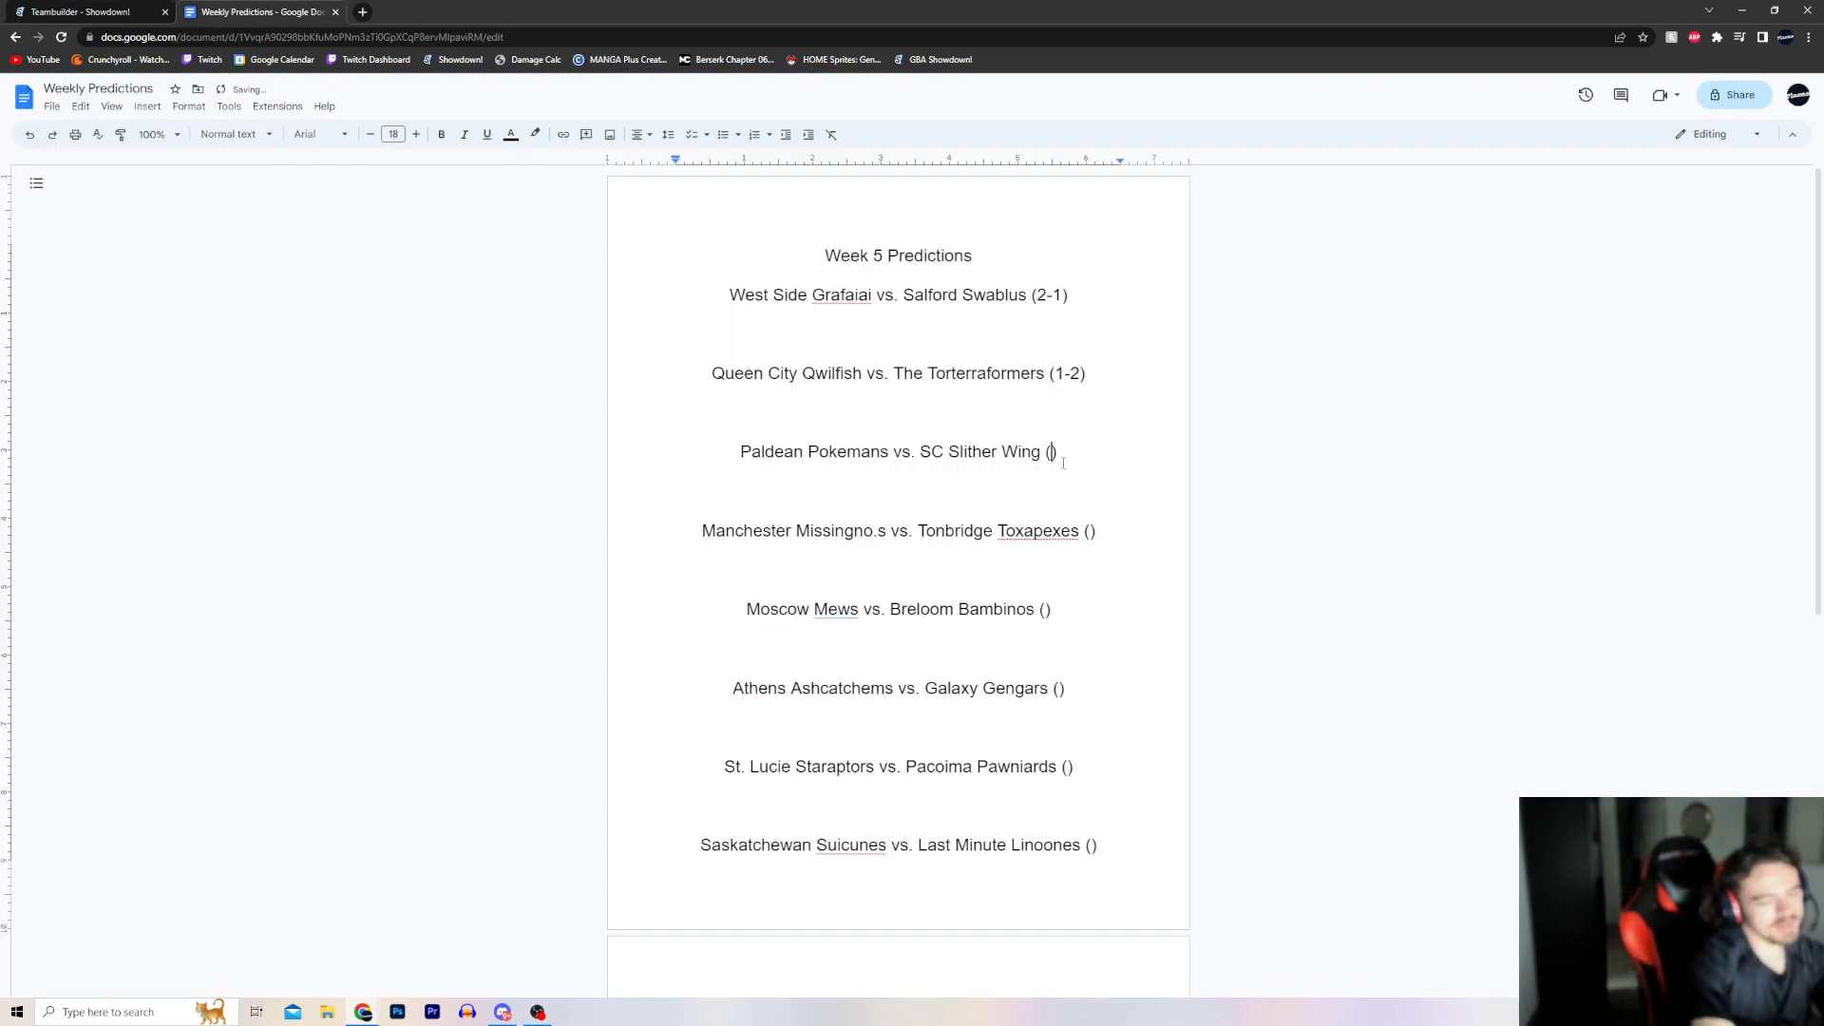
pyautogui.click(87, 11)
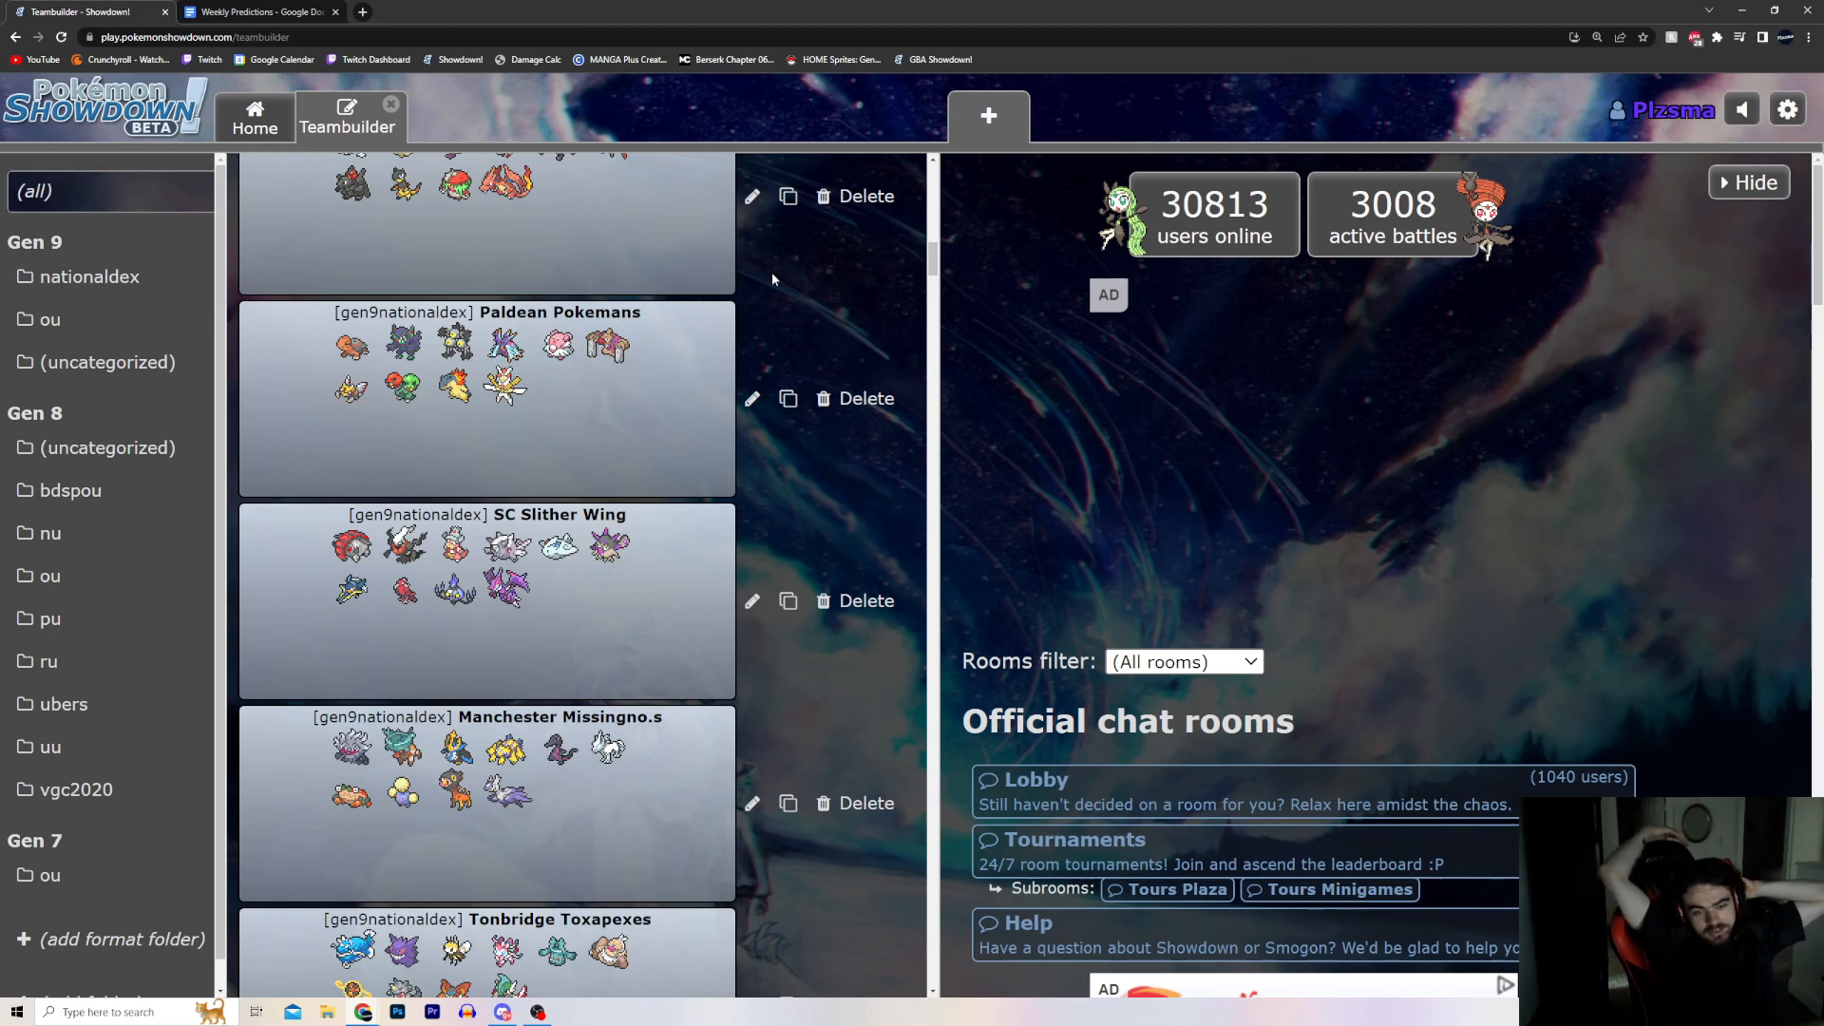
pyautogui.moveTo(447, 104)
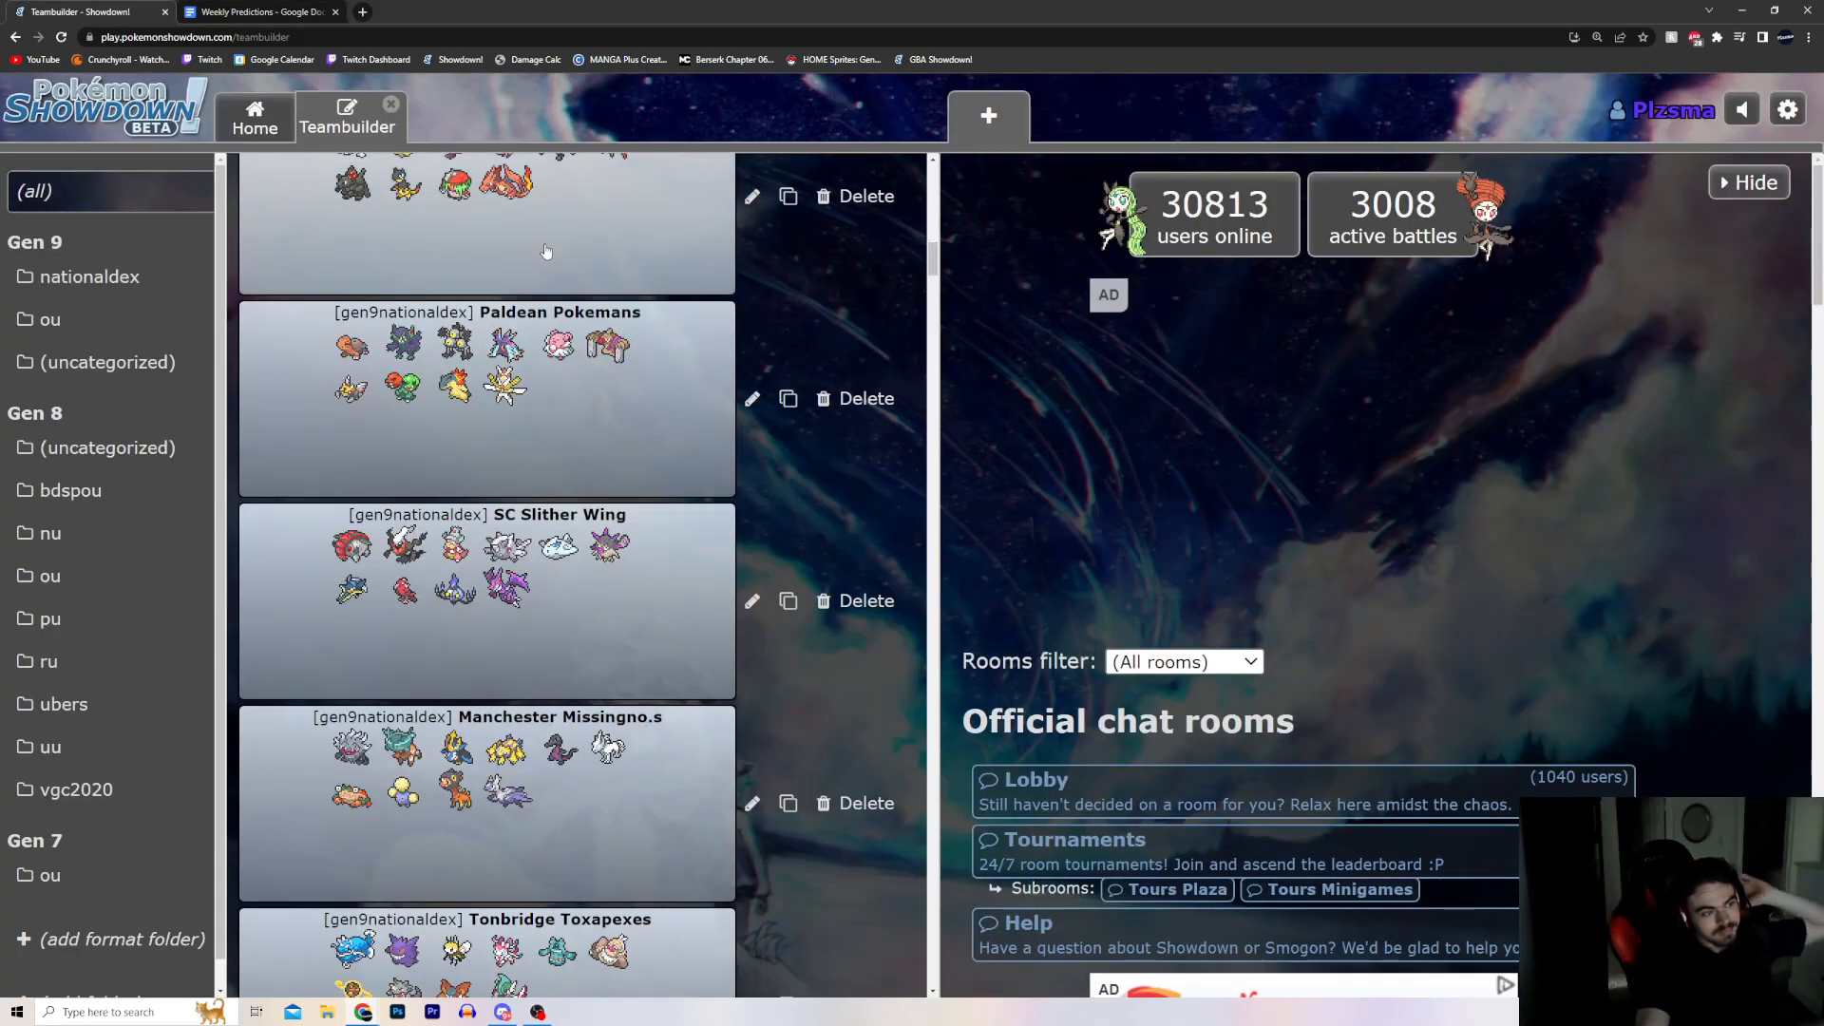
# Scroll down to the Manchester Missingno.s and Tonbridge Toxapexes teams.
pyautogui.scroll(-3)
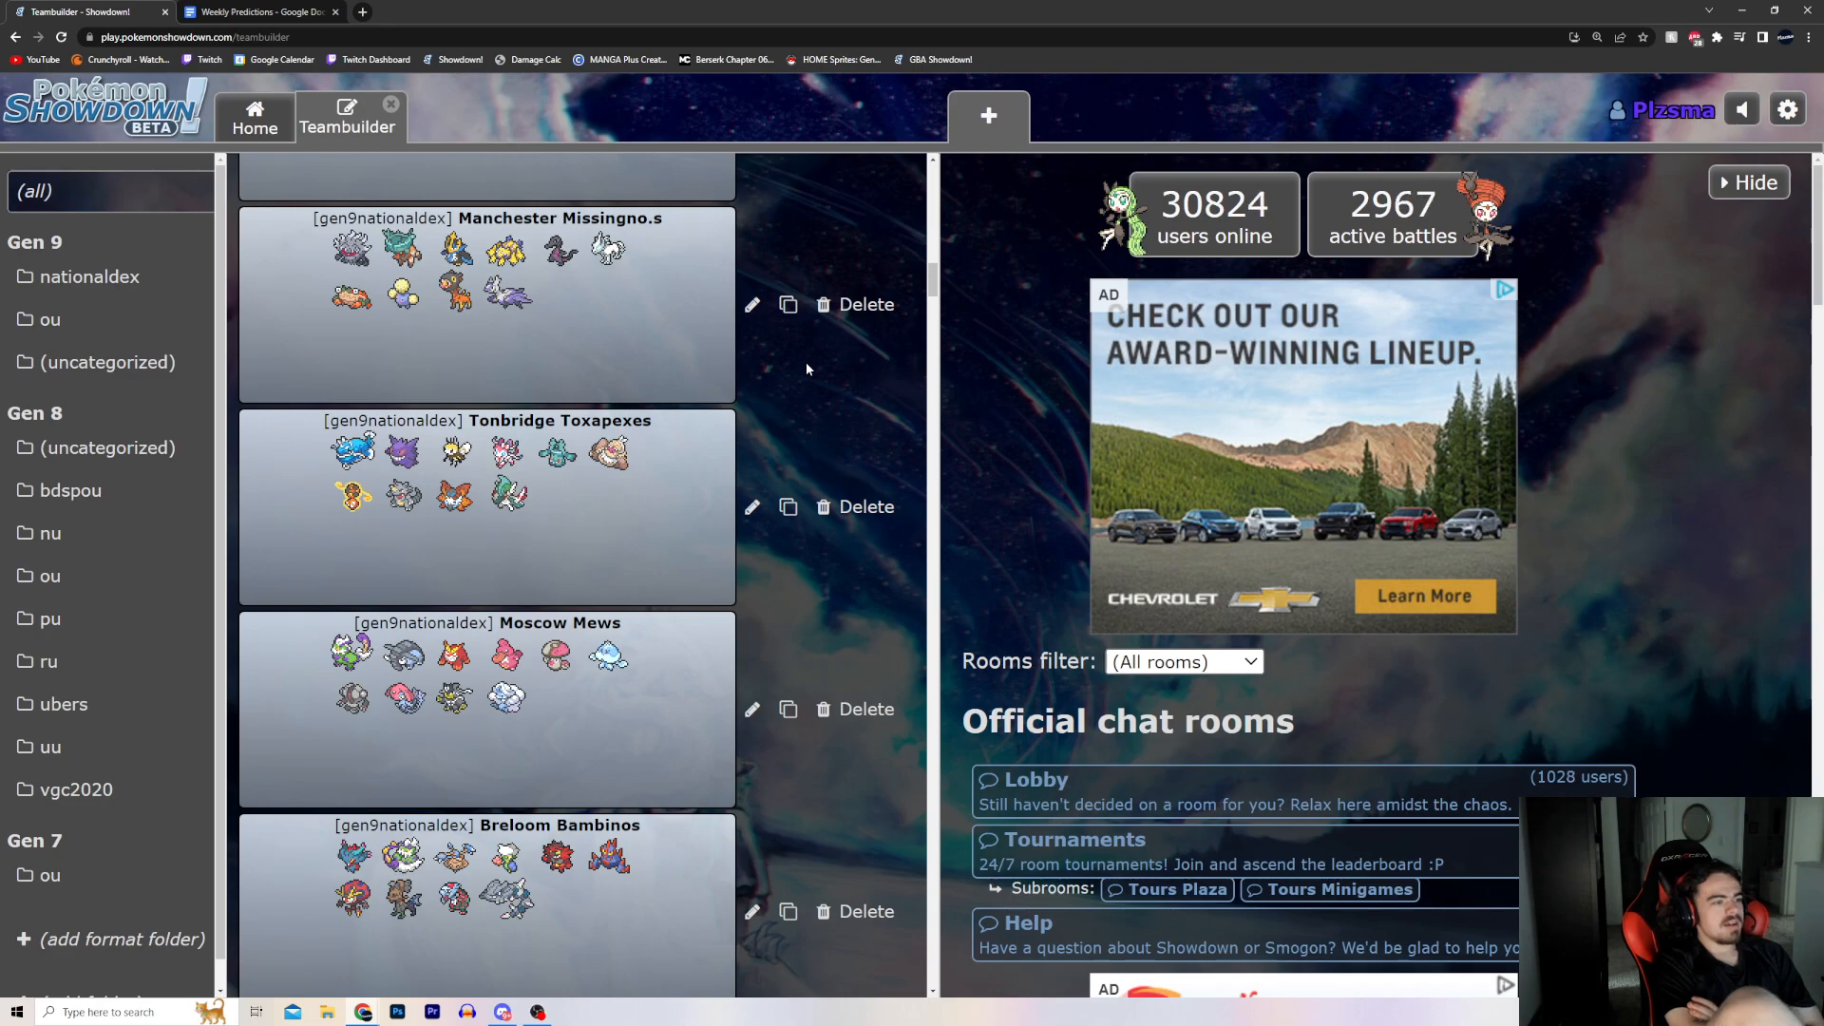
# Enter 2-1 for Manchester Missingno.s vs. Tonbridge Toxapexes, then recheck the teams.
pyautogui.click(256, 11)
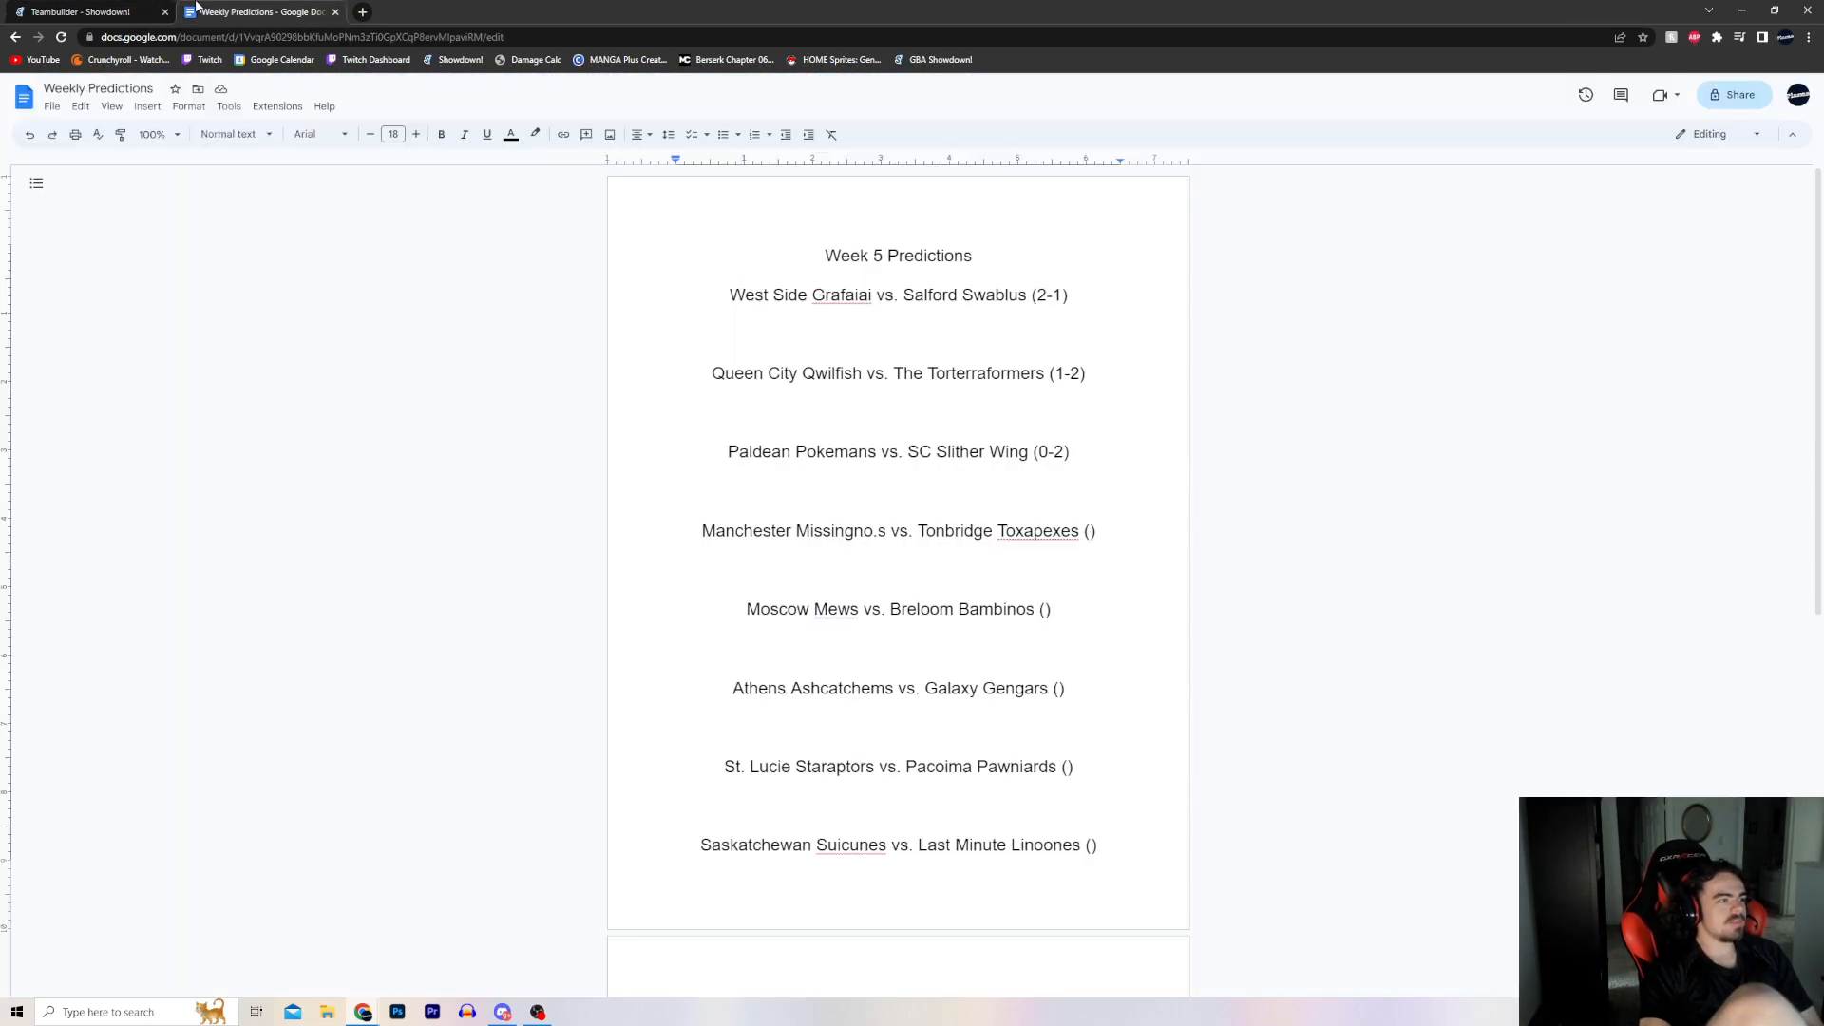
pyautogui.click(1088, 530)
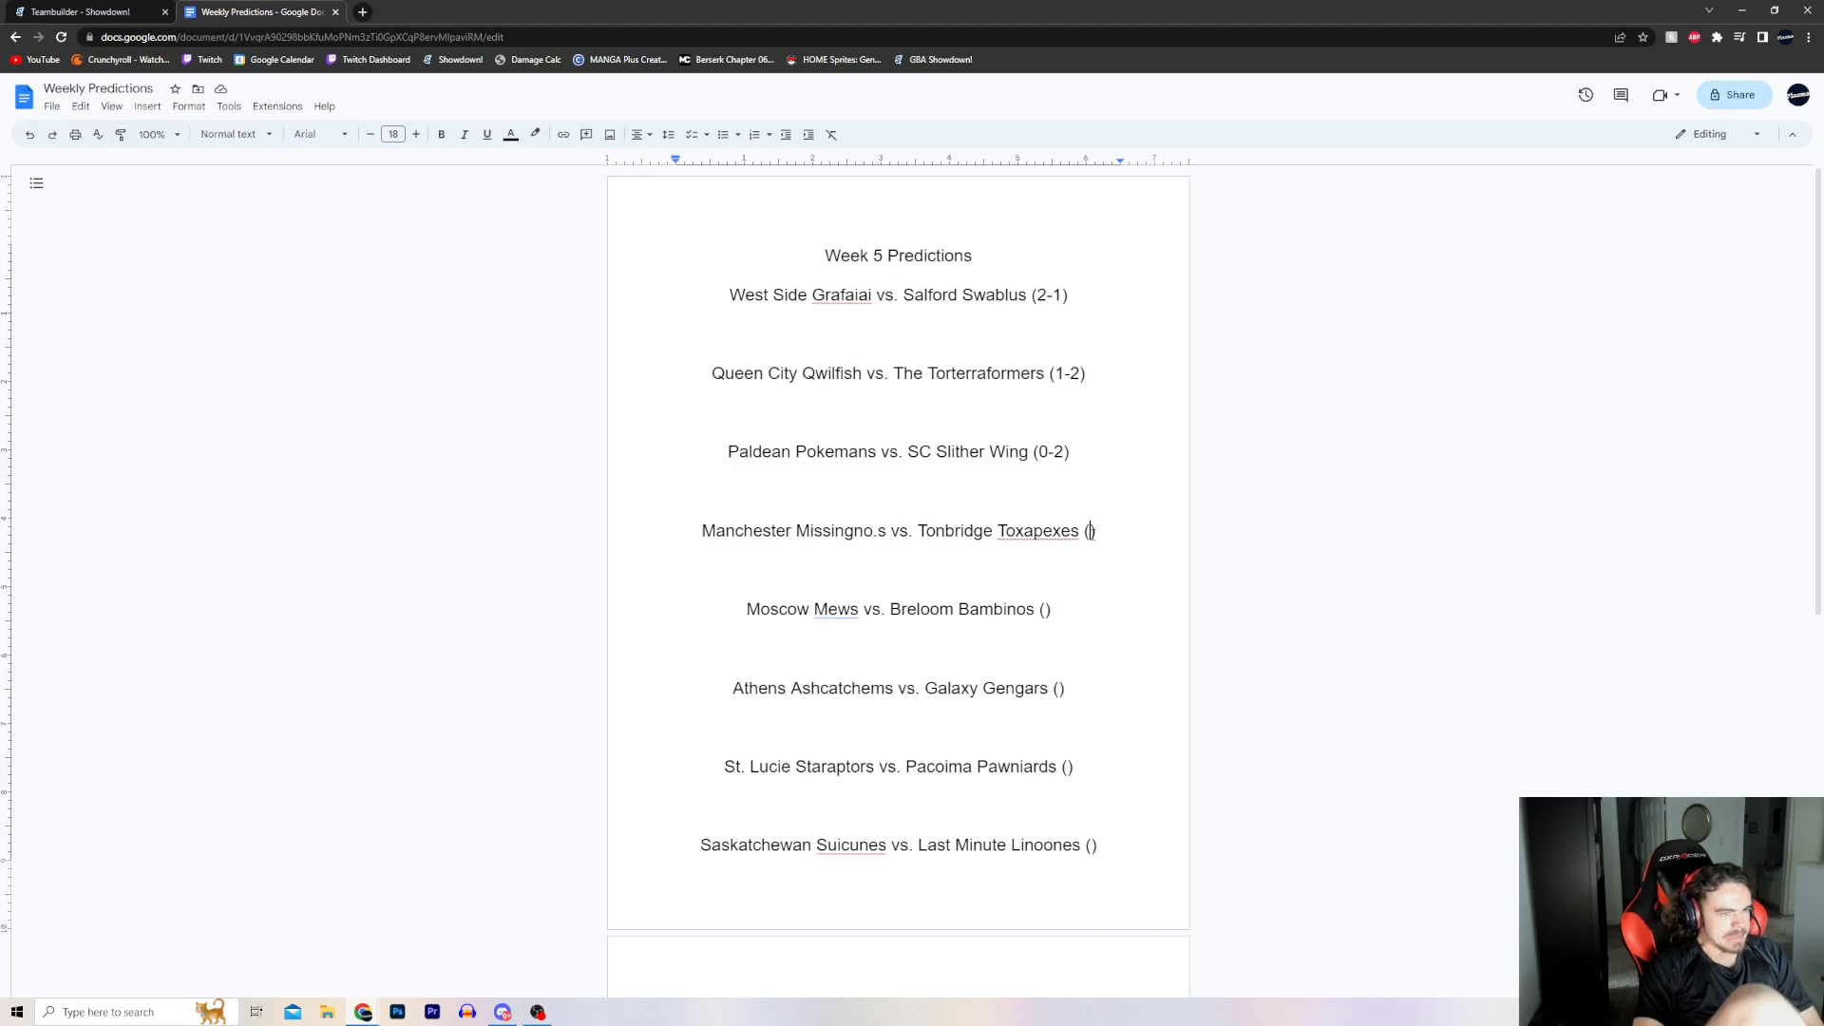
pyautogui.write('2-1')
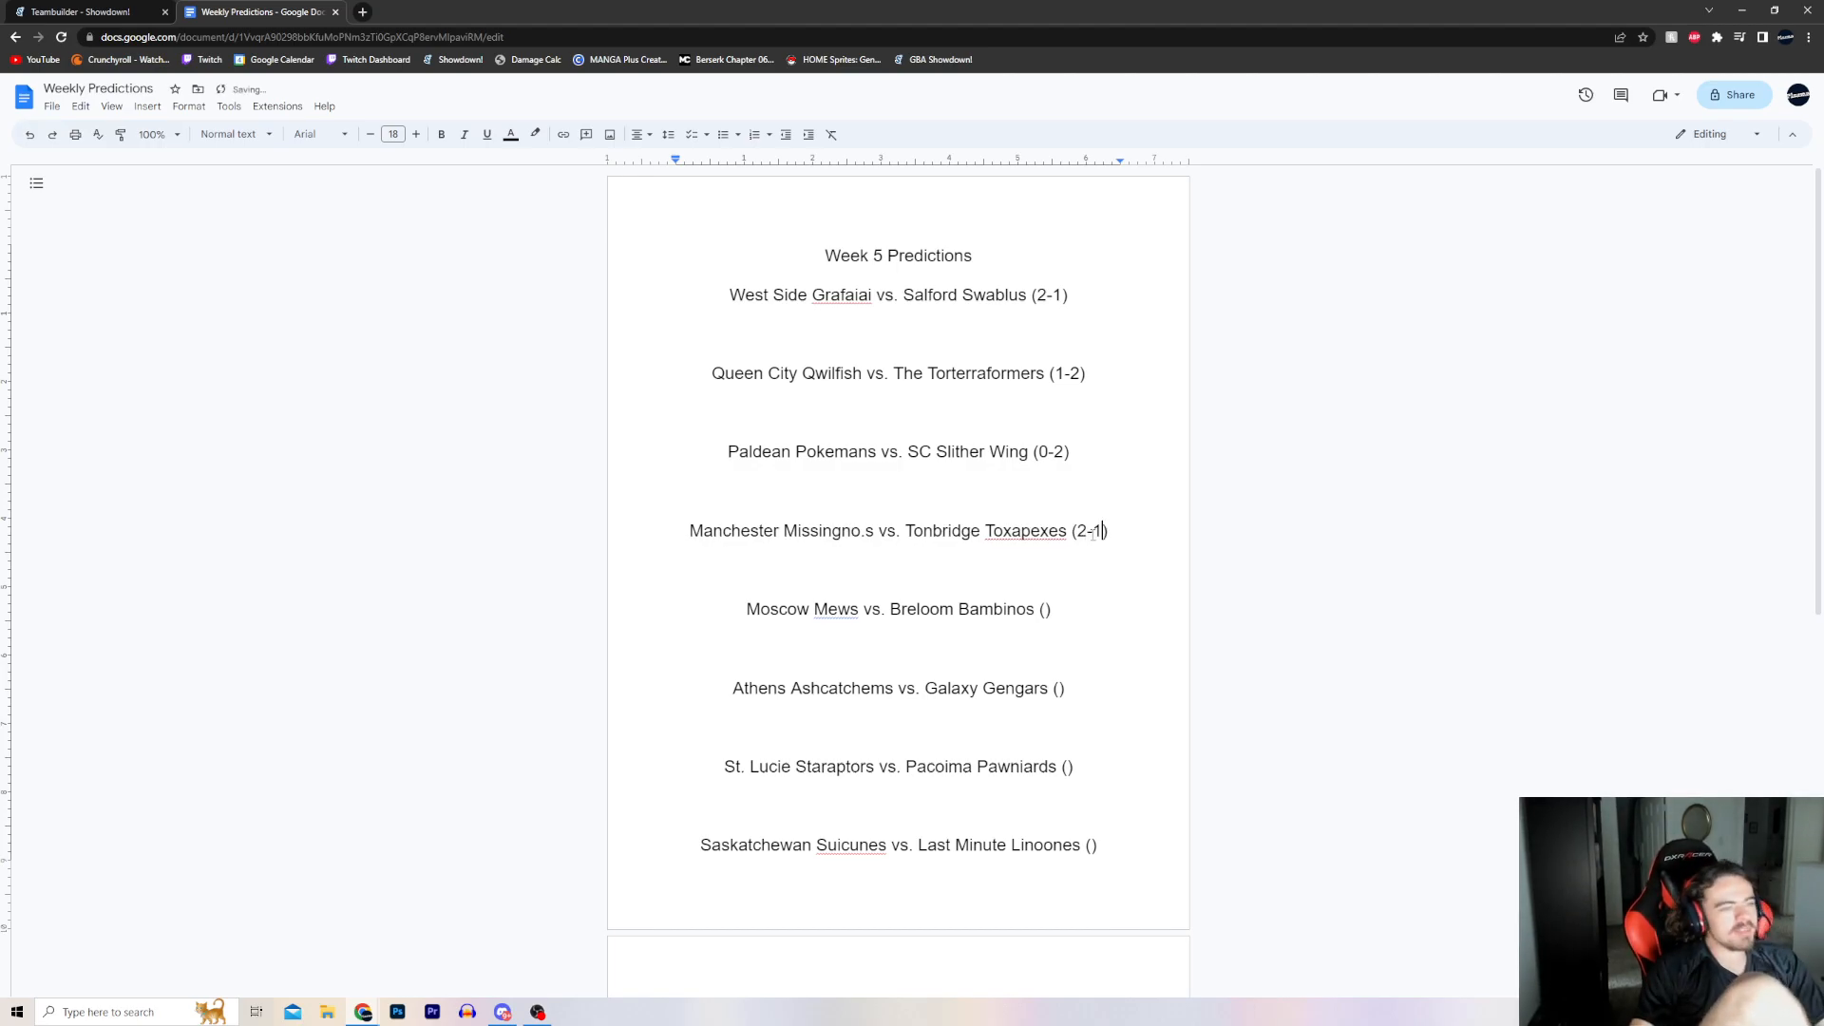
pyautogui.click(87, 11)
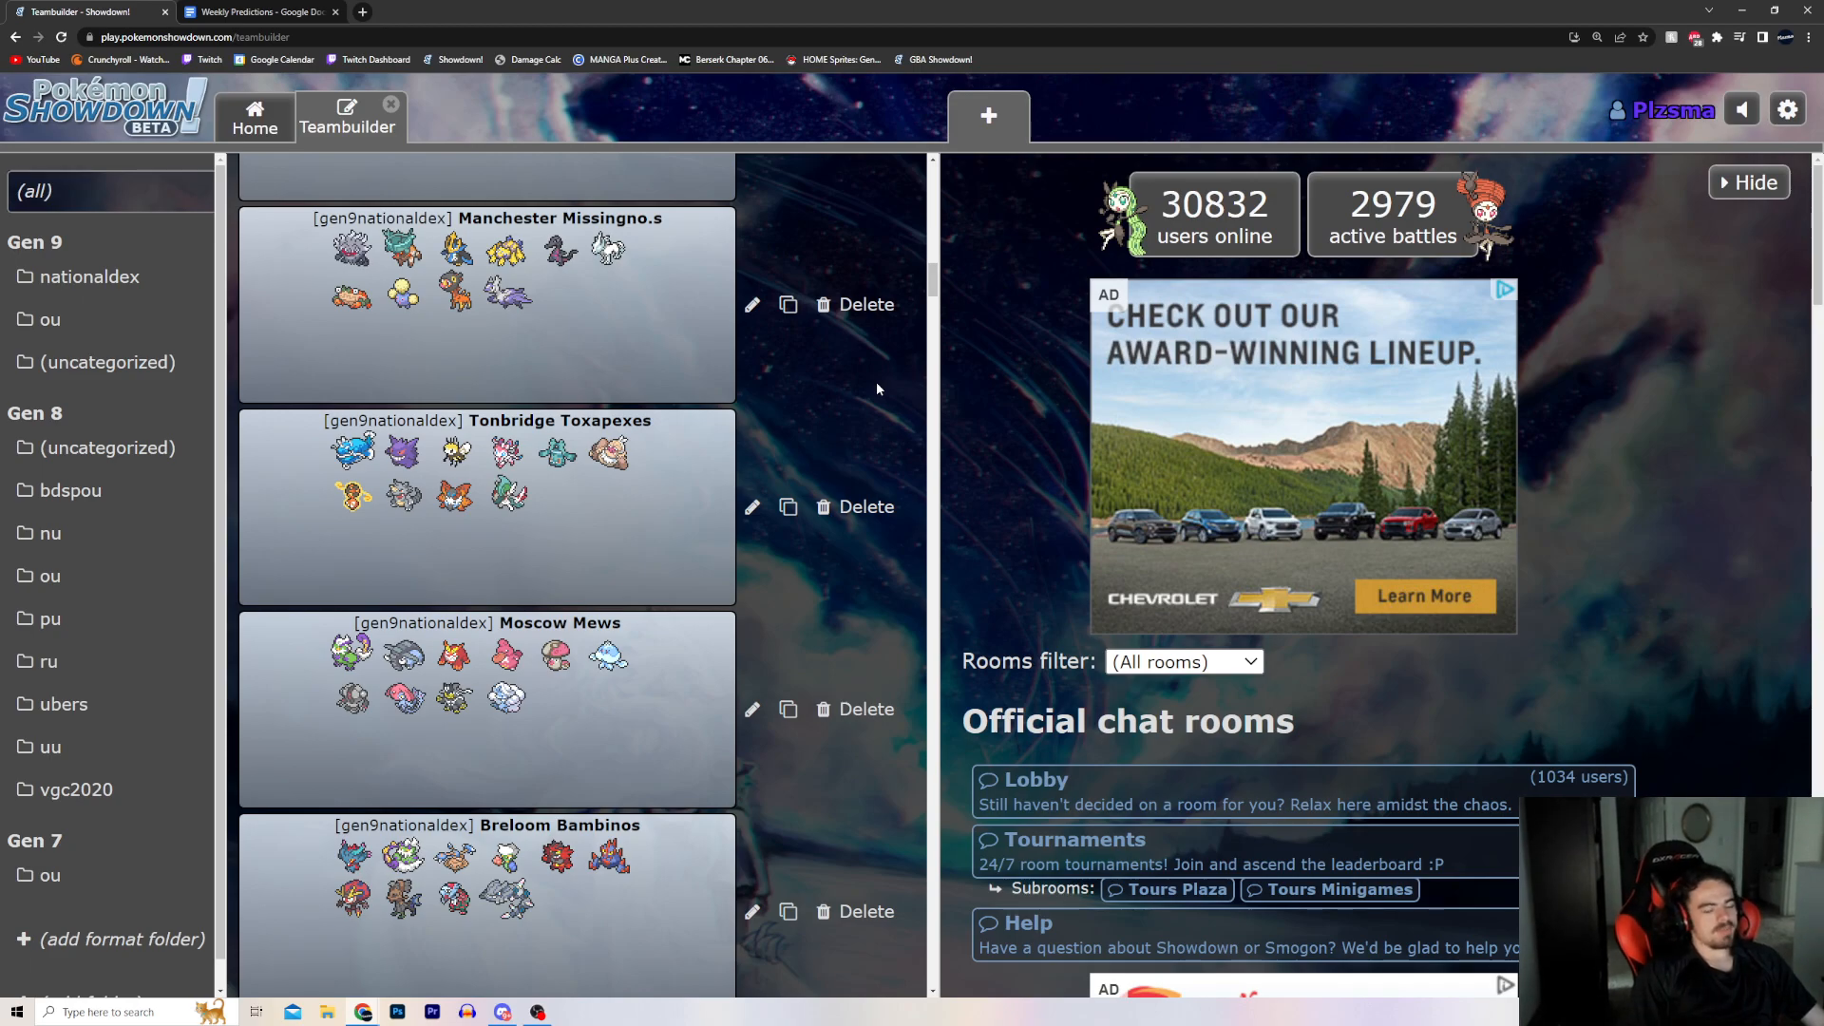
# Revise the Manchester vs. Tonbridge prediction to 1-2 and return to the team list.
pyautogui.click(258, 11)
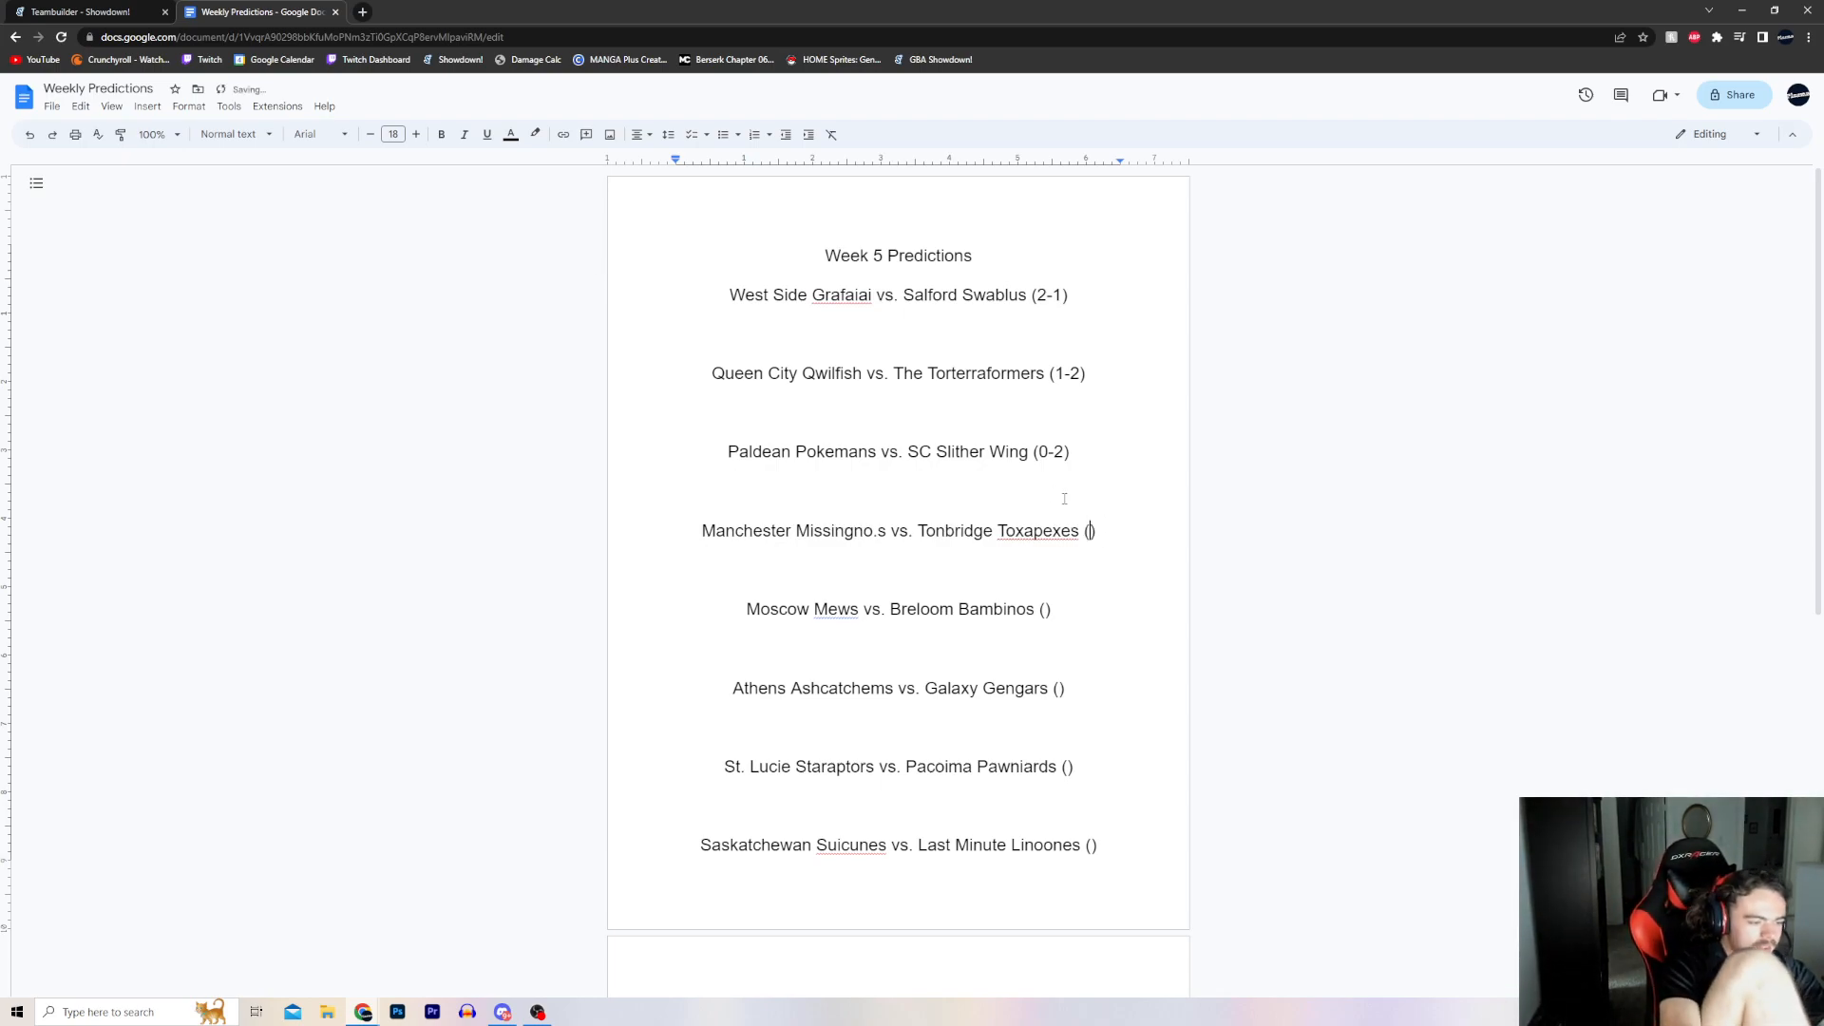
pyautogui.write('1')
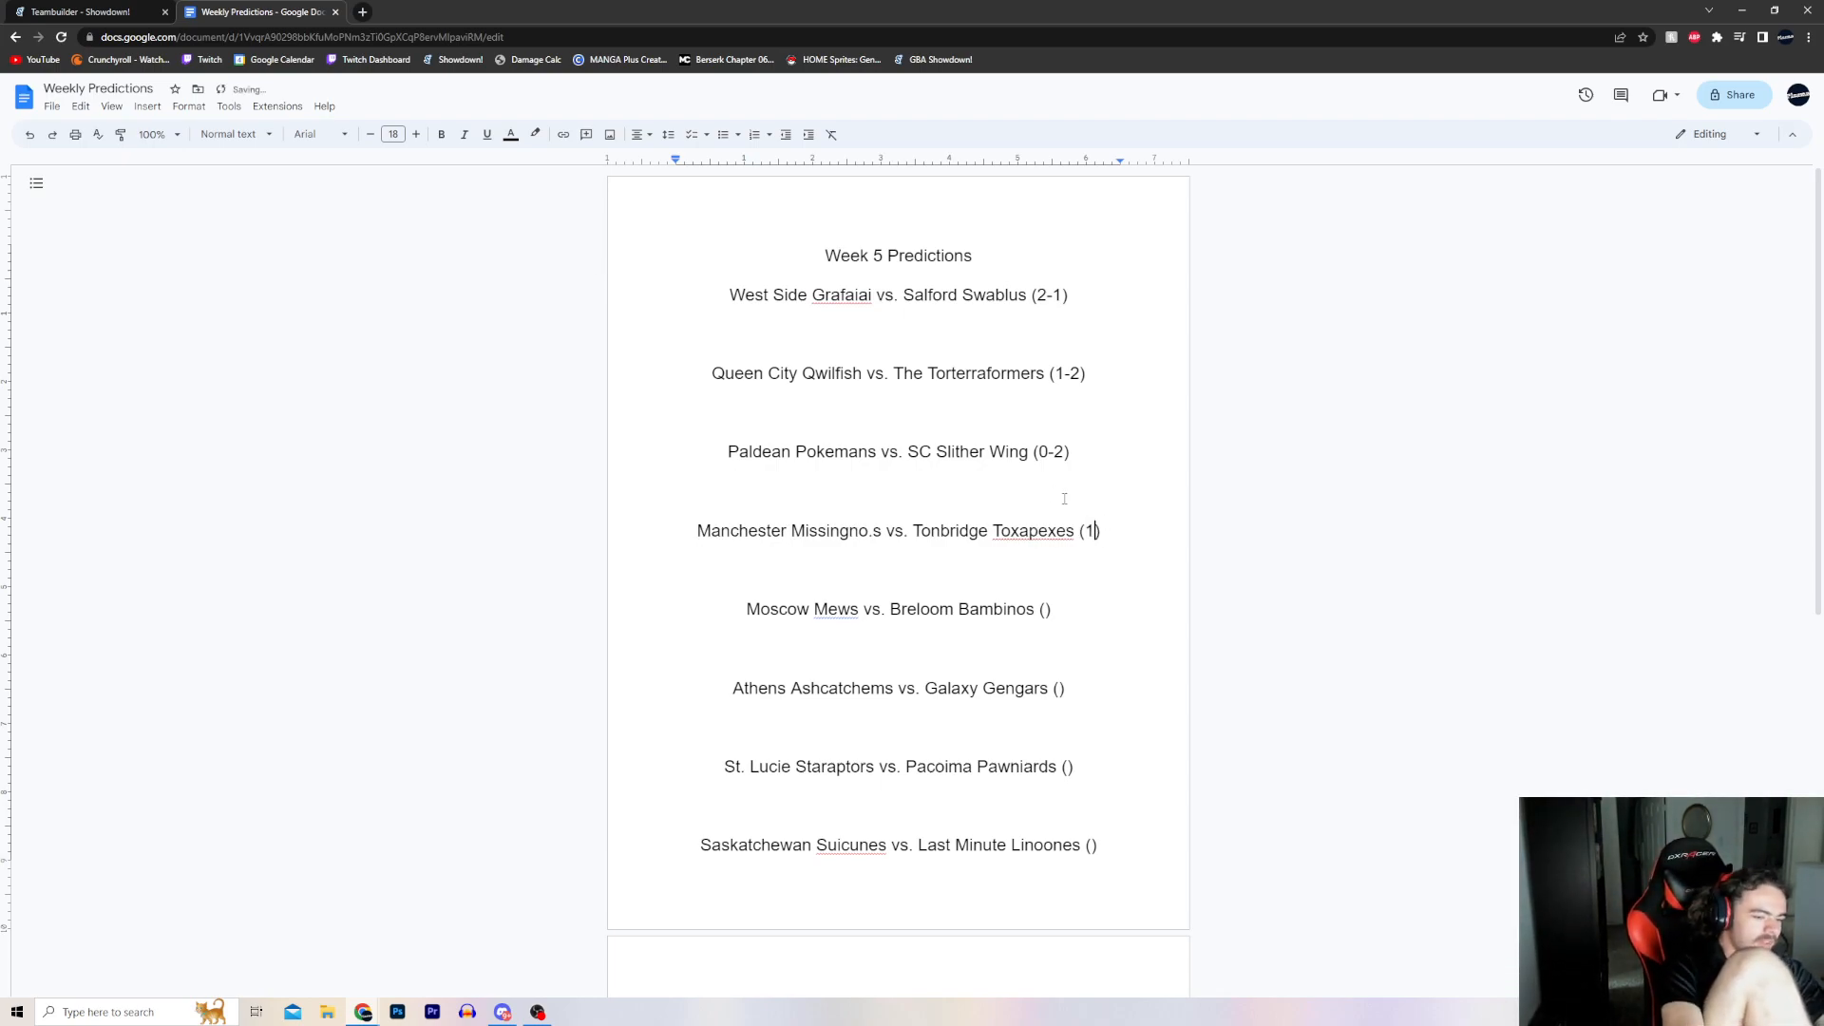
pyautogui.write('-2')
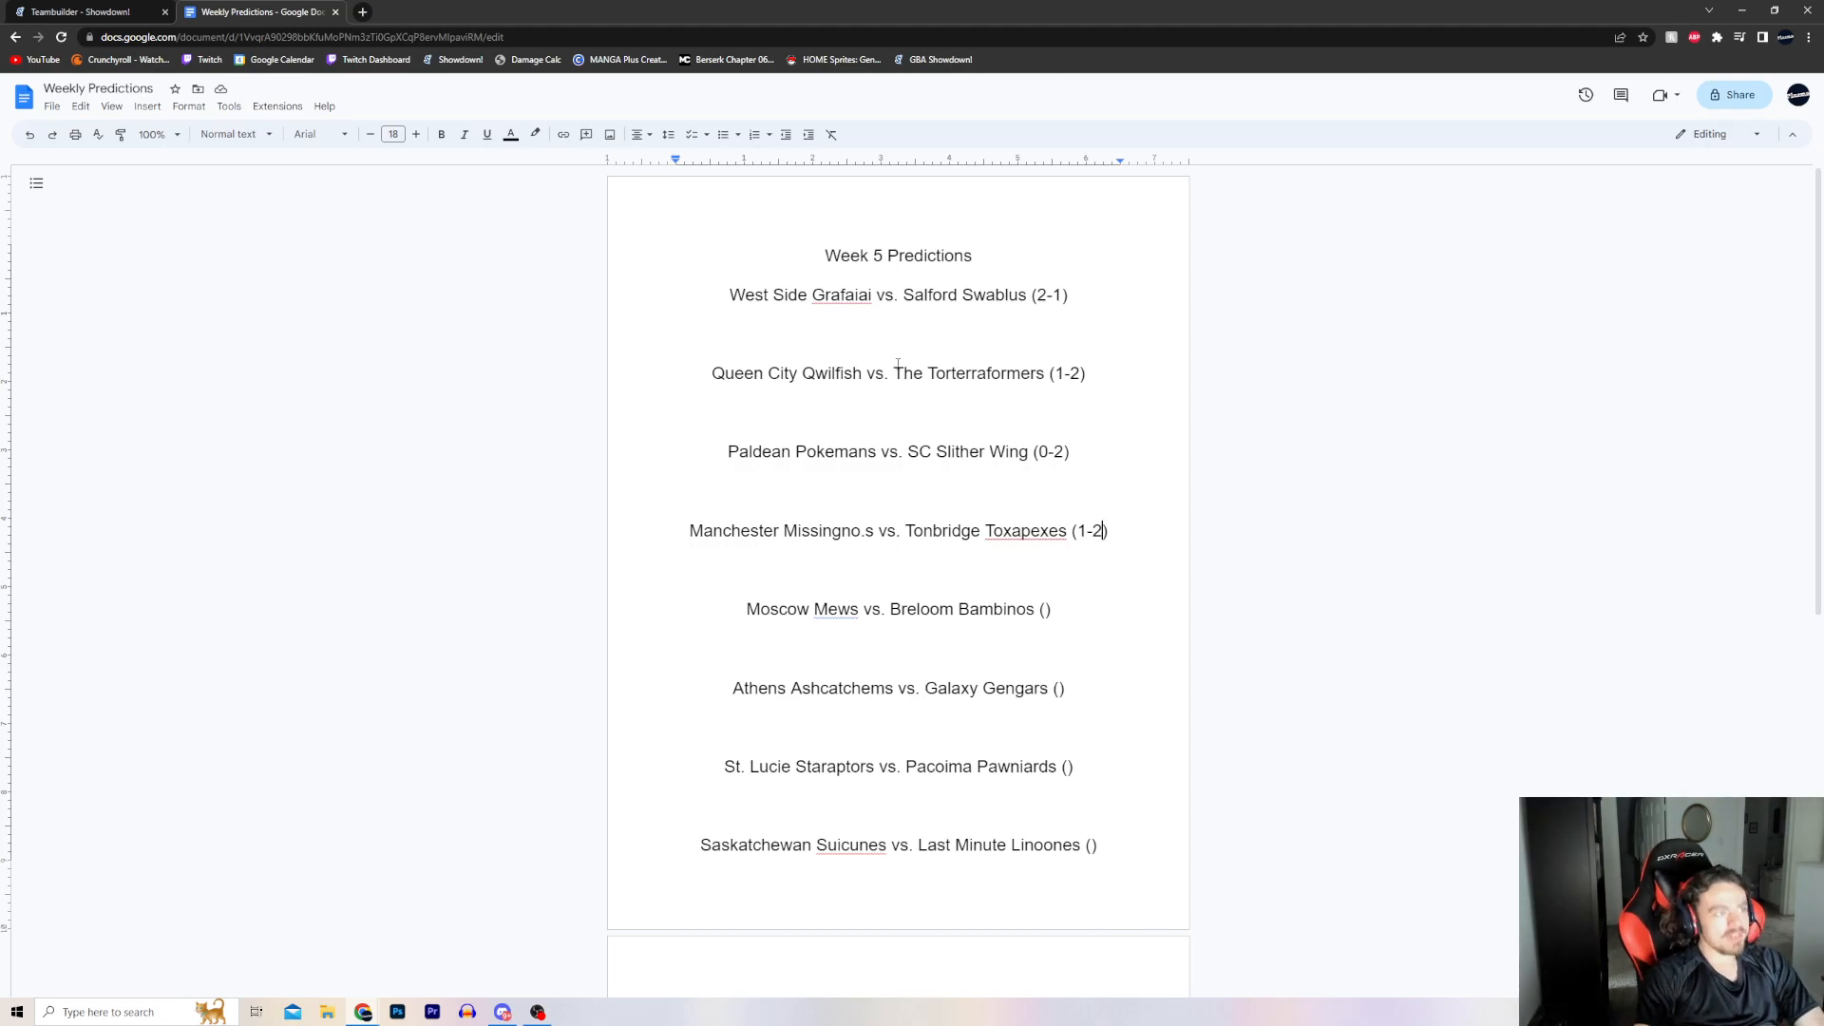
pyautogui.click(87, 11)
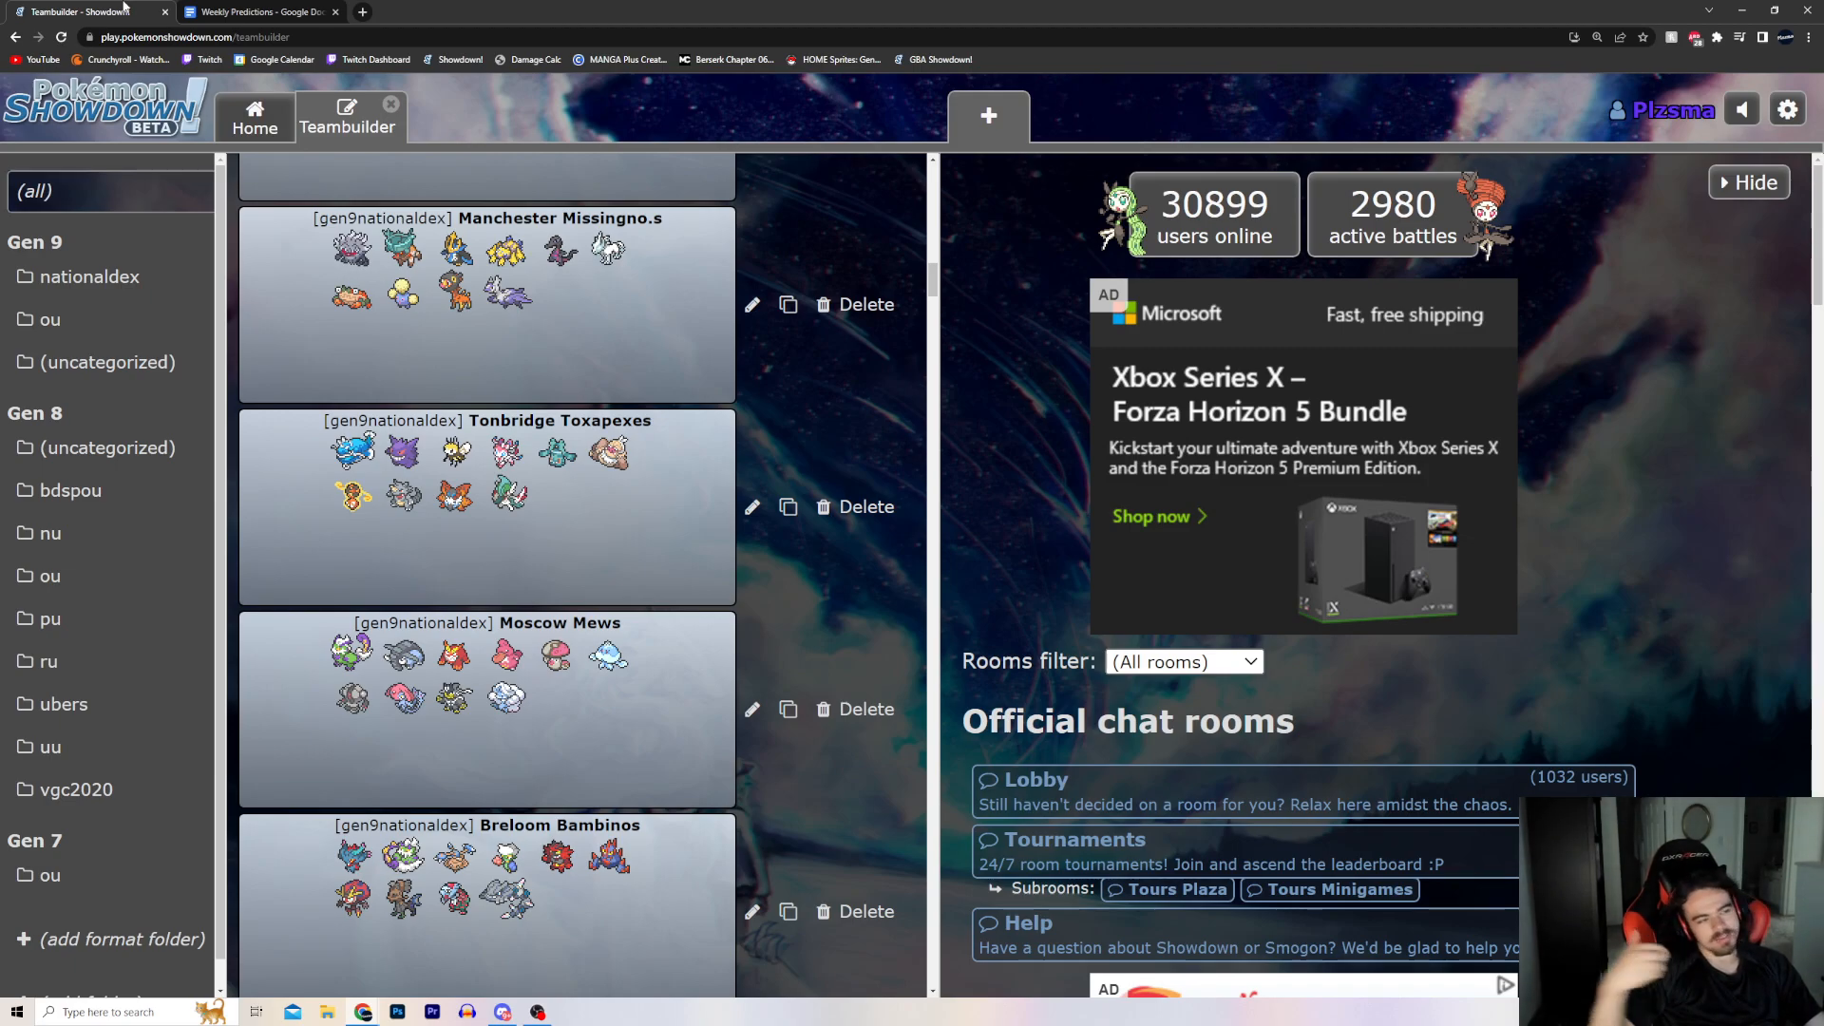
pyautogui.moveTo(628, 140)
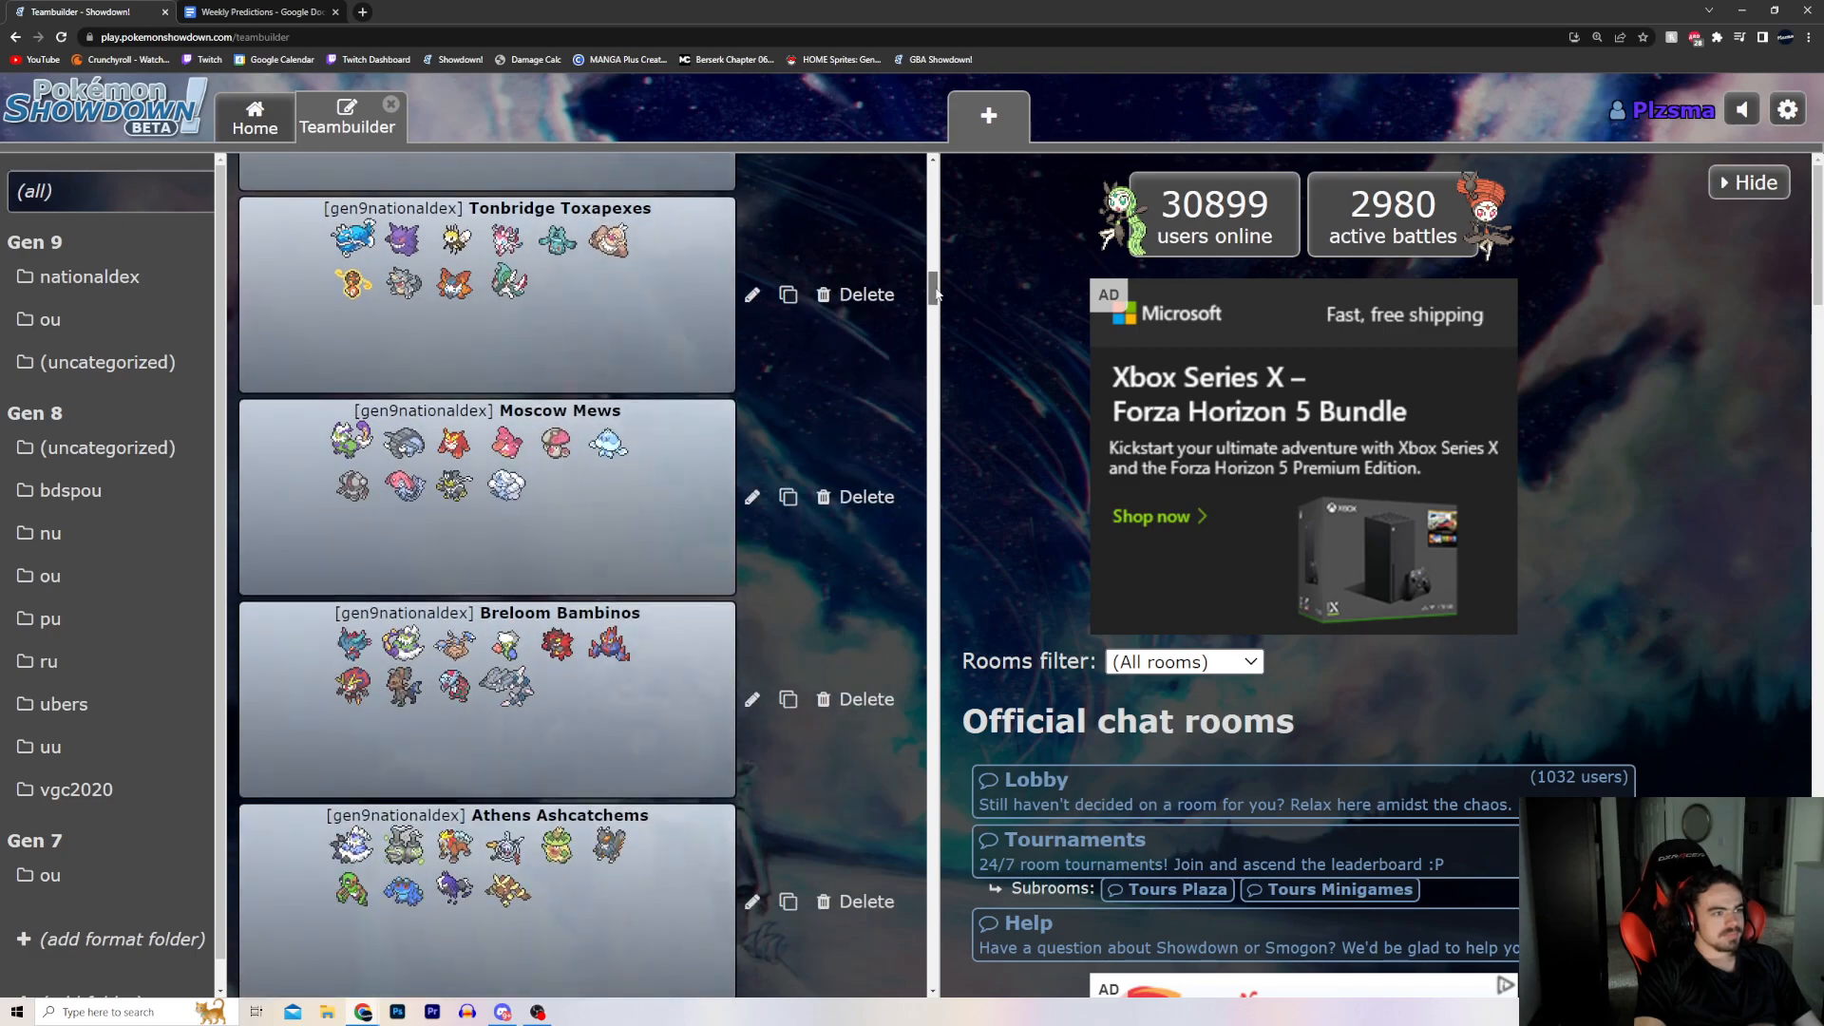
# Review Moscow Mews and Breloom Bambinos, then switch back to the predictions document.
pyautogui.scroll(-3)
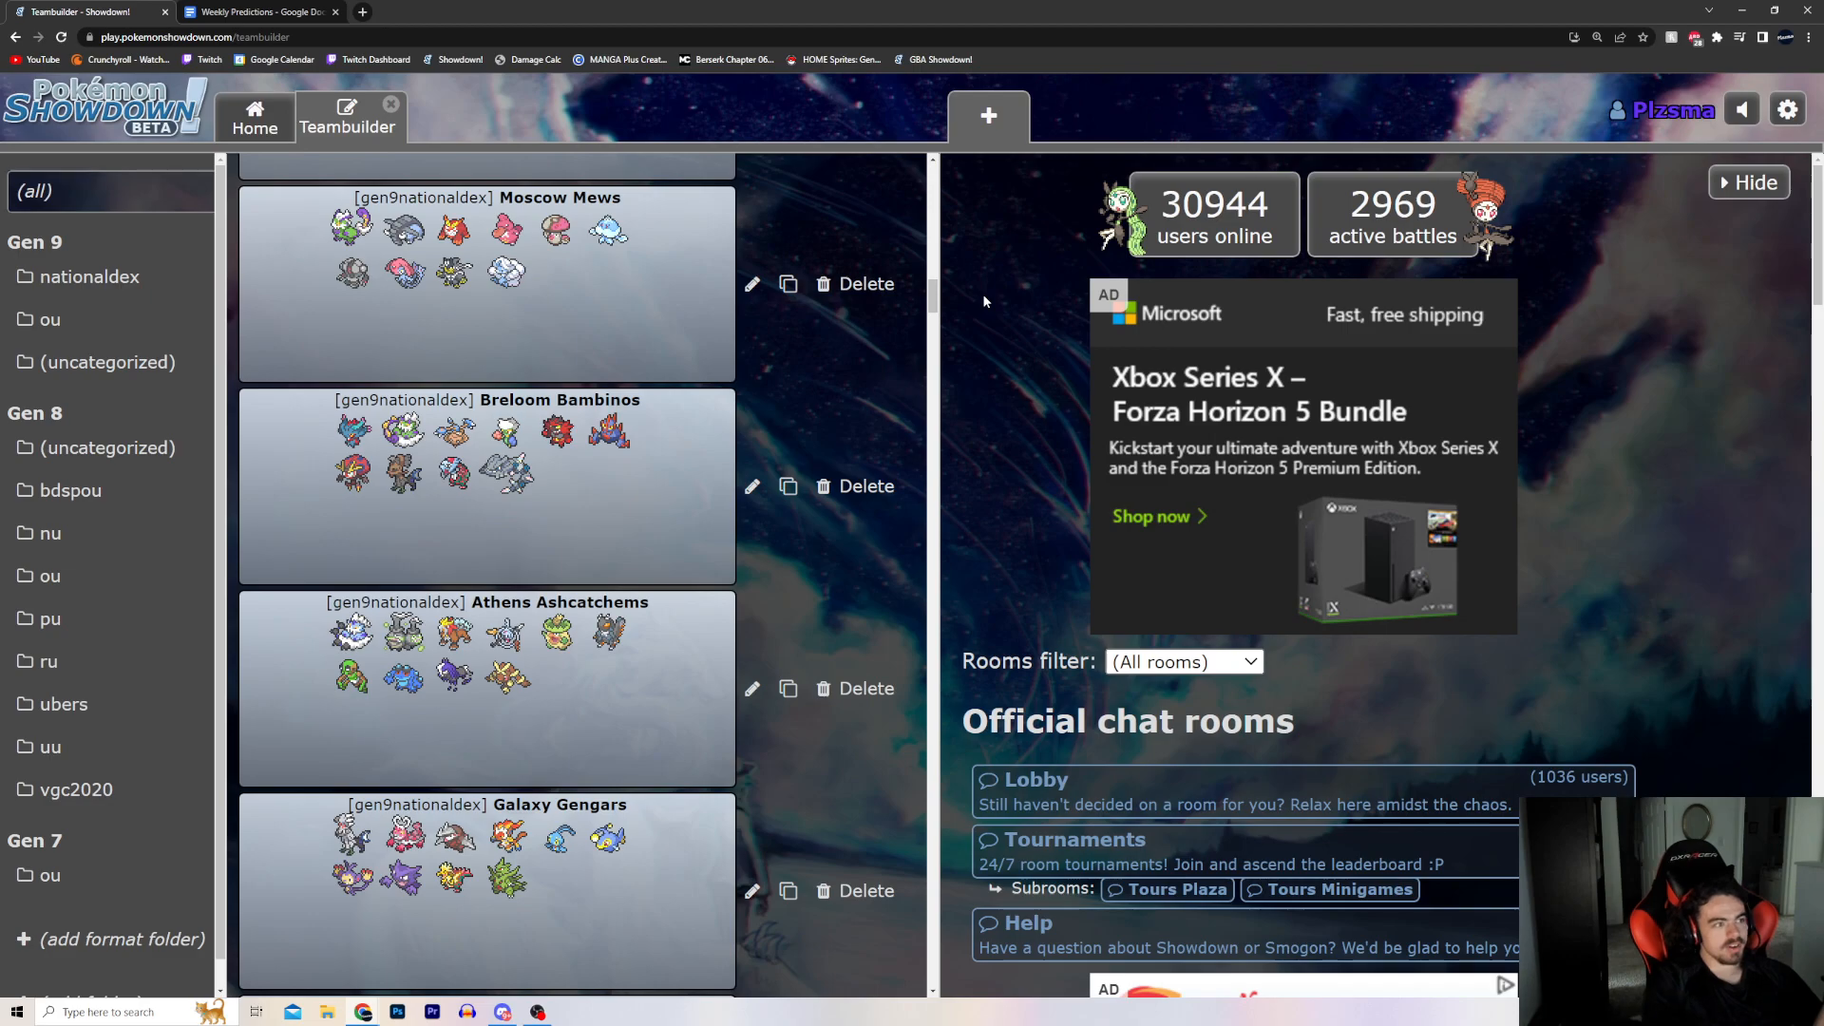
pyautogui.moveTo(931, 250)
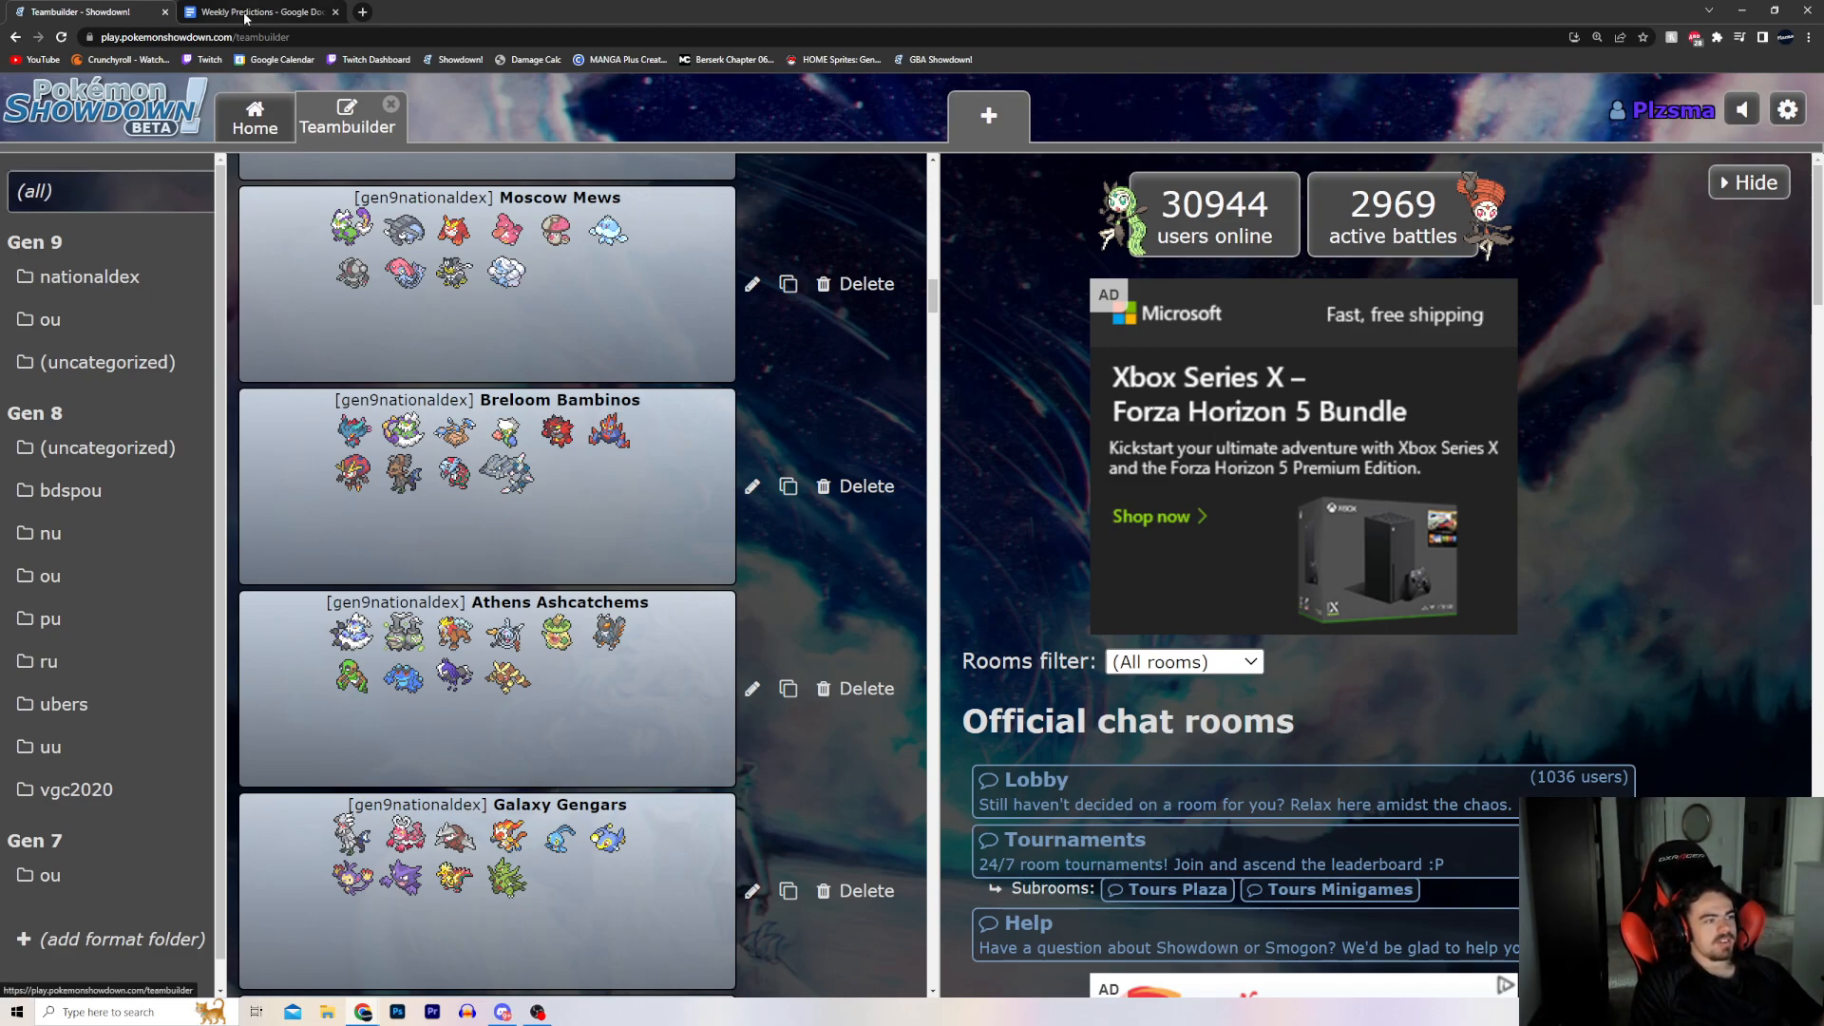
pyautogui.moveTo(256, 11)
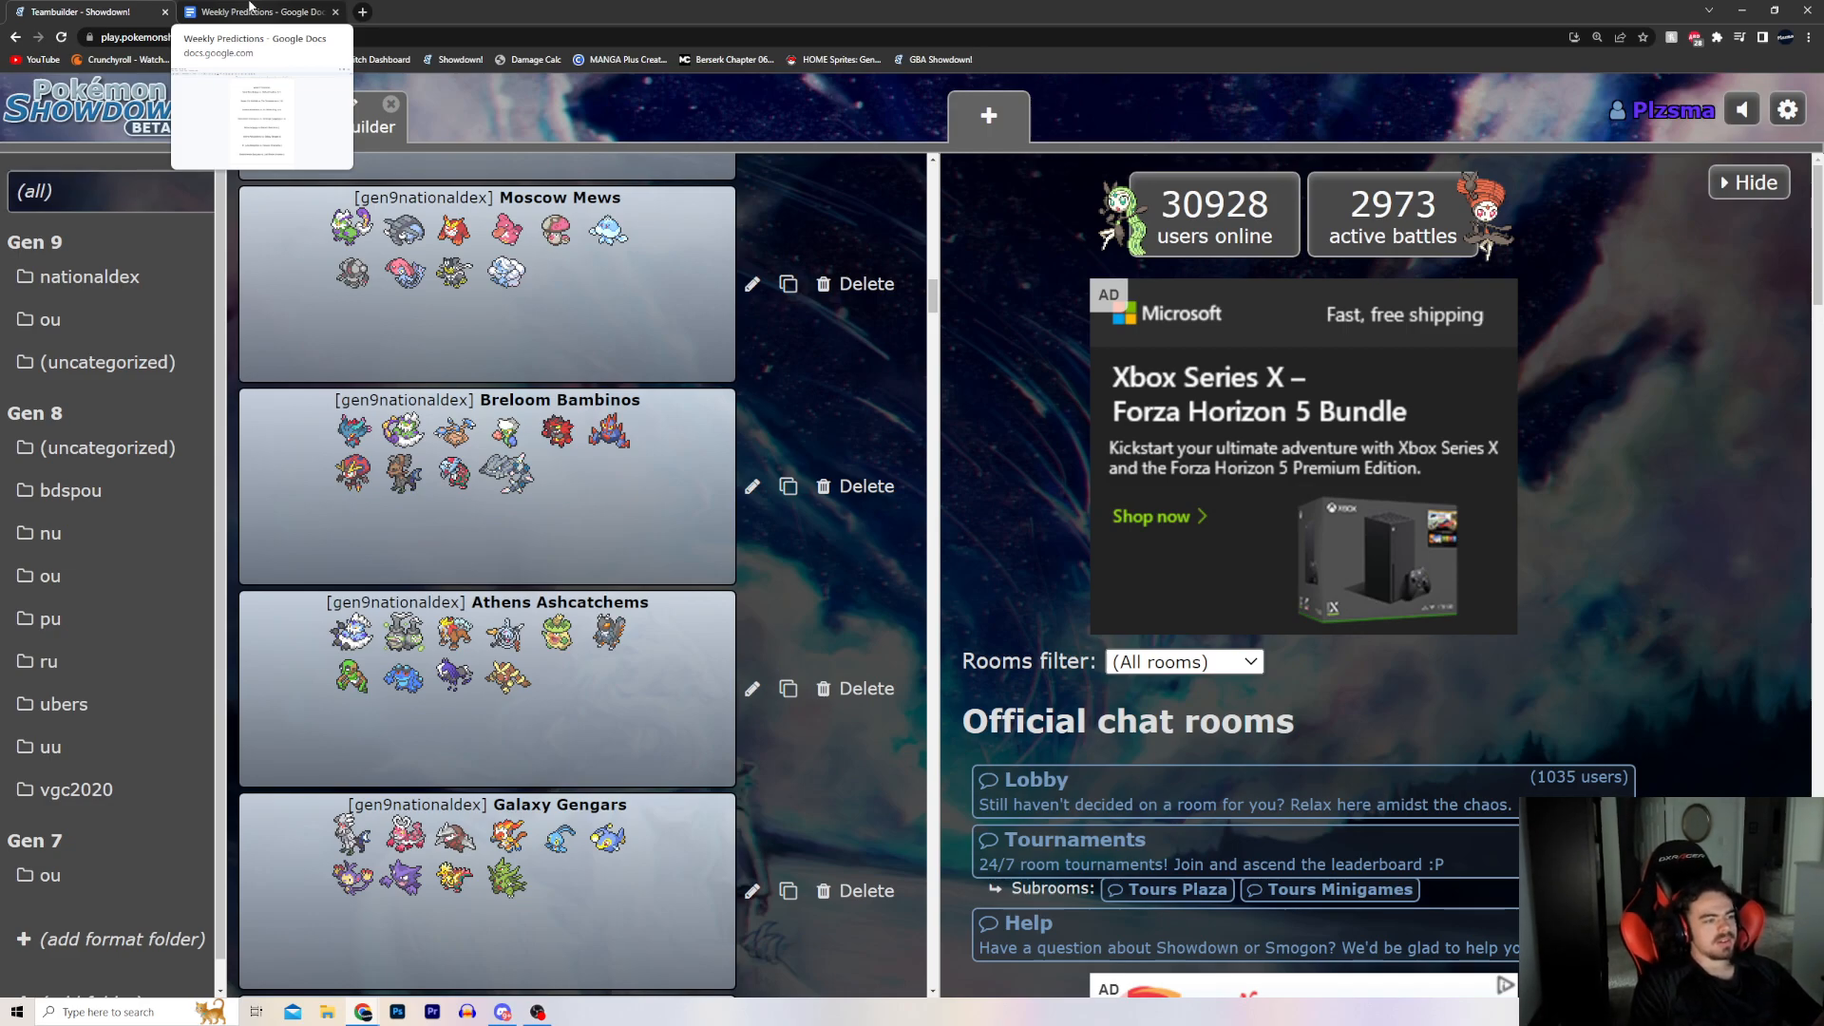
pyautogui.click(256, 11)
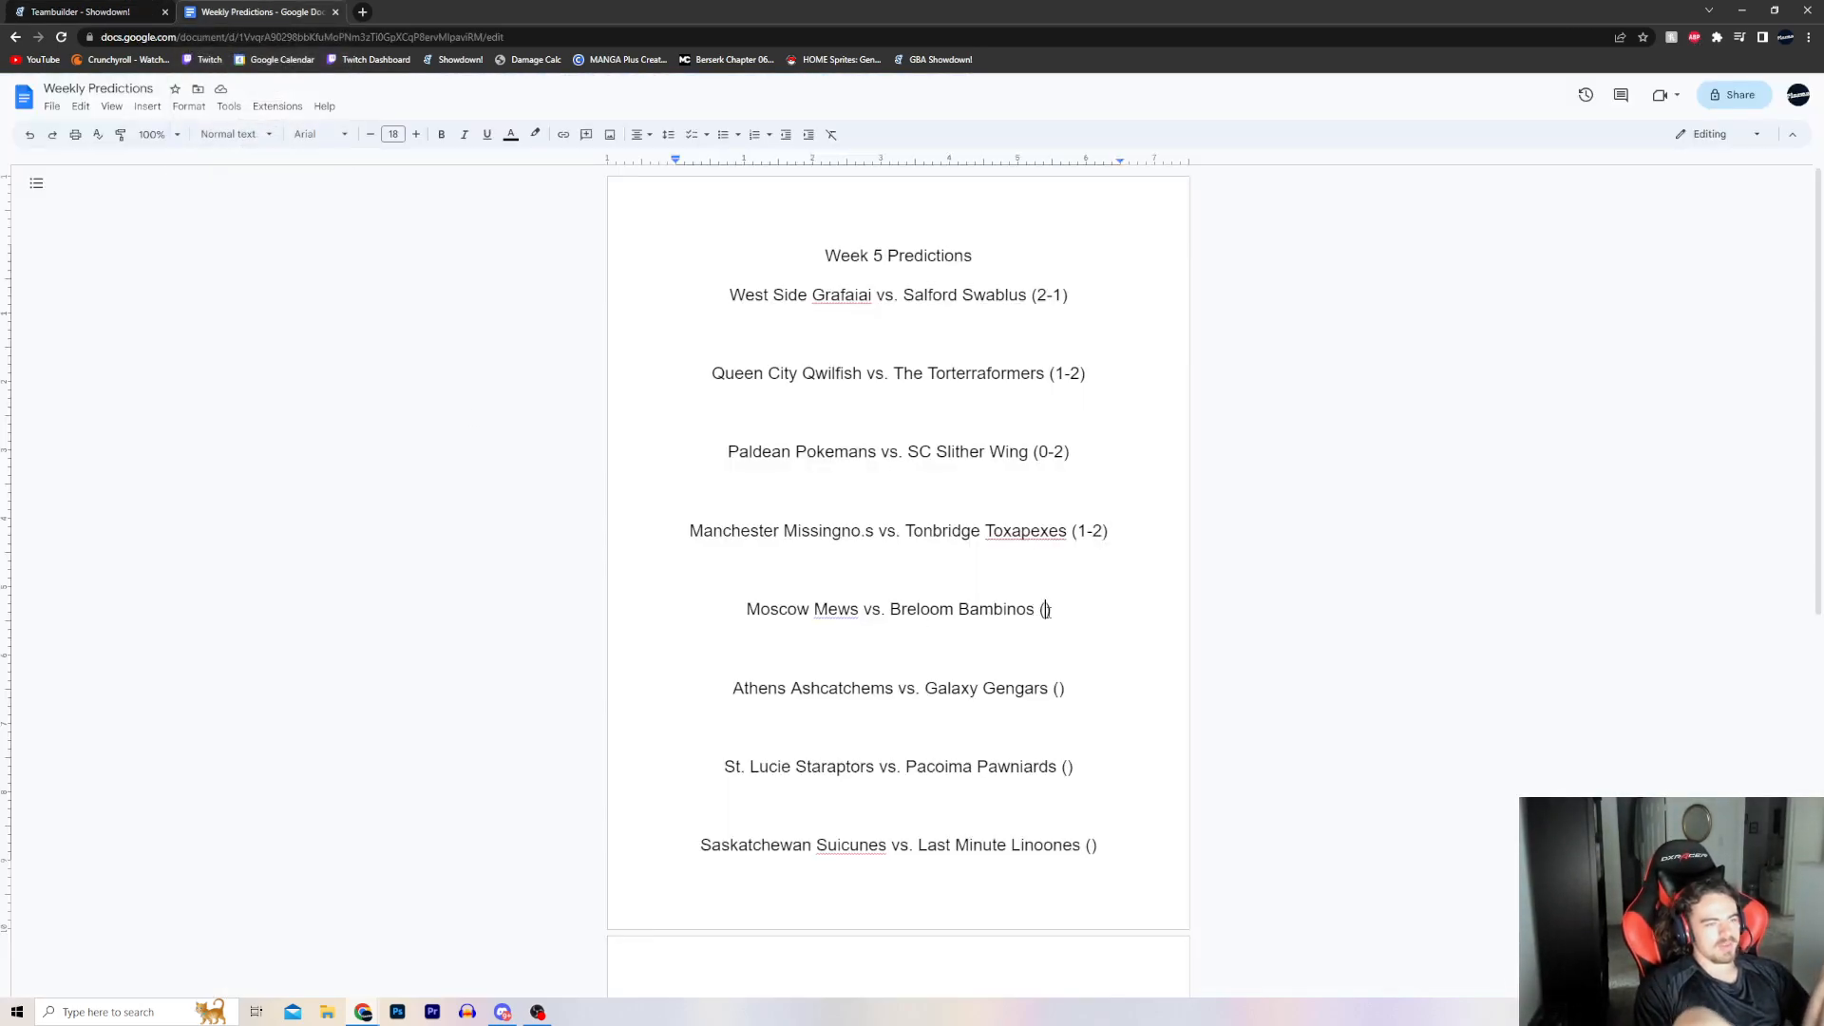
# Enter 0-2 for Moscow Mews vs. Breloom Bambinos and return to the saved teams.
pyautogui.write('0-2')
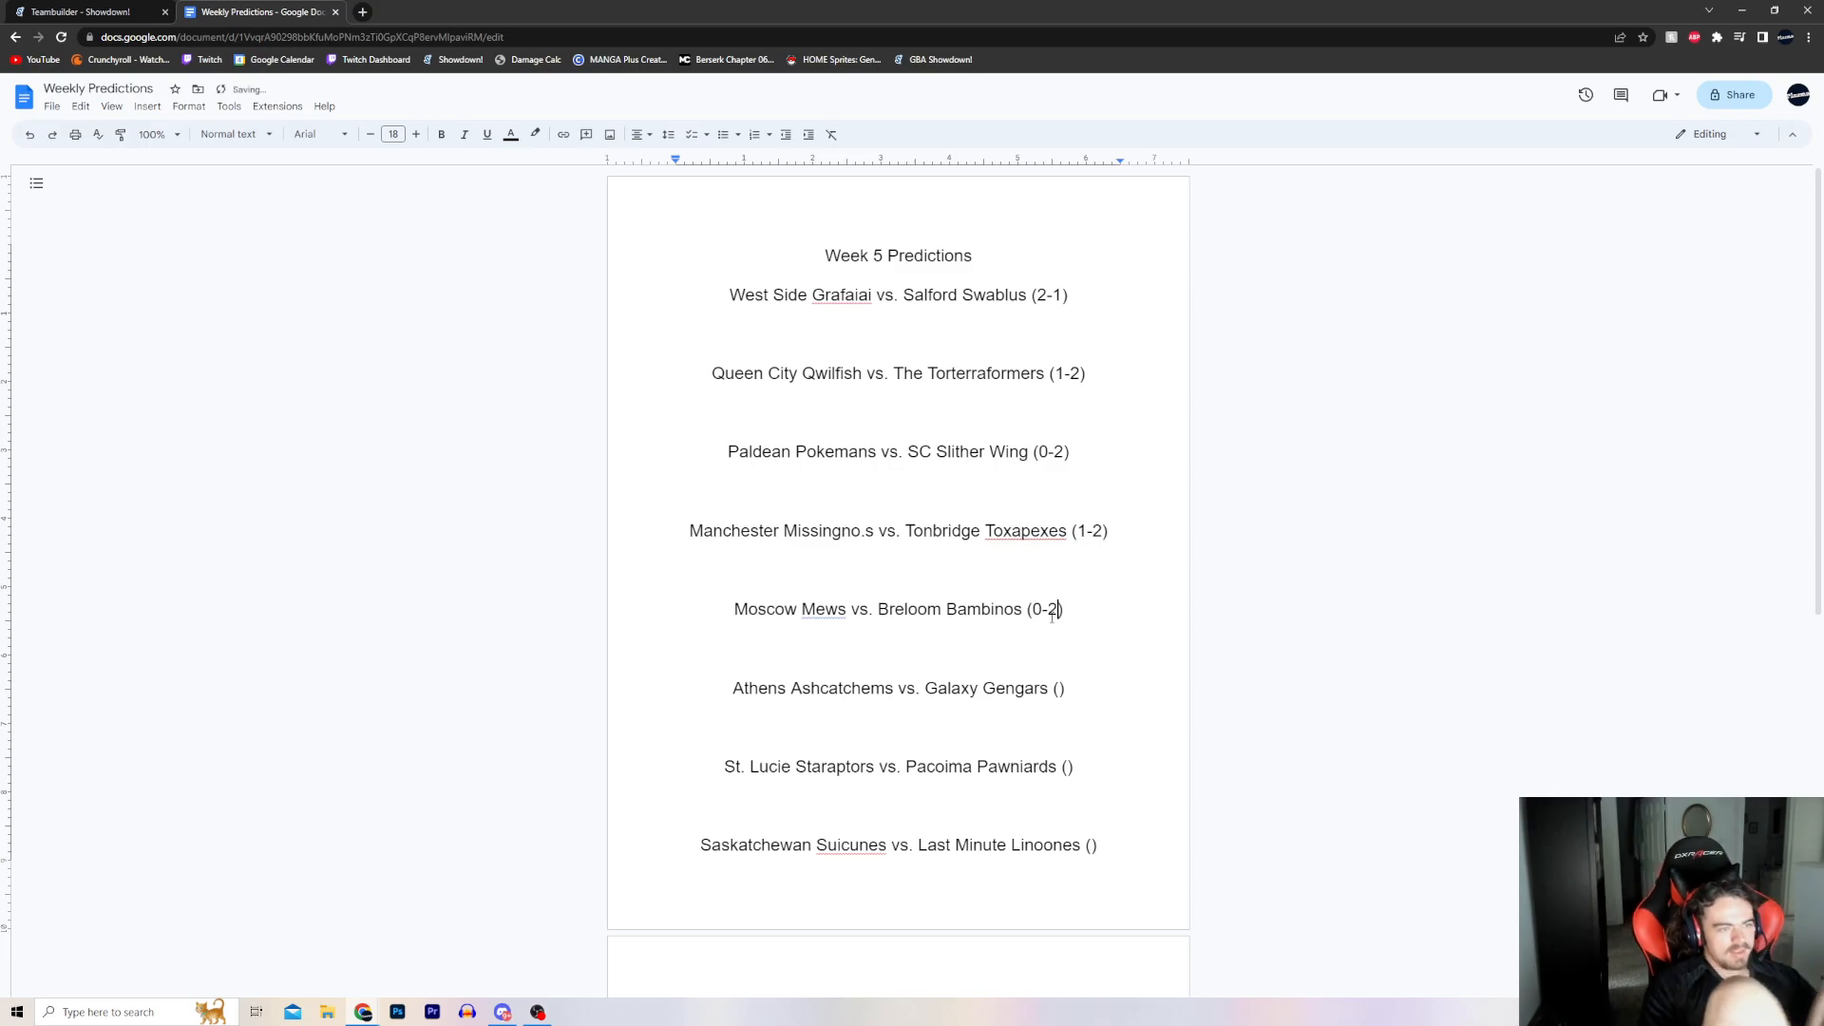
pyautogui.click(82, 11)
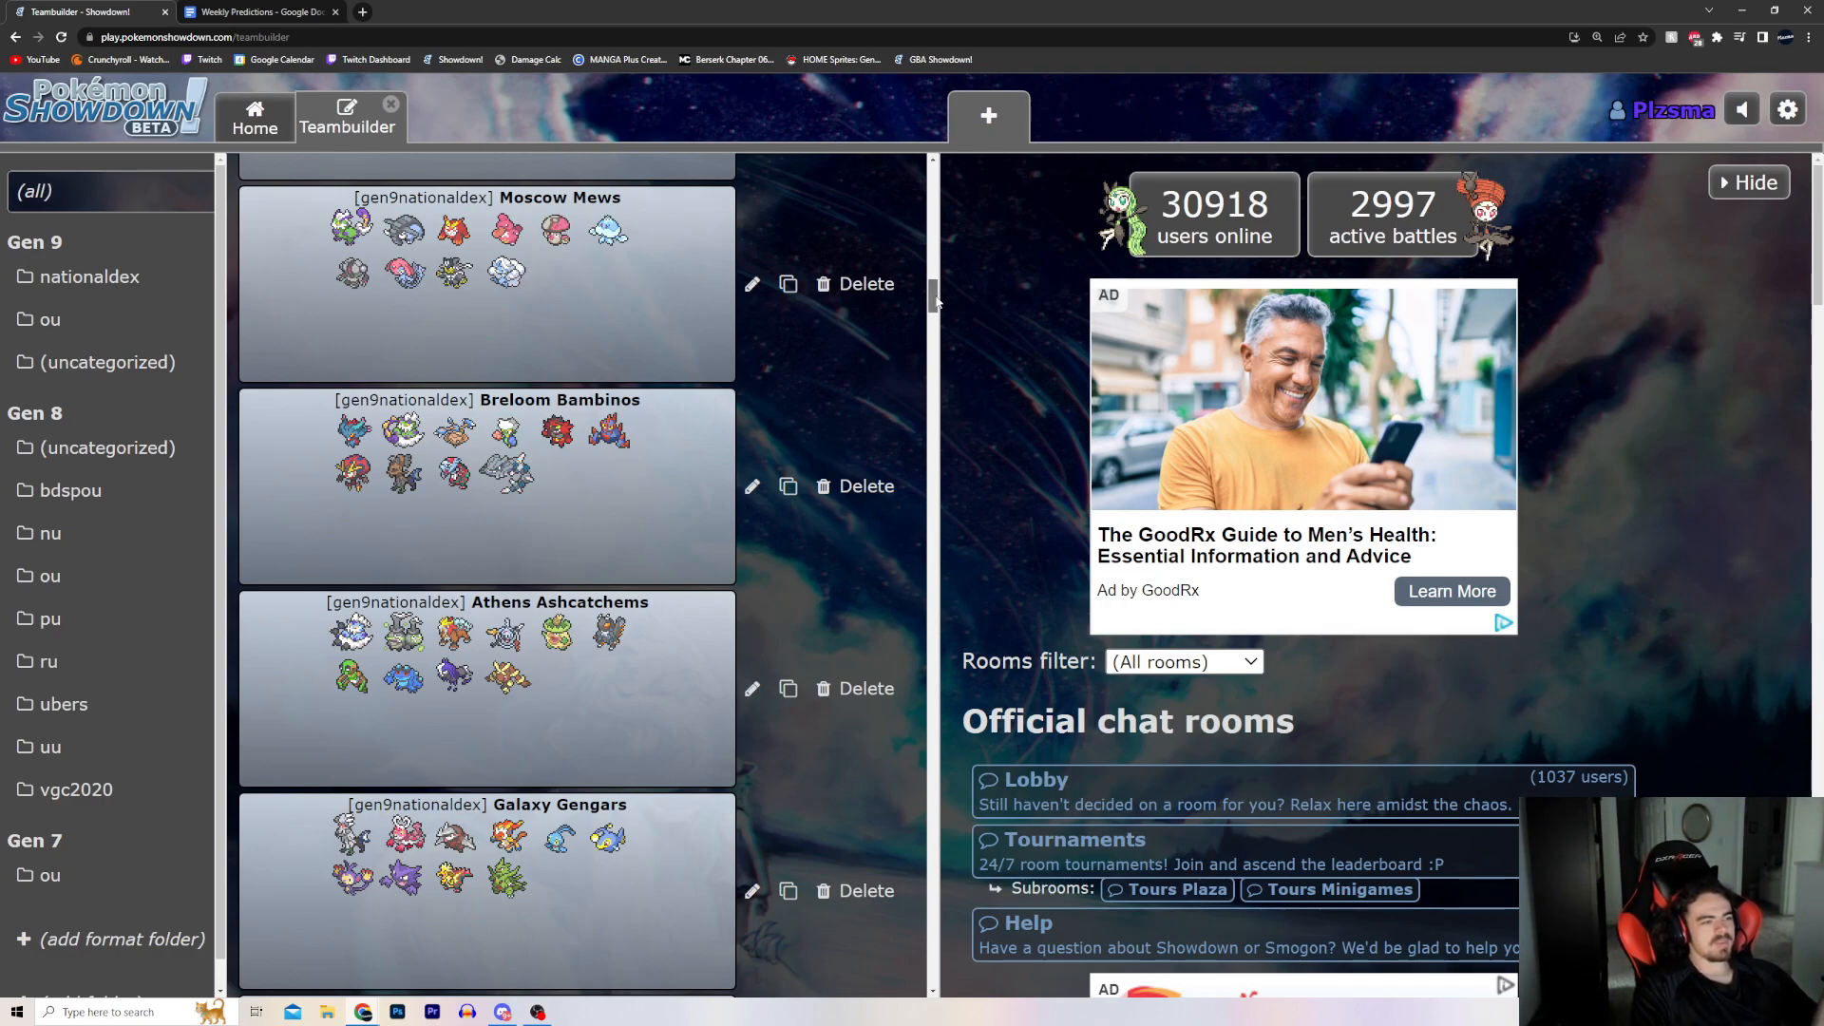
pyautogui.scroll(-3)
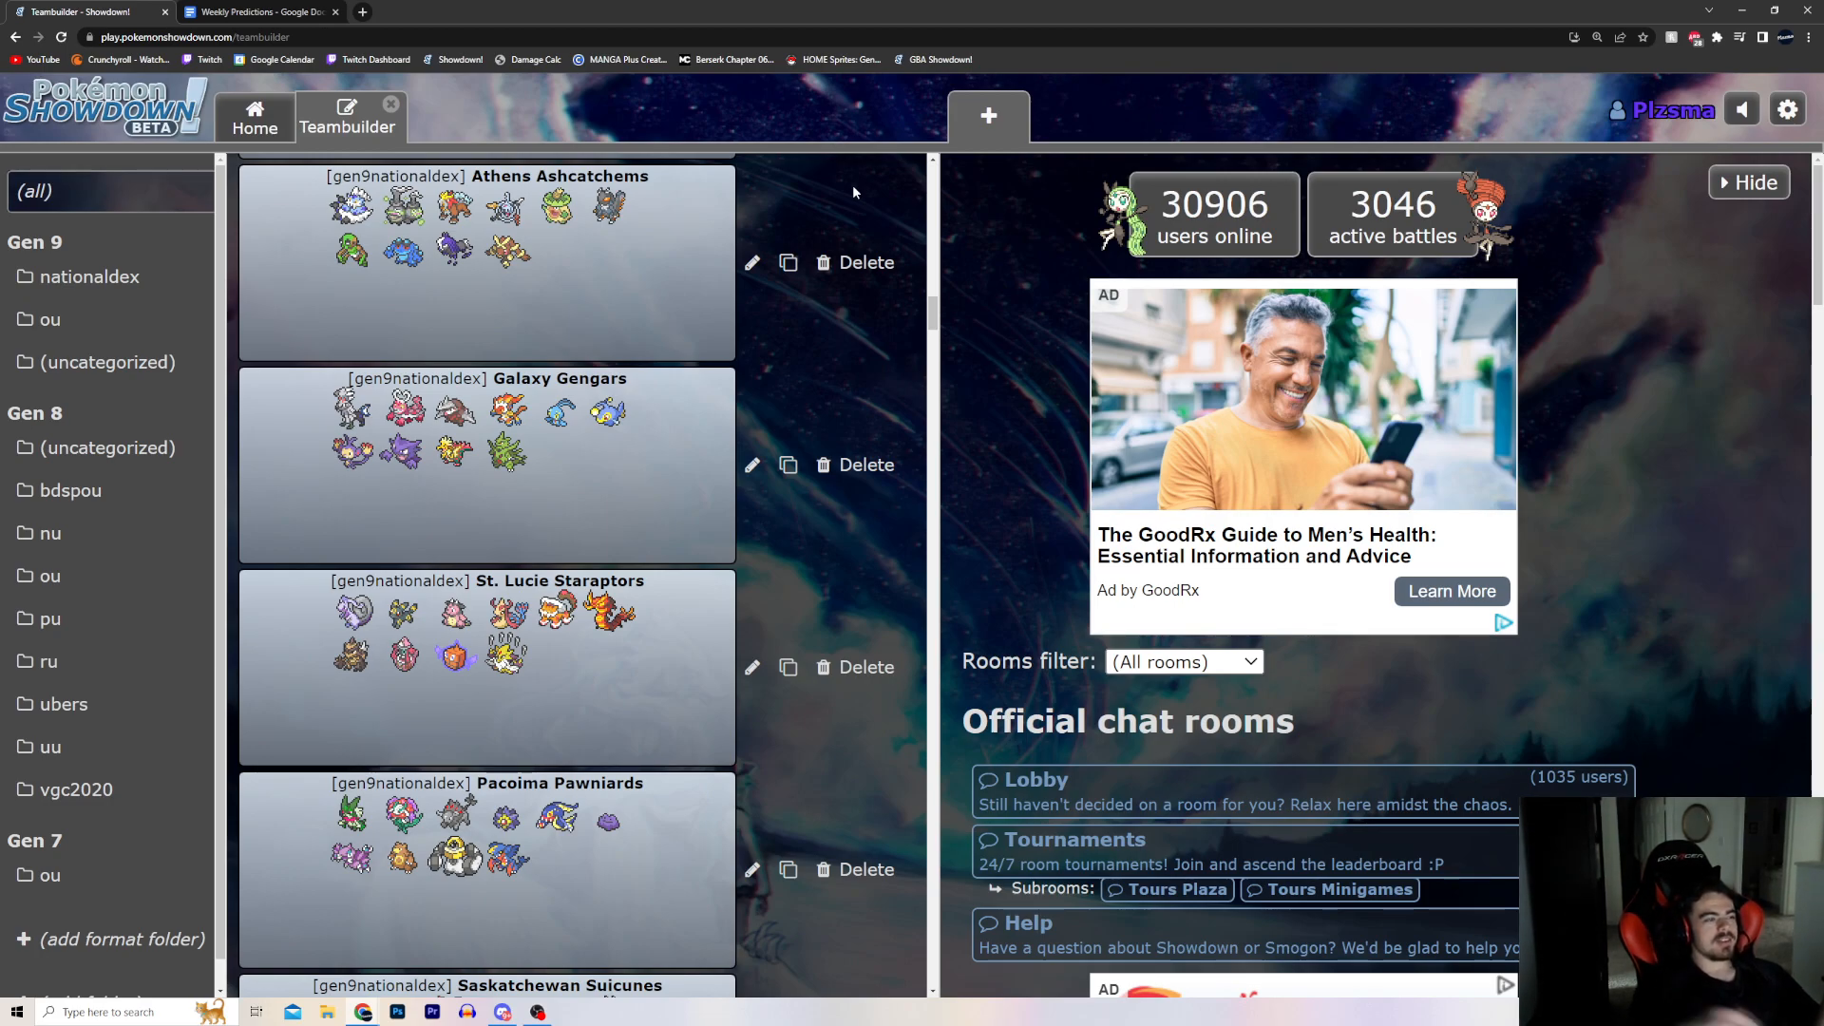
pyautogui.moveTo(757, 160)
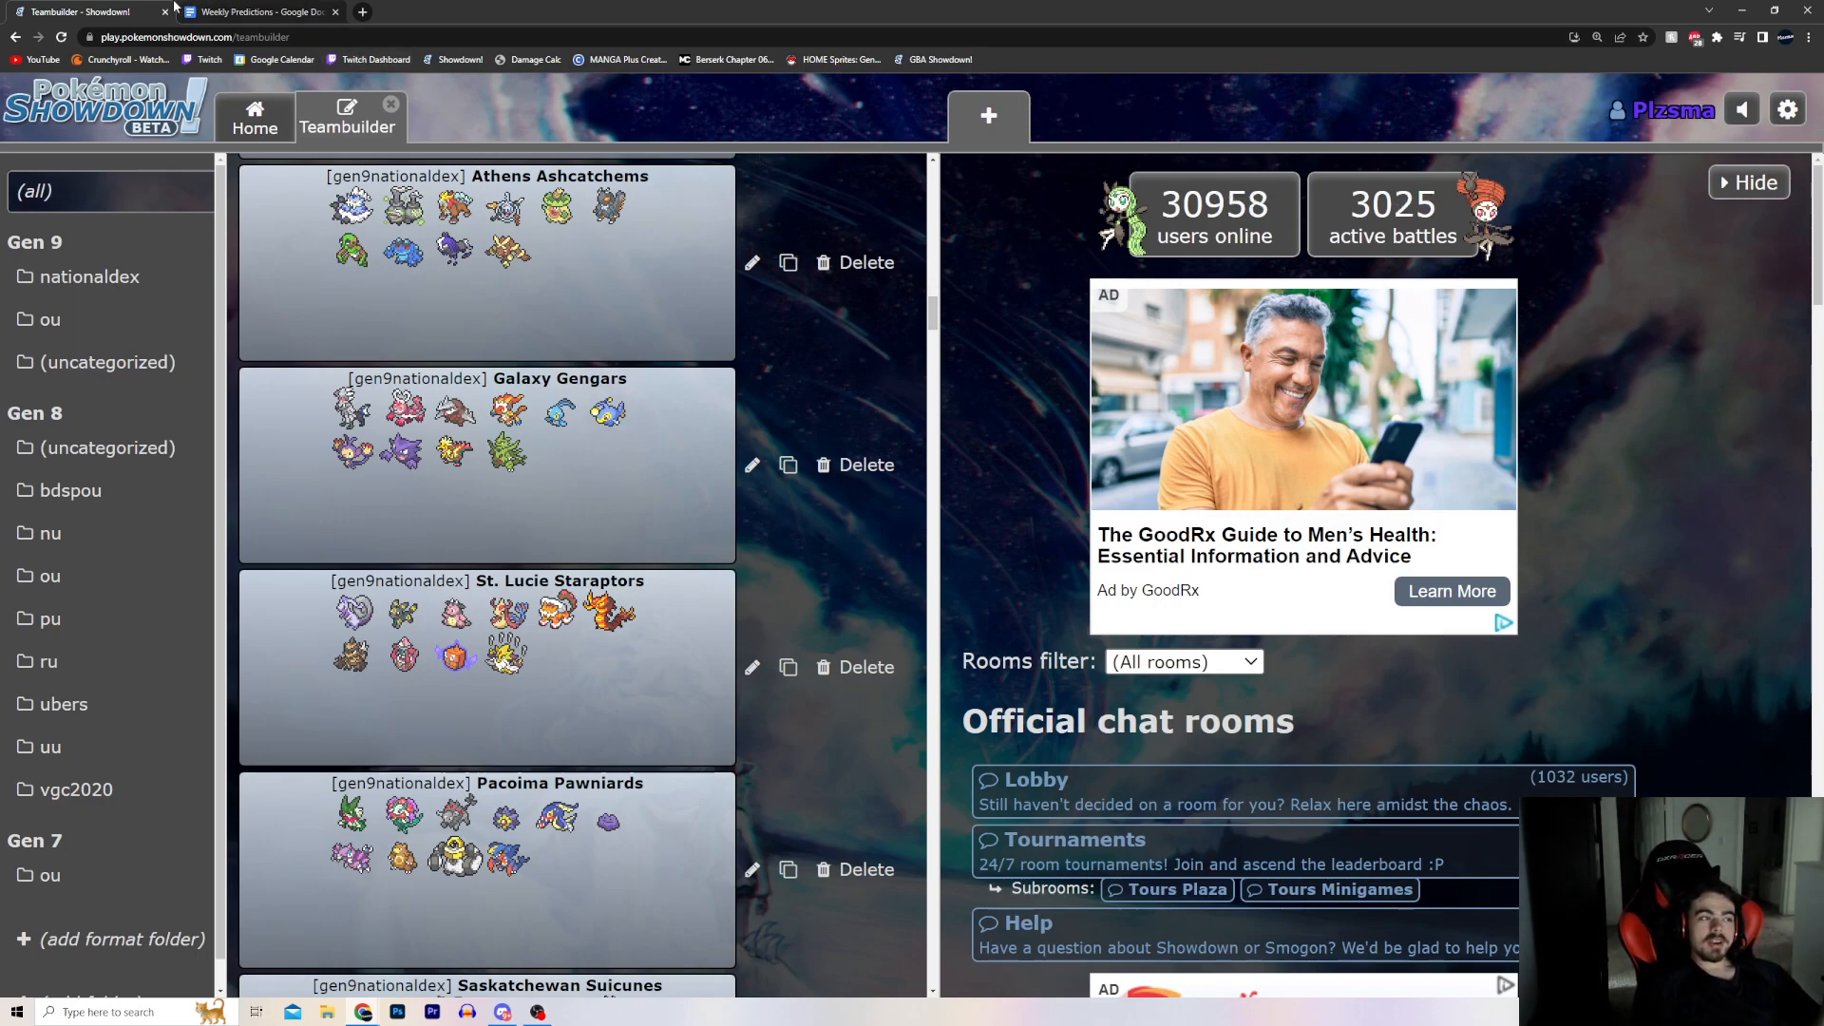
pyautogui.moveTo(255, 12)
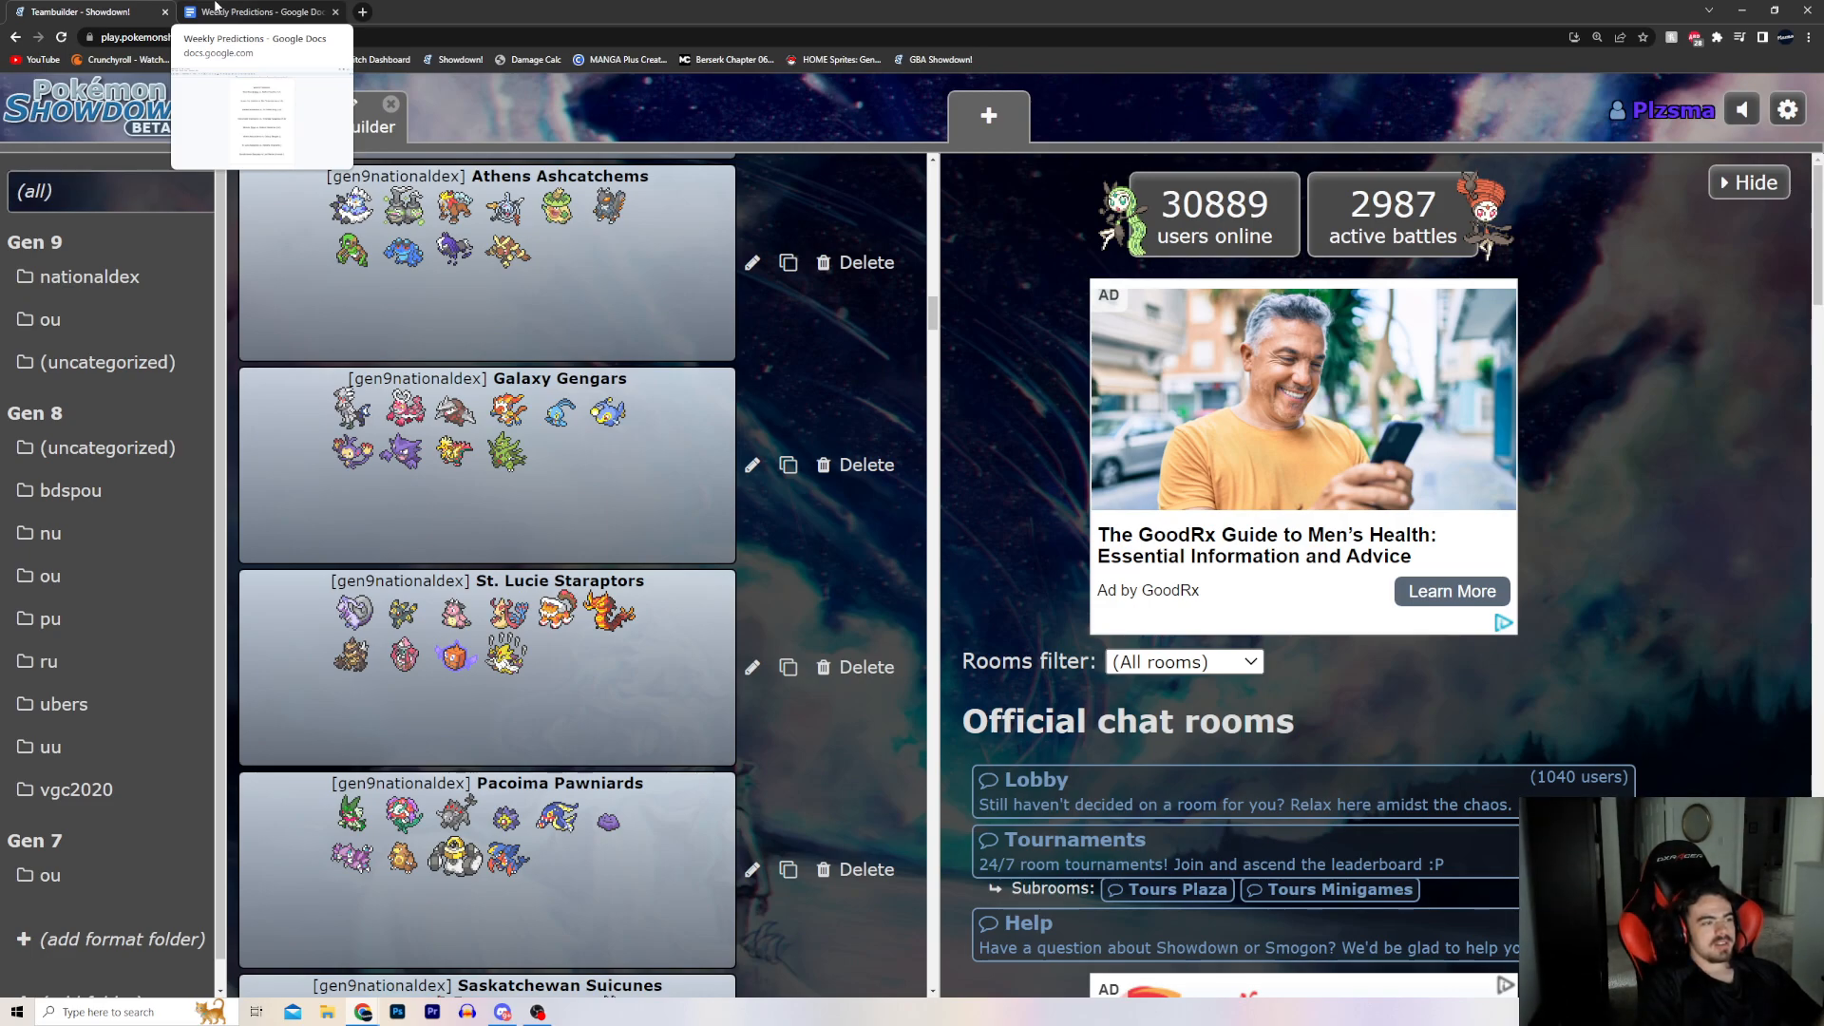
# Wrap the Athens Ashcatchems vs. Galaxy Gengars line in ** and enter 2-1.
pyautogui.click(256, 12)
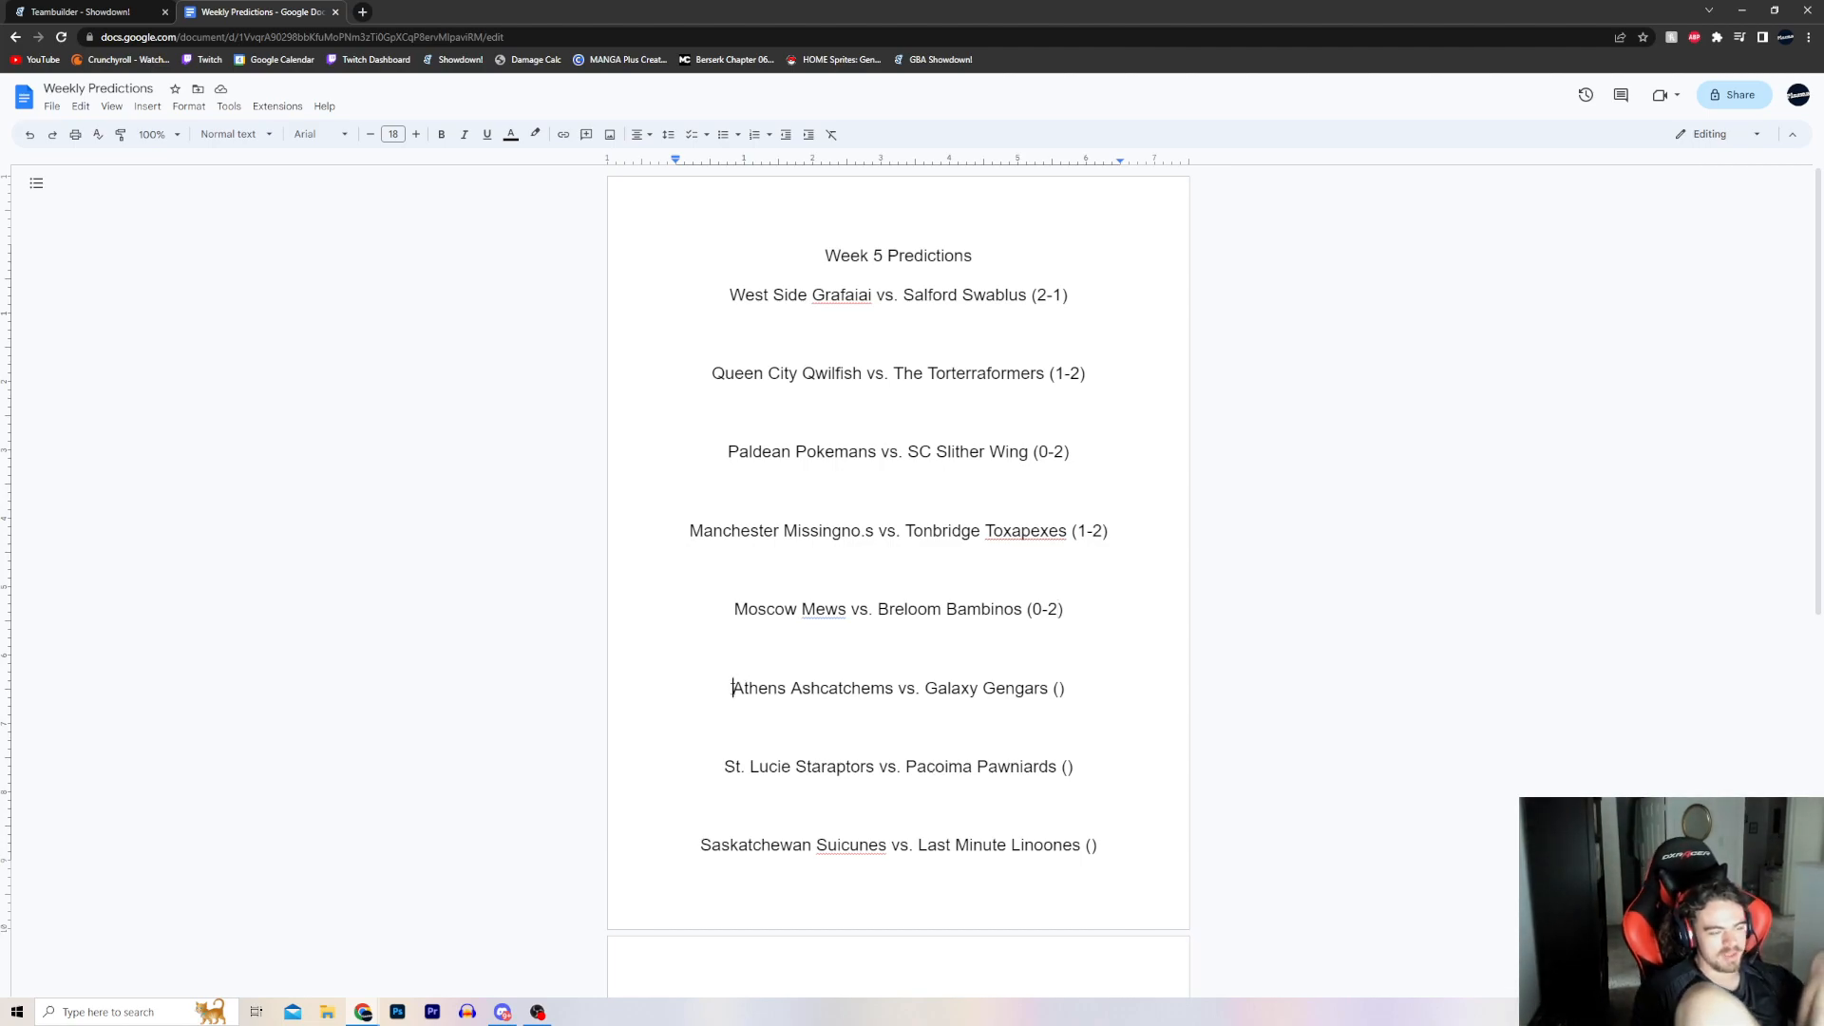
pyautogui.write('((')
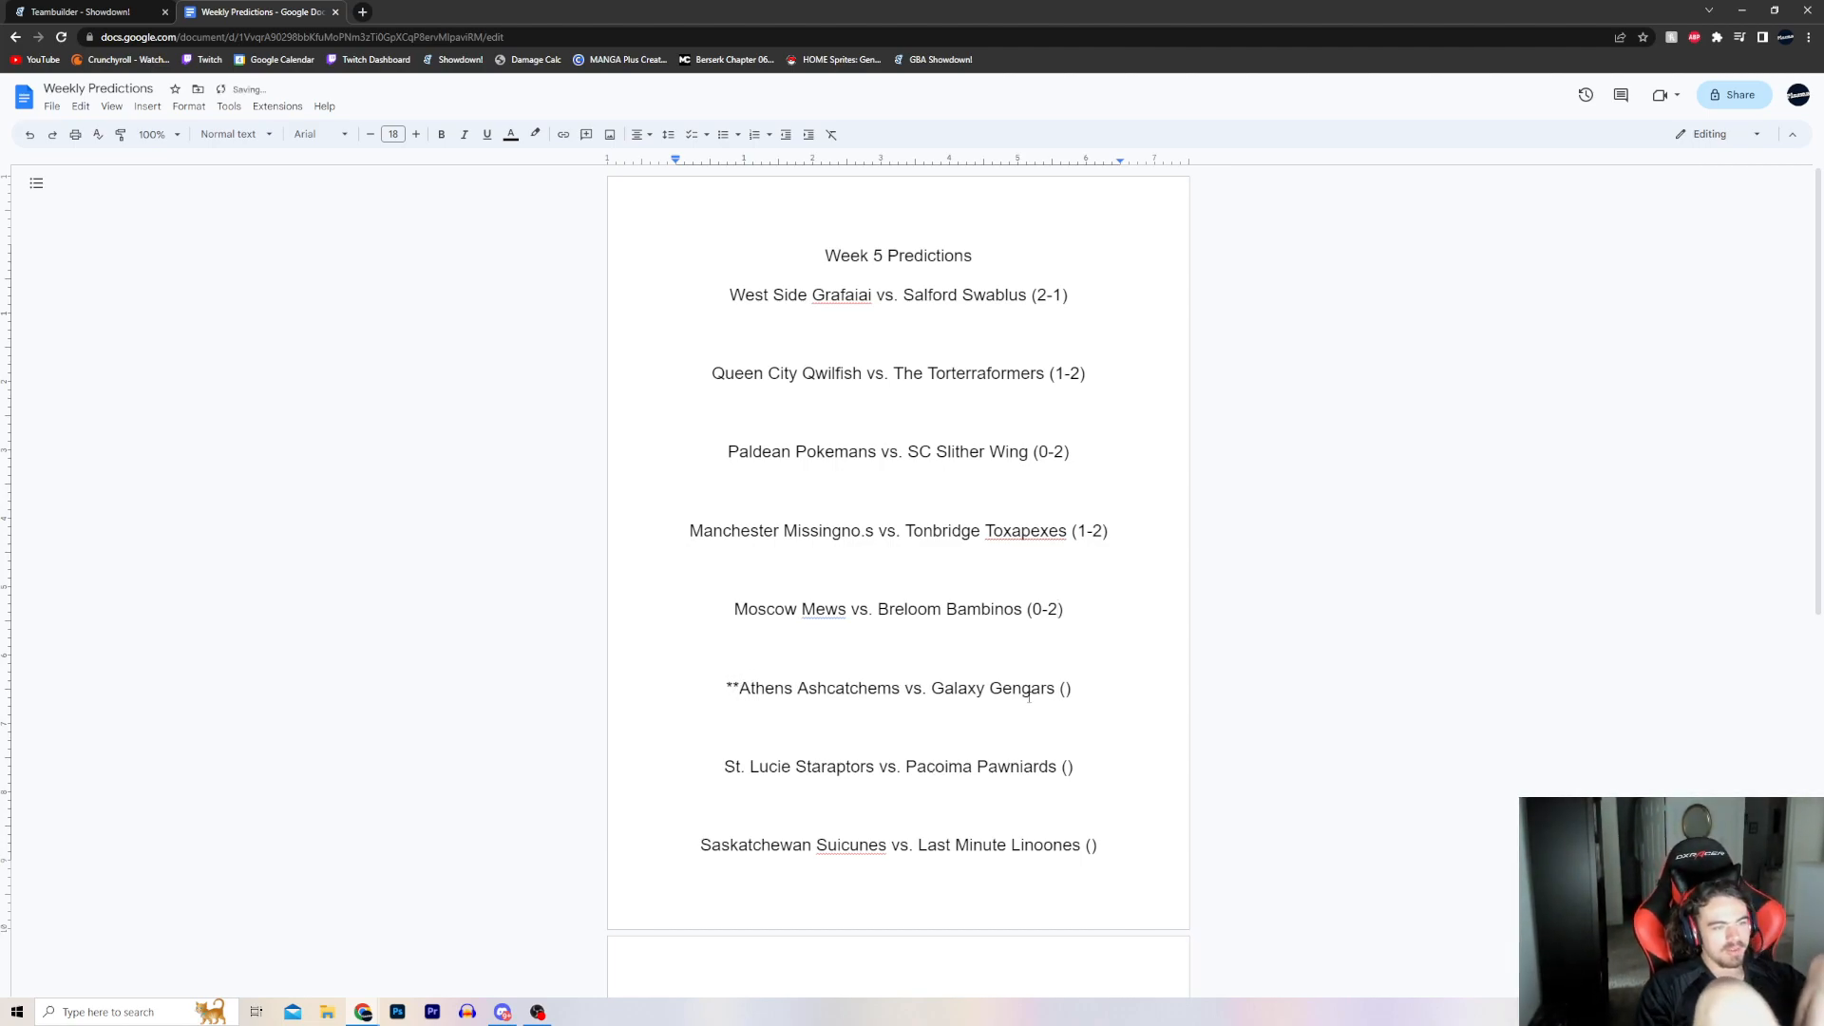
pyautogui.write('**')
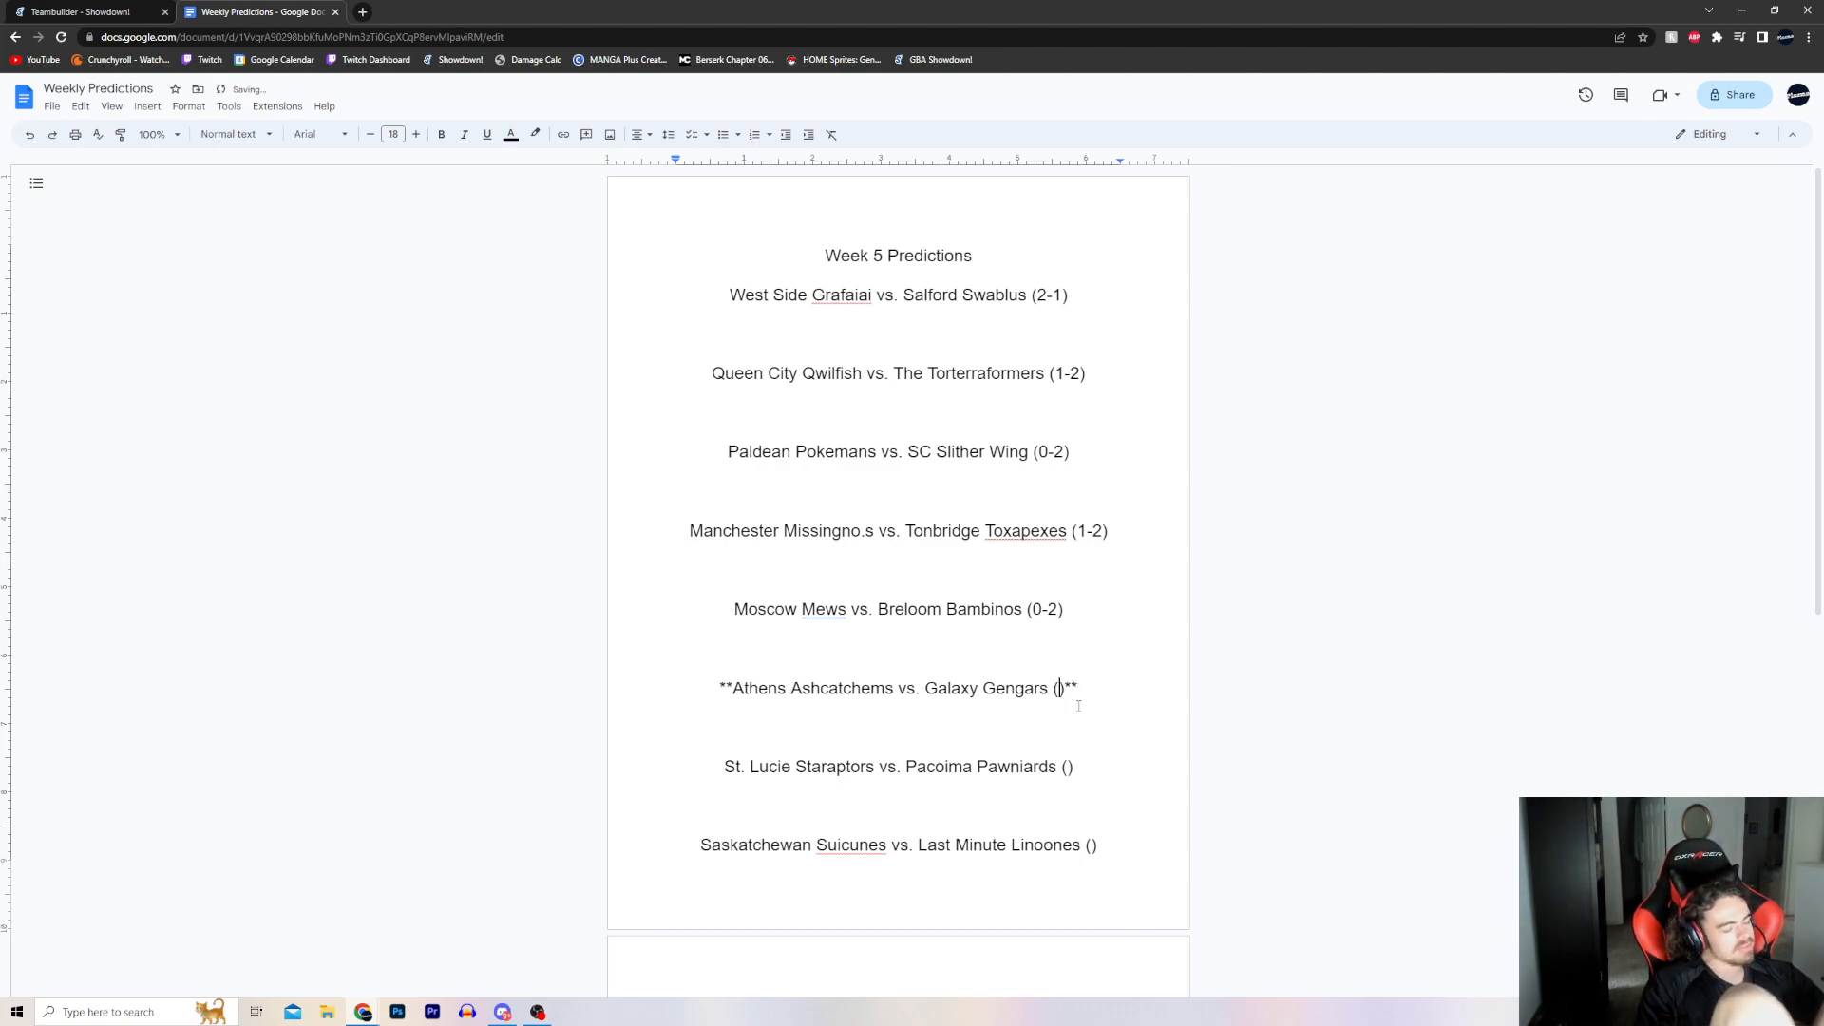
pyautogui.write('2-1')
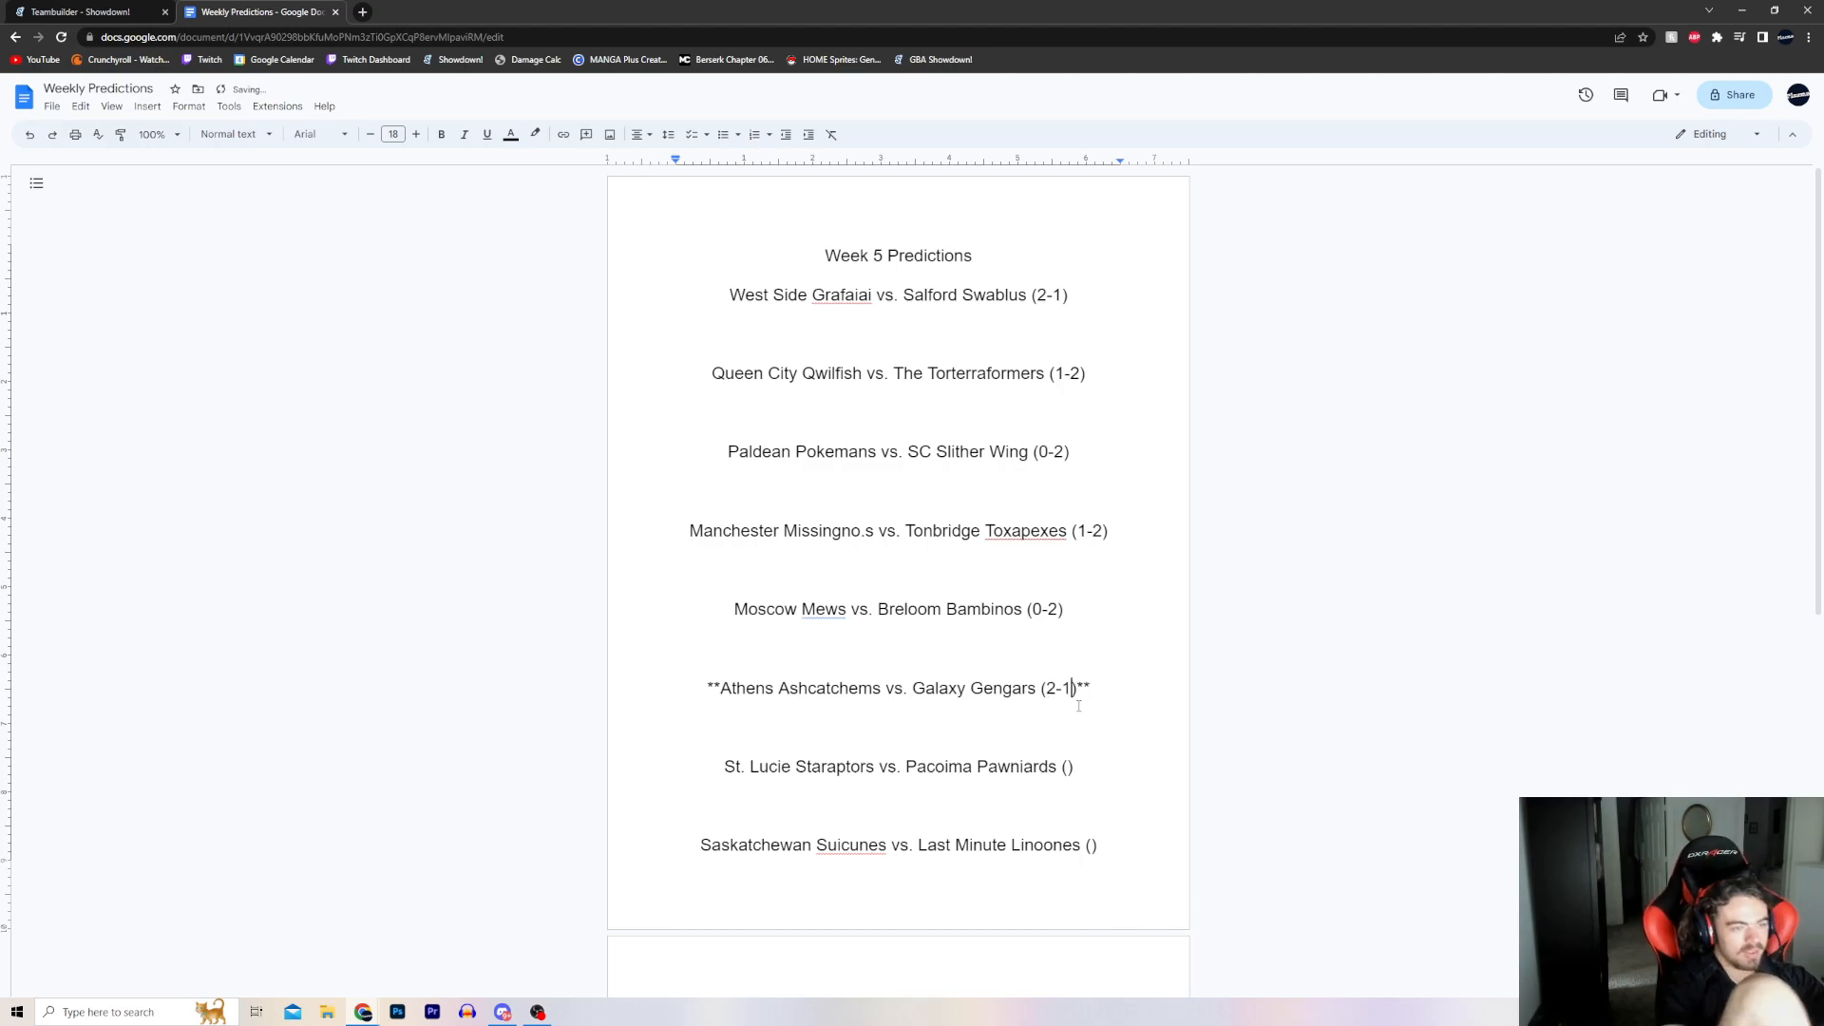
# Return to the team list showing St. Lucie Staraptors and Pacoima Pawniards.
pyautogui.click(87, 12)
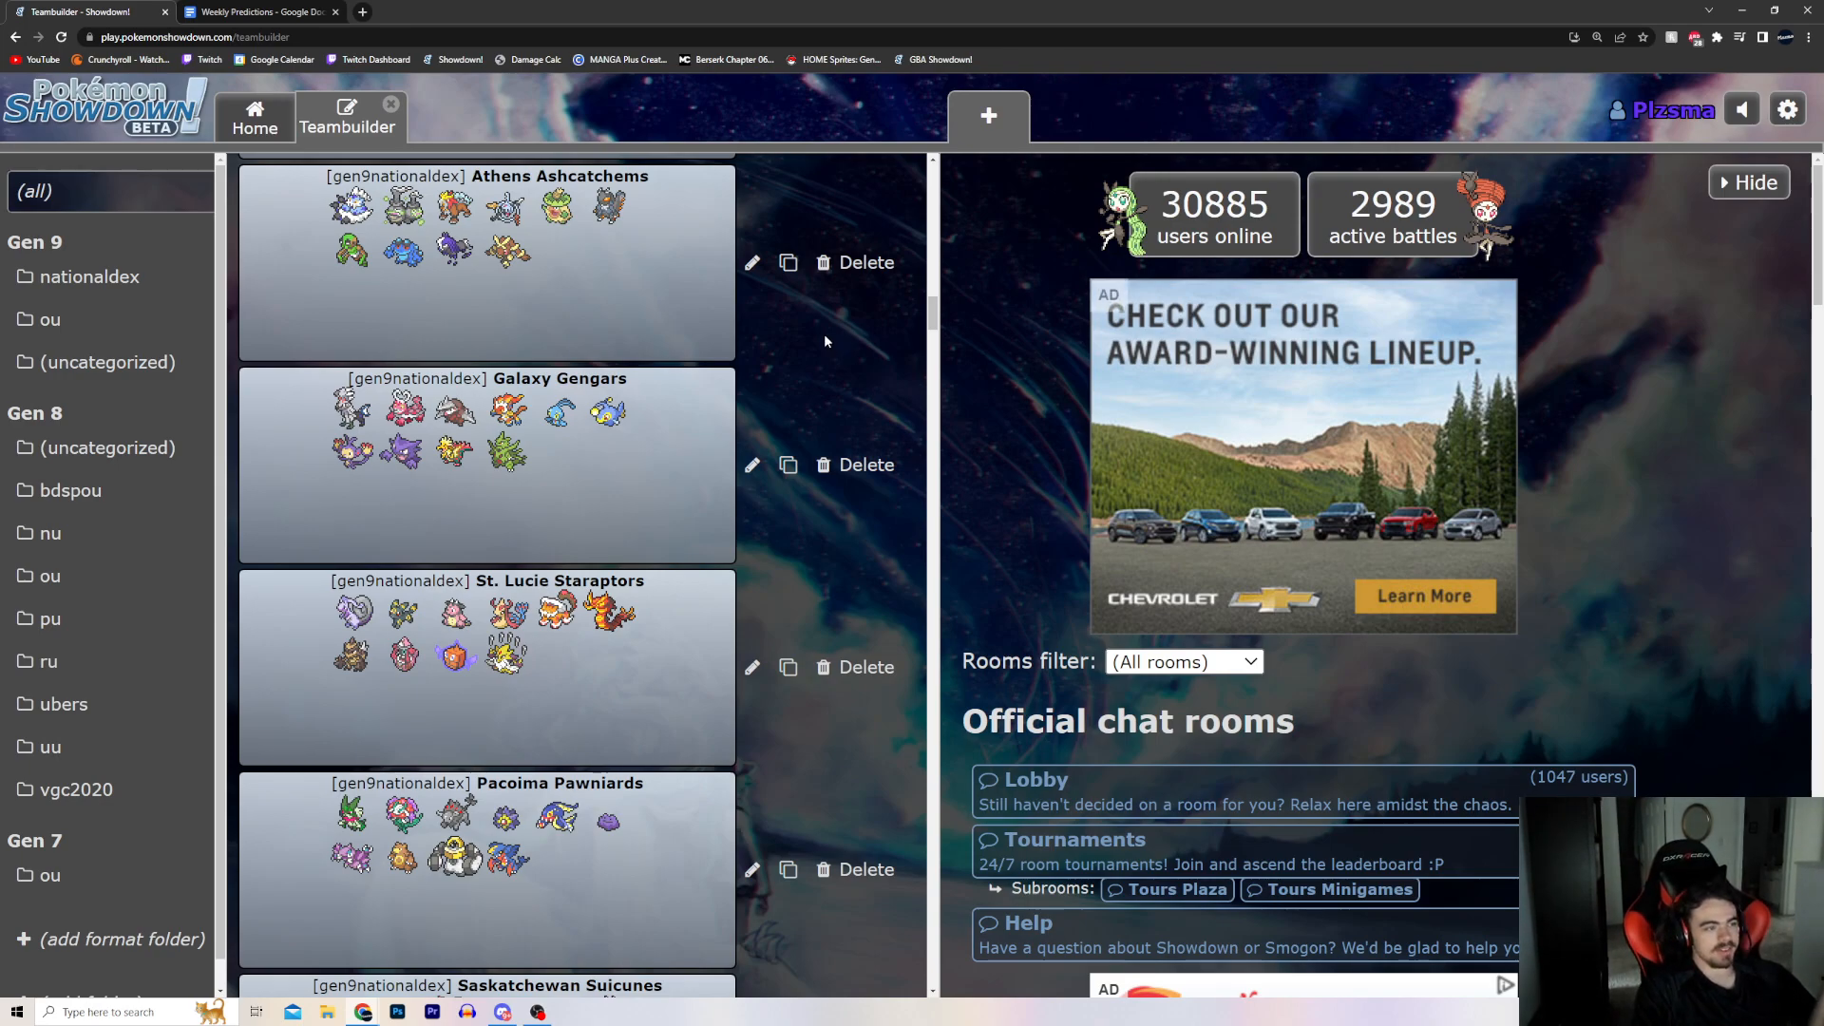
pyautogui.moveTo(906, 351)
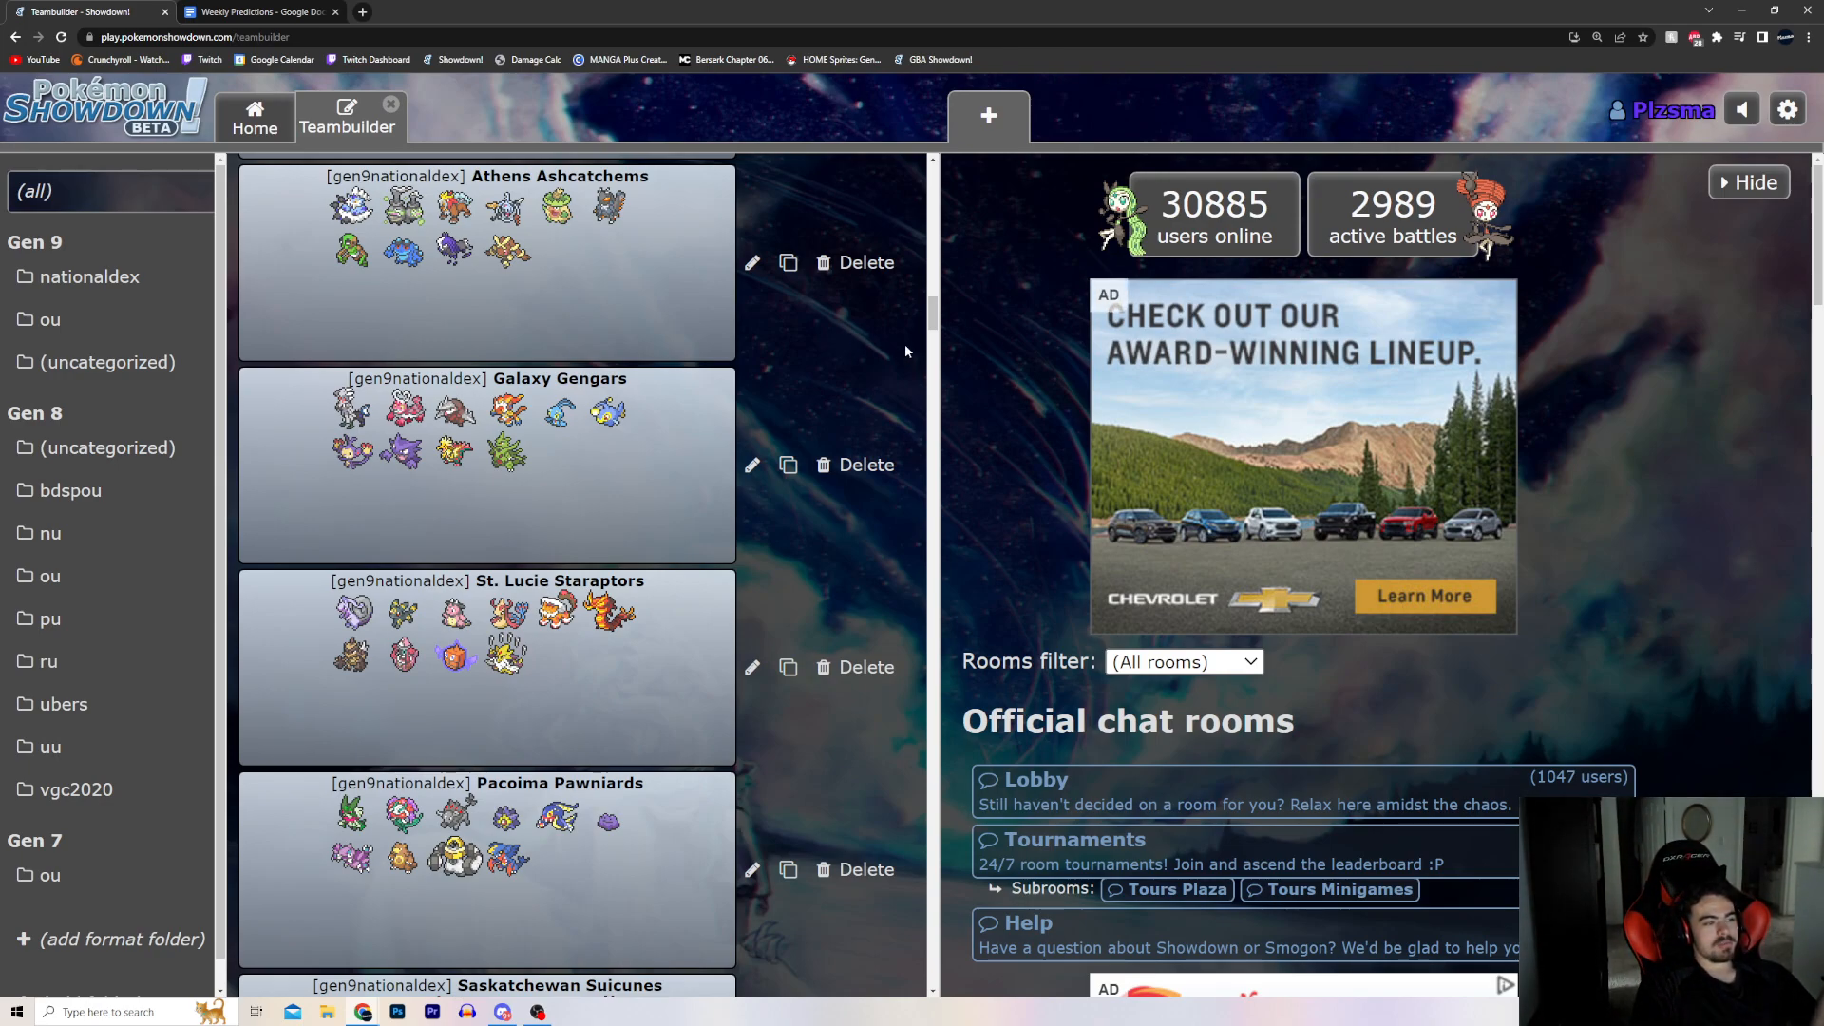
pyautogui.moveTo(931, 315)
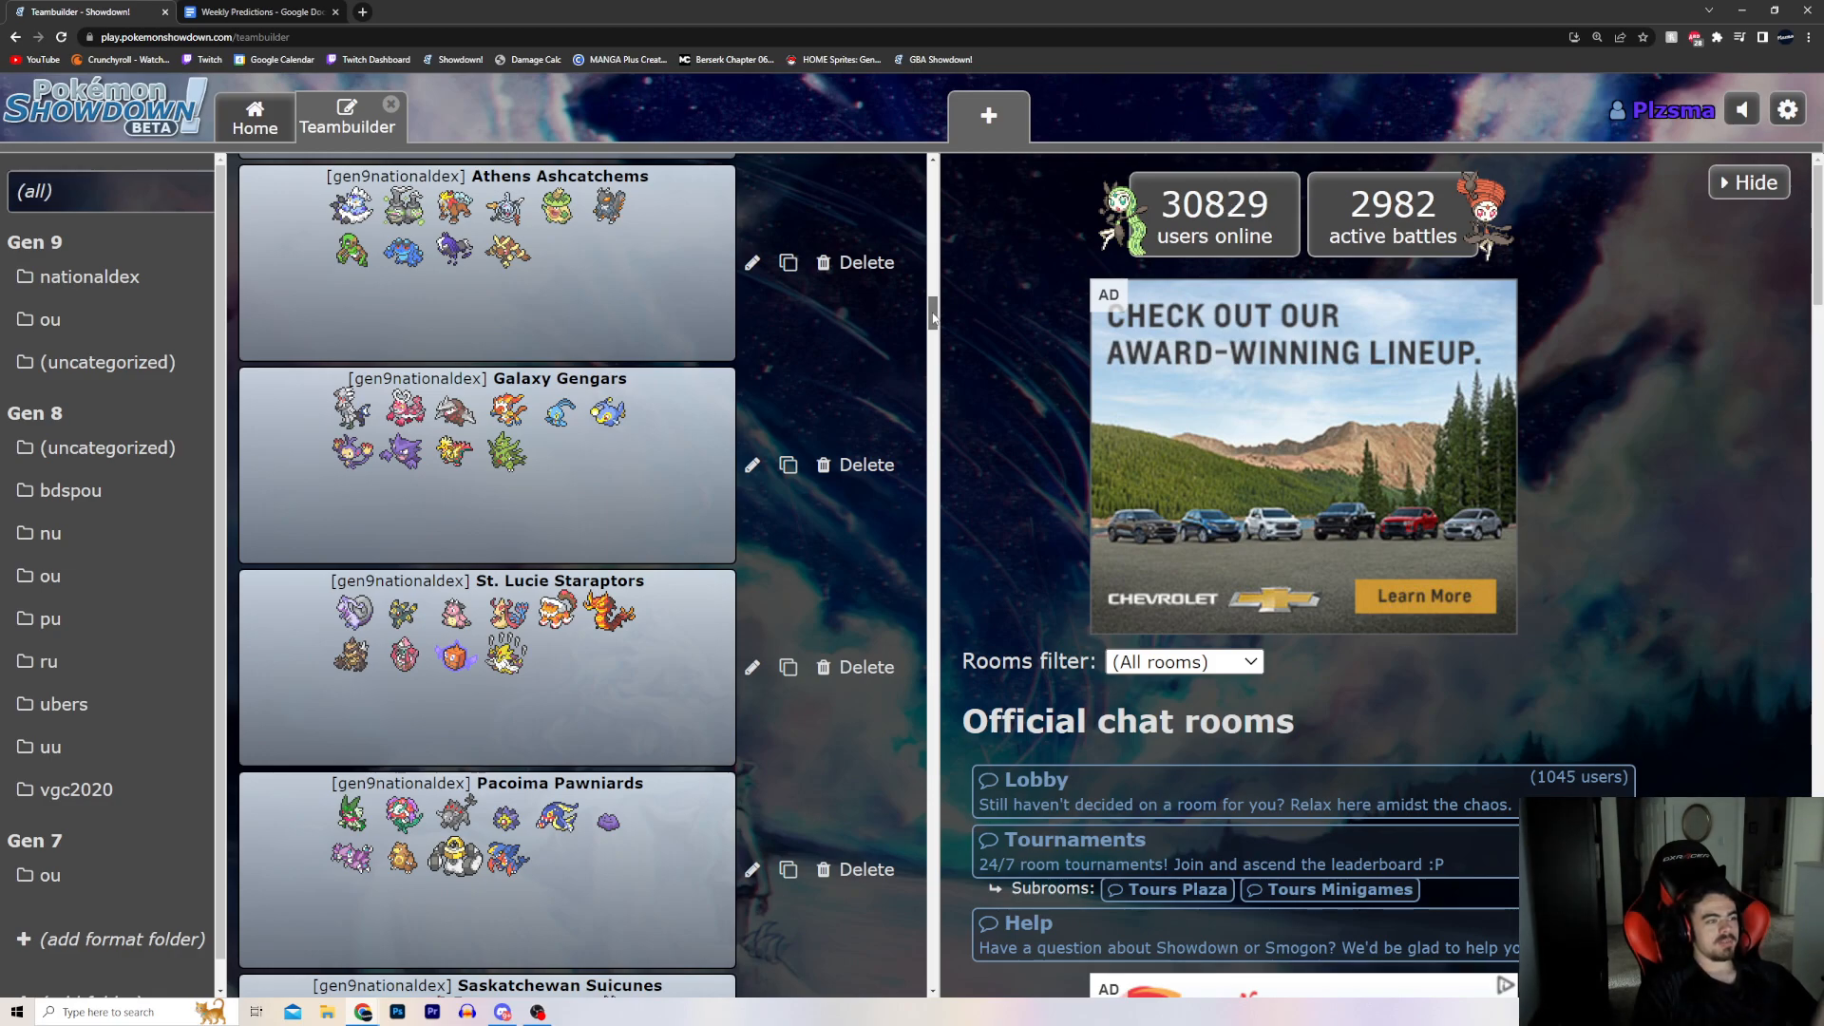
# Enter 0-2 for St. Lucie Staraptors vs. Pacoima Pawniards, then return to the saved teams list.
pyautogui.scroll(-3)
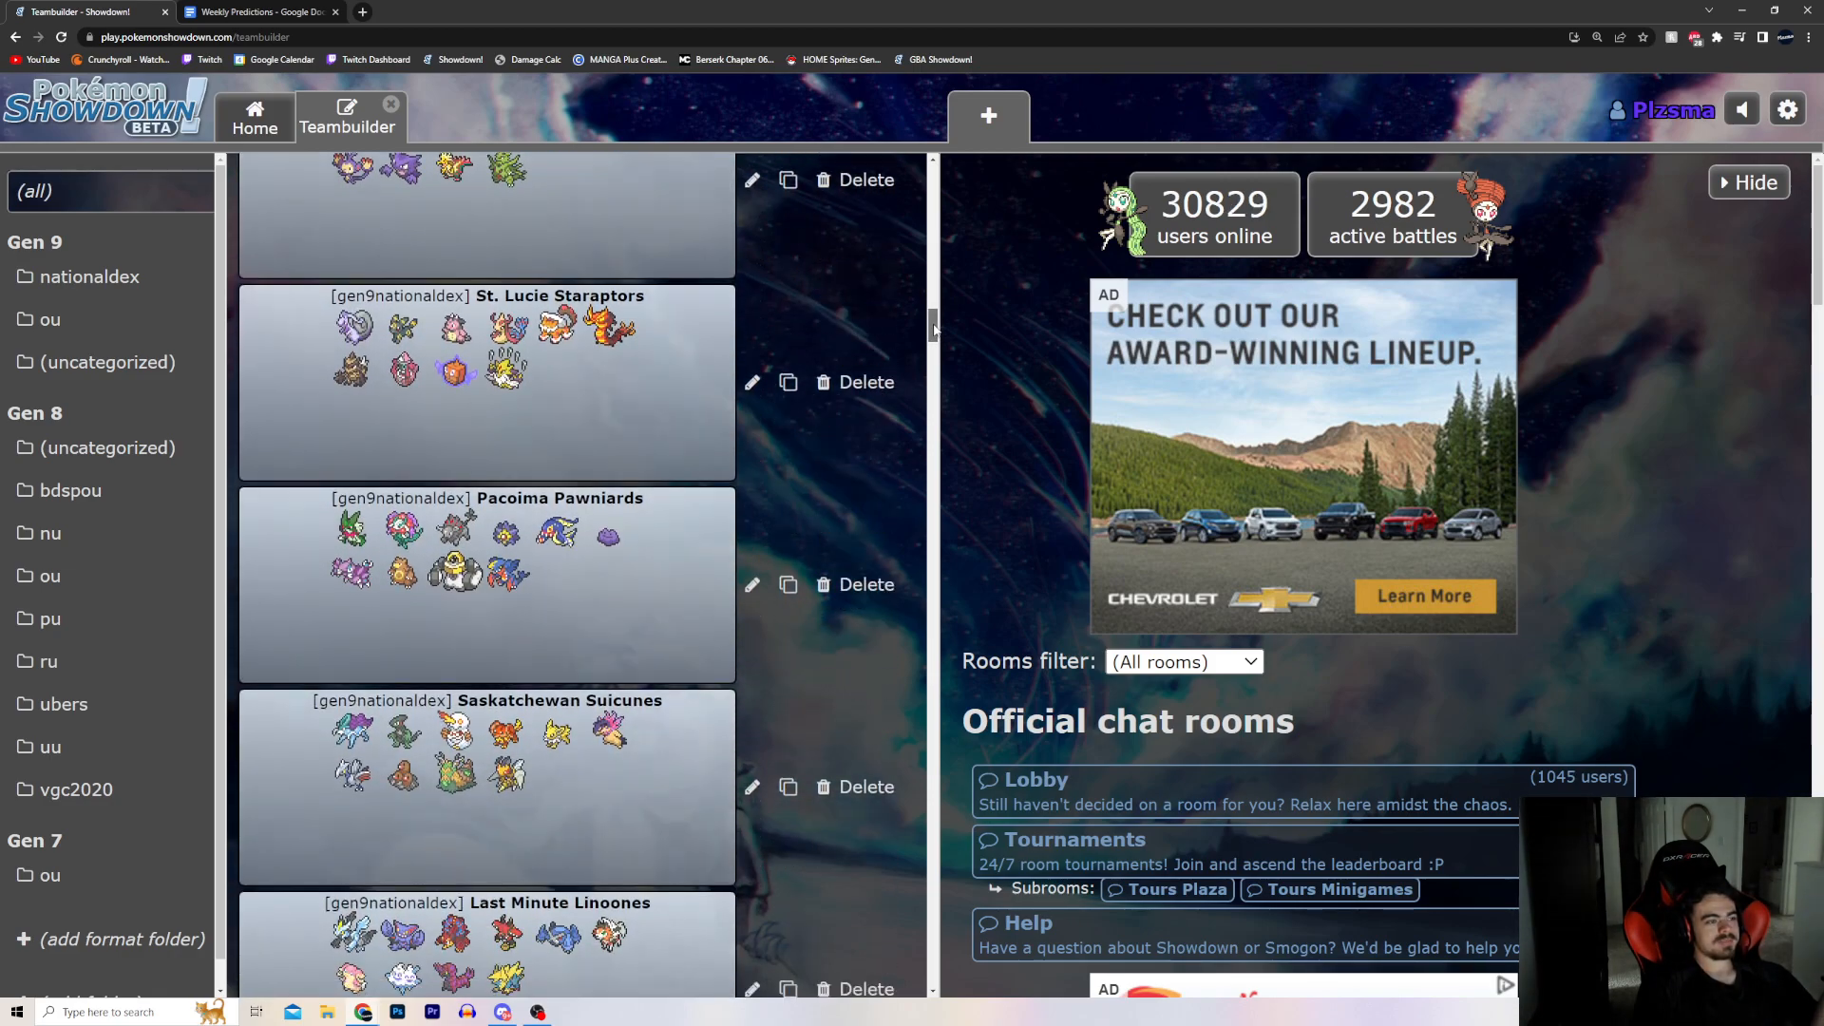
pyautogui.scroll(-3)
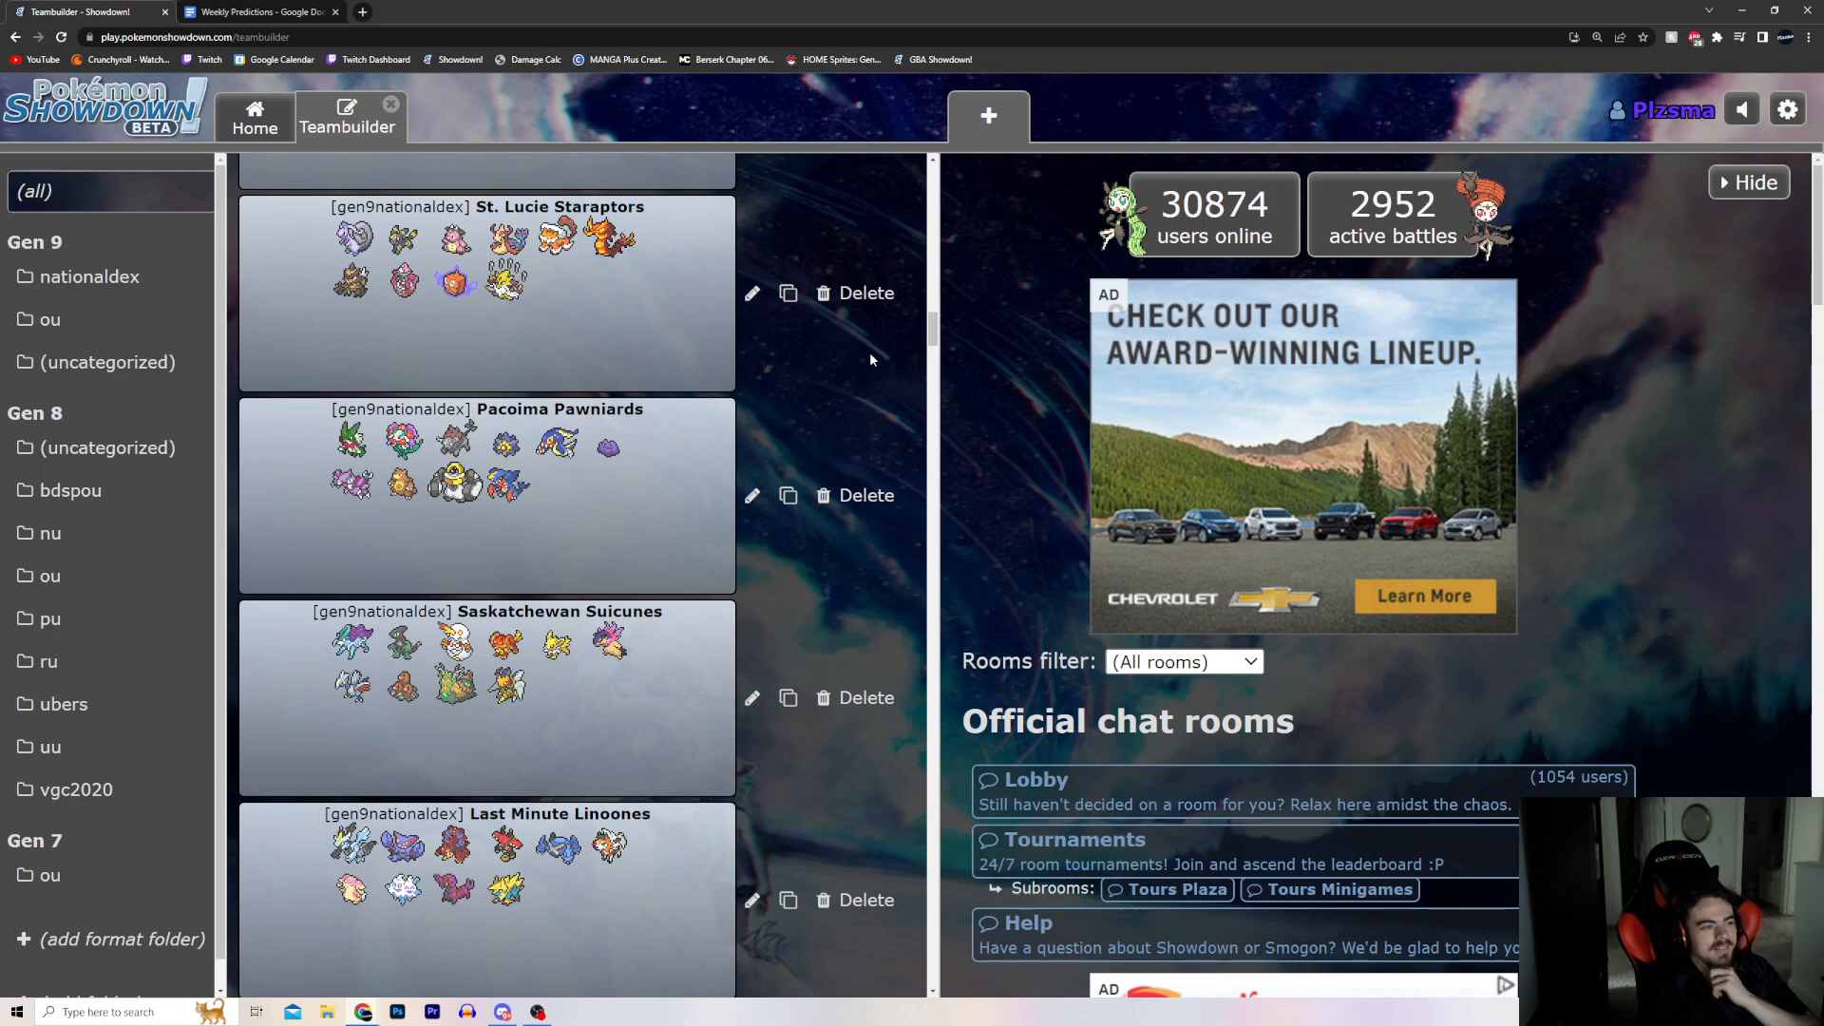
pyautogui.click(256, 11)
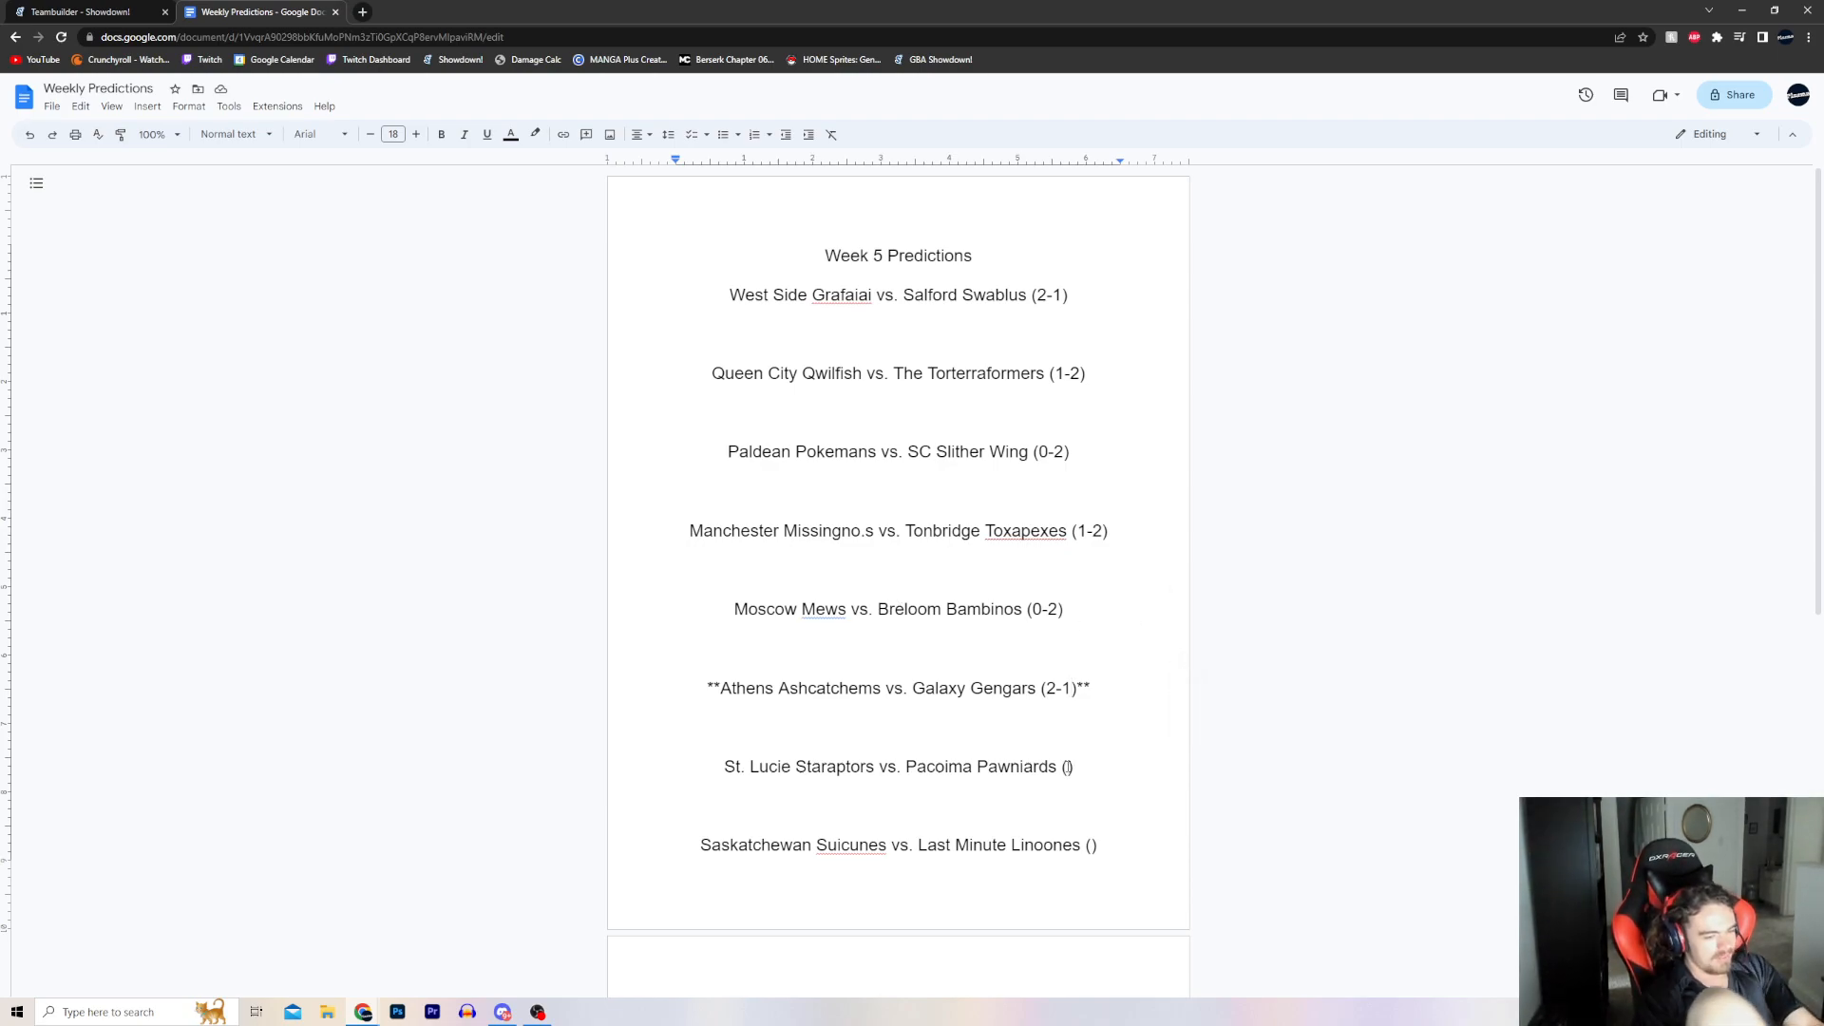
pyautogui.write('0-2')
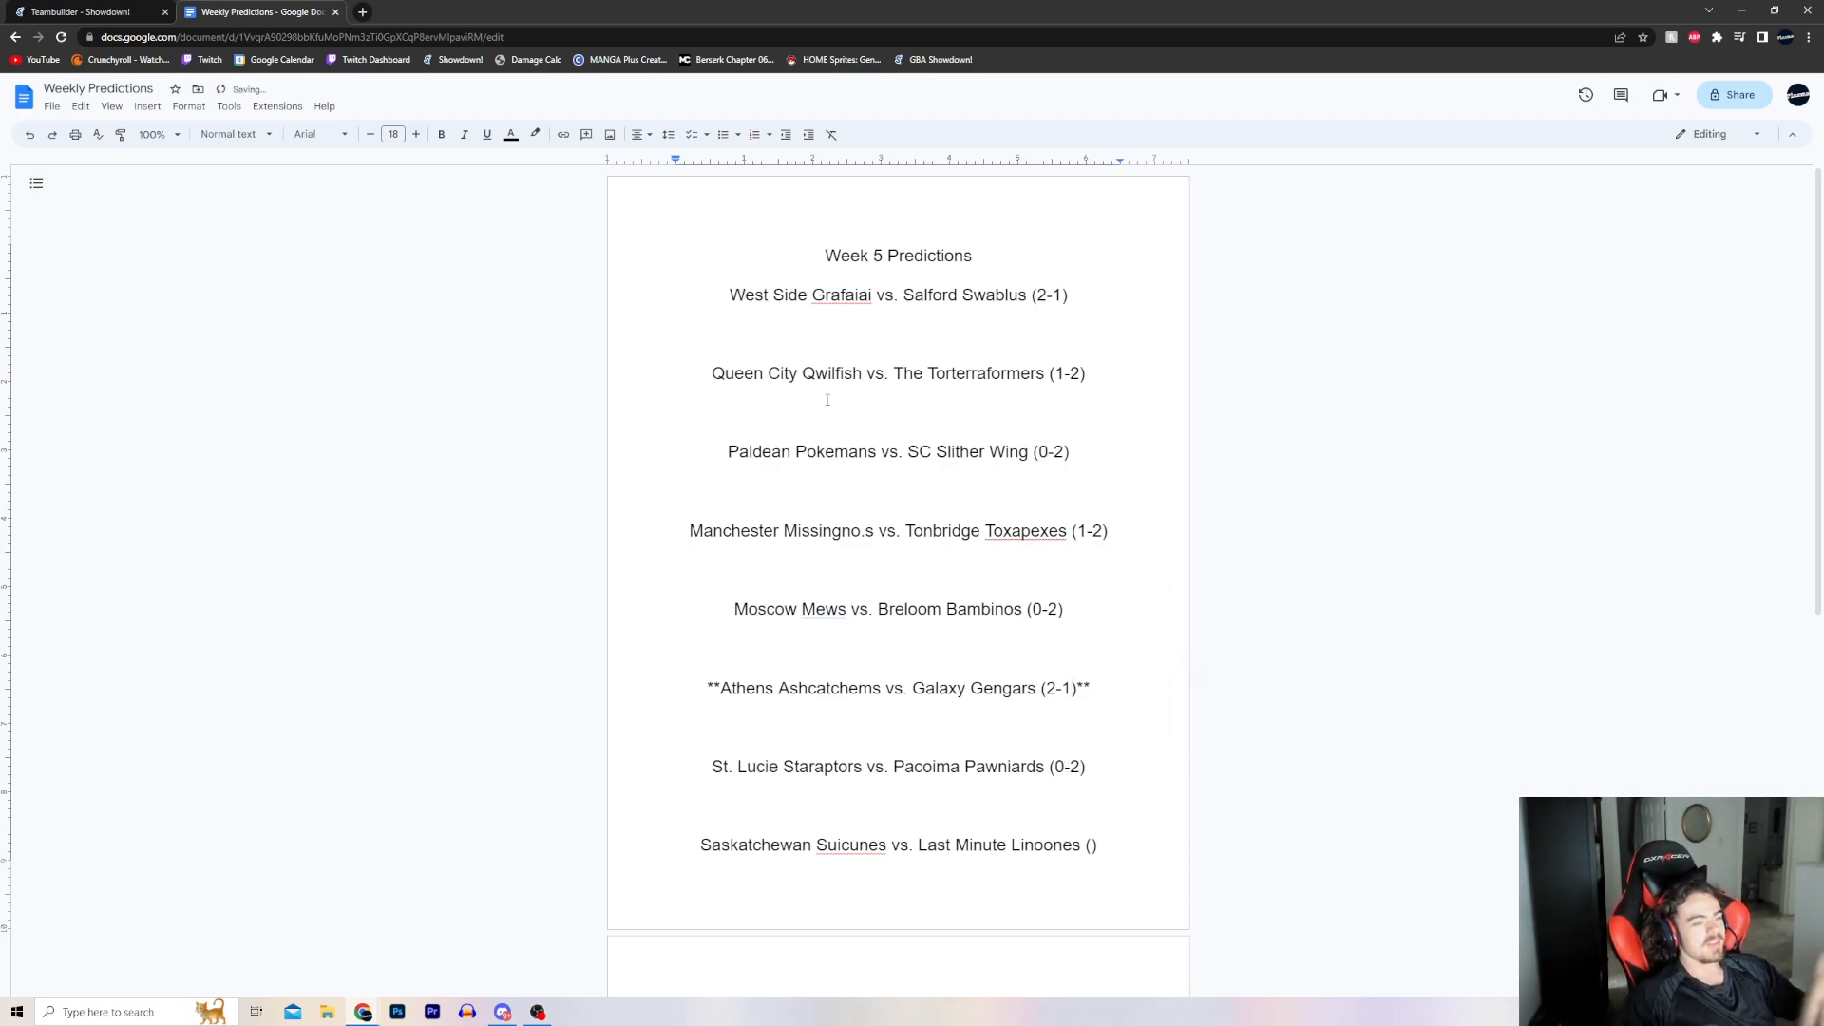
pyautogui.click(87, 12)
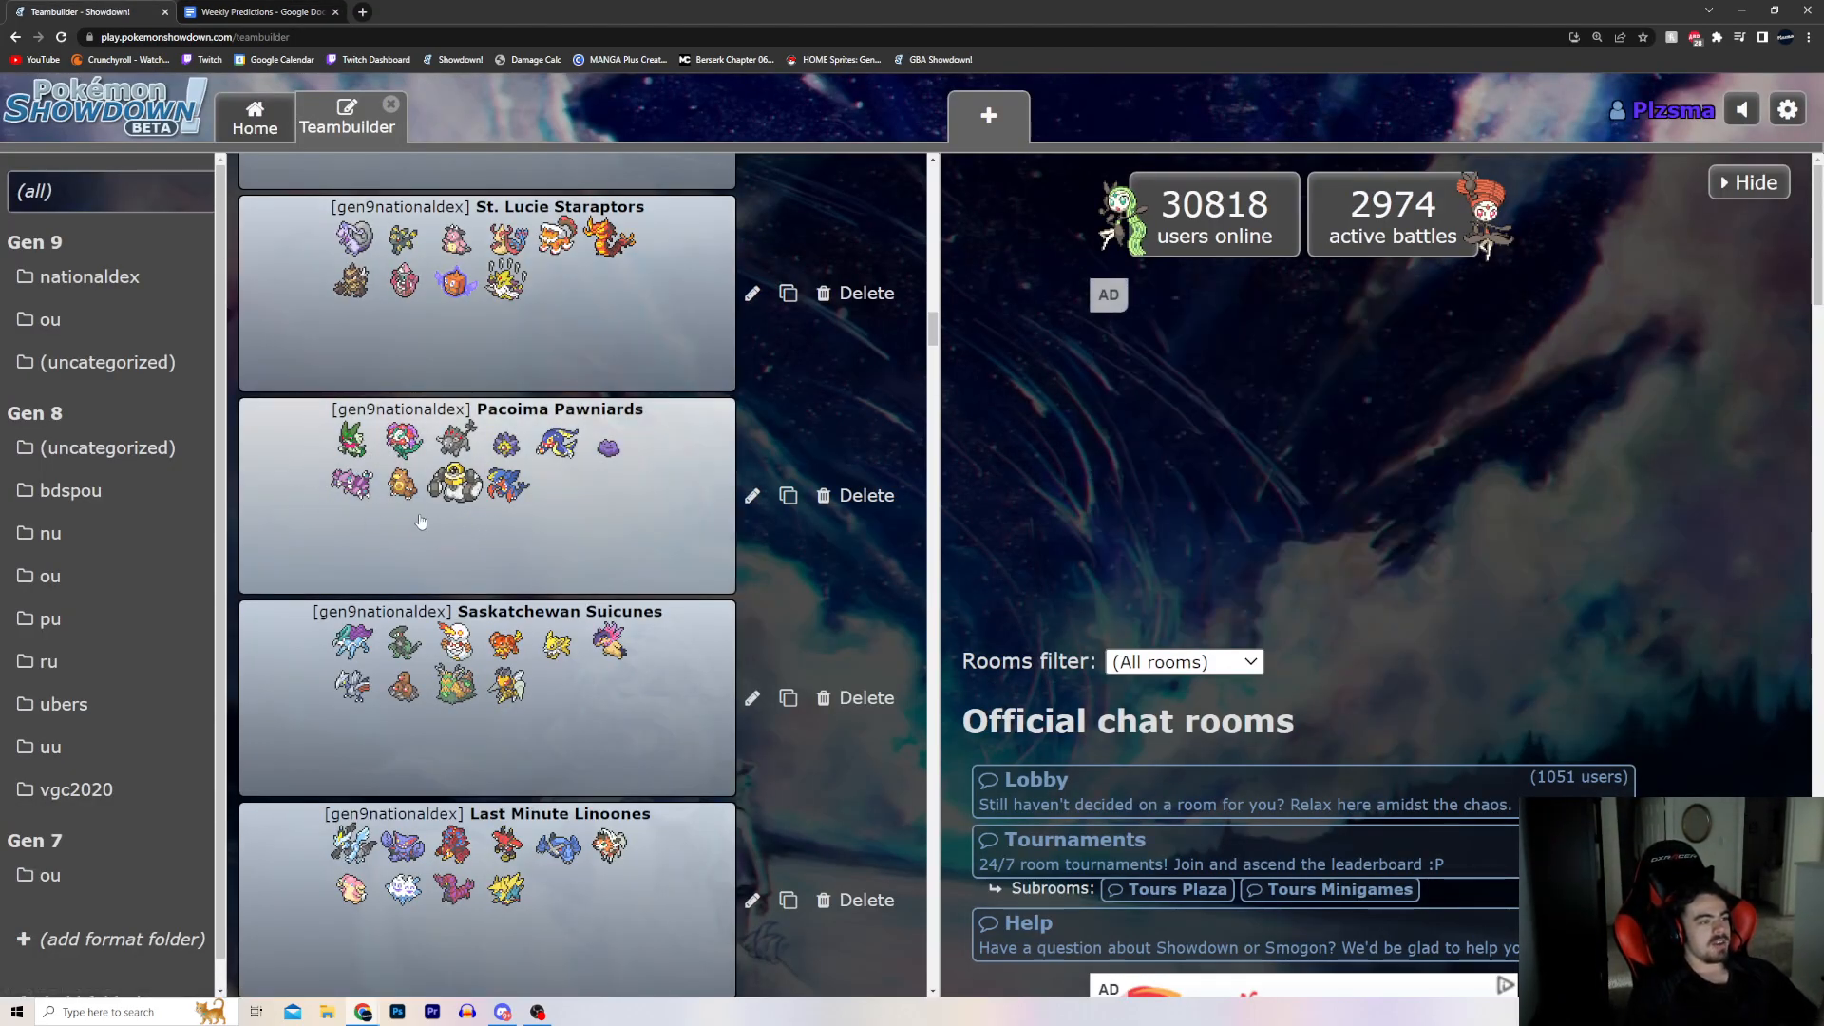
pyautogui.moveTo(435, 517)
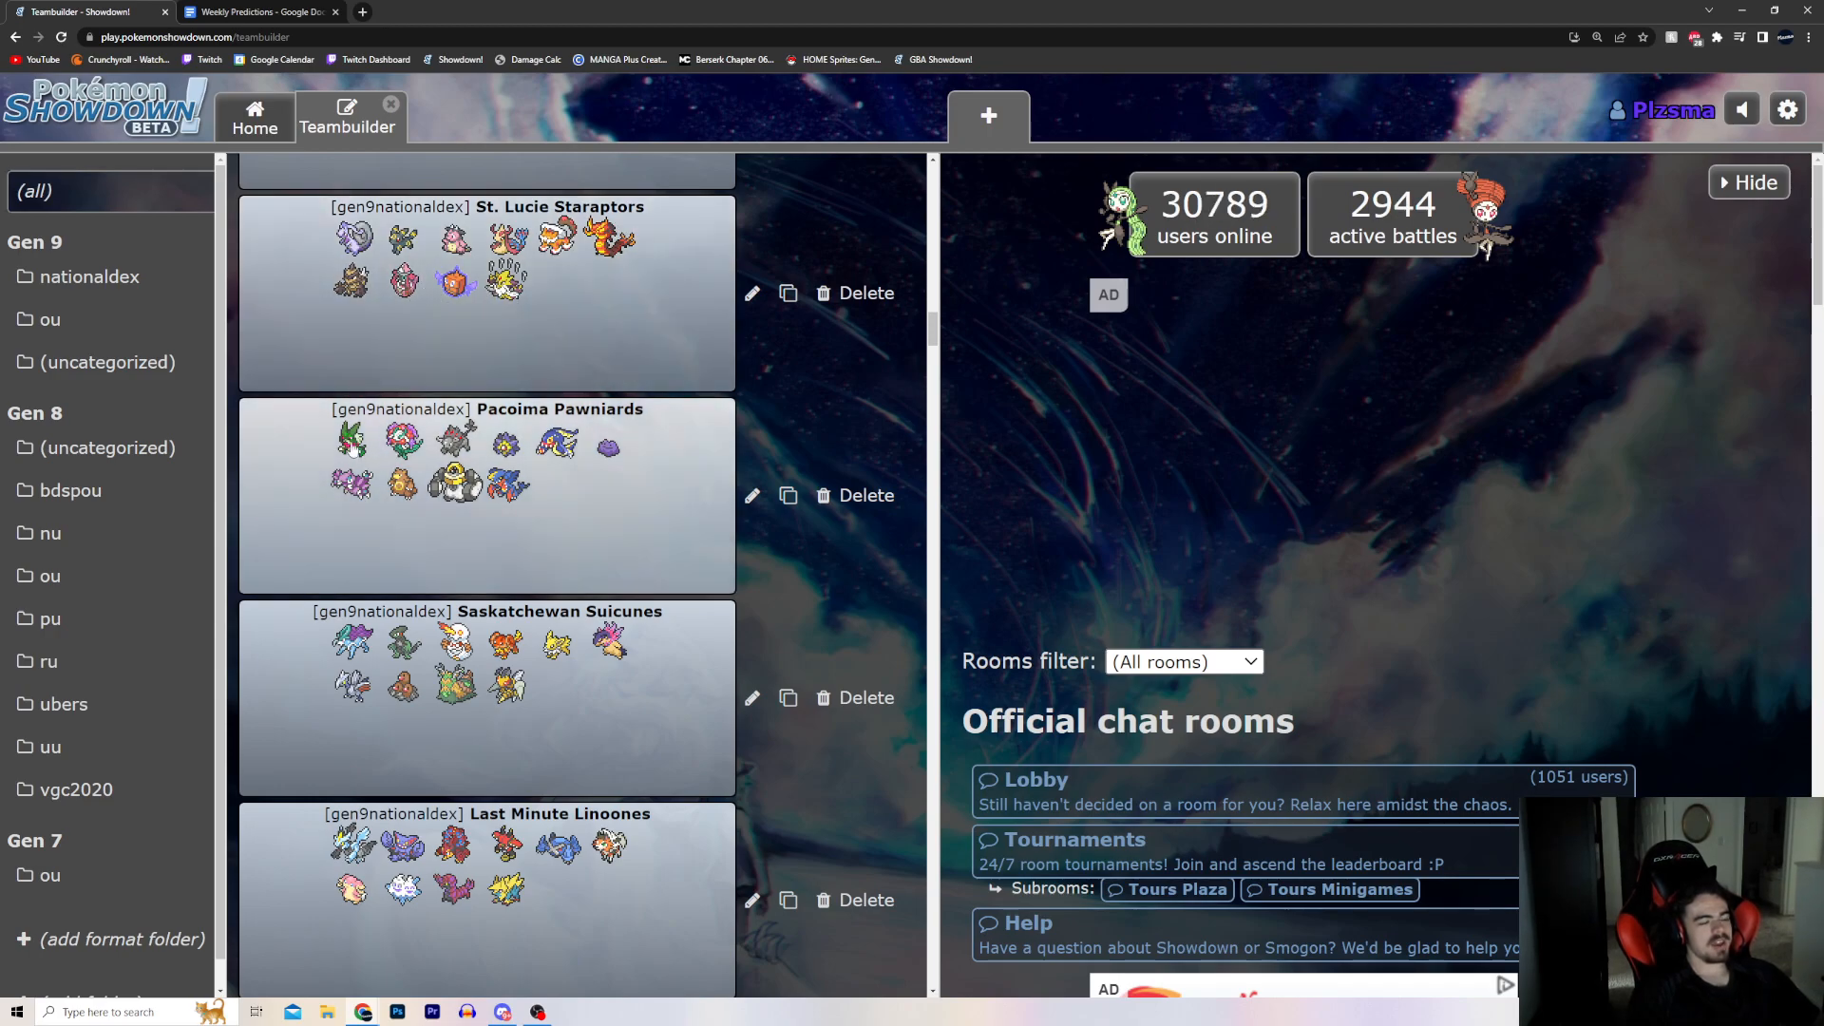
pyautogui.moveTo(353, 450)
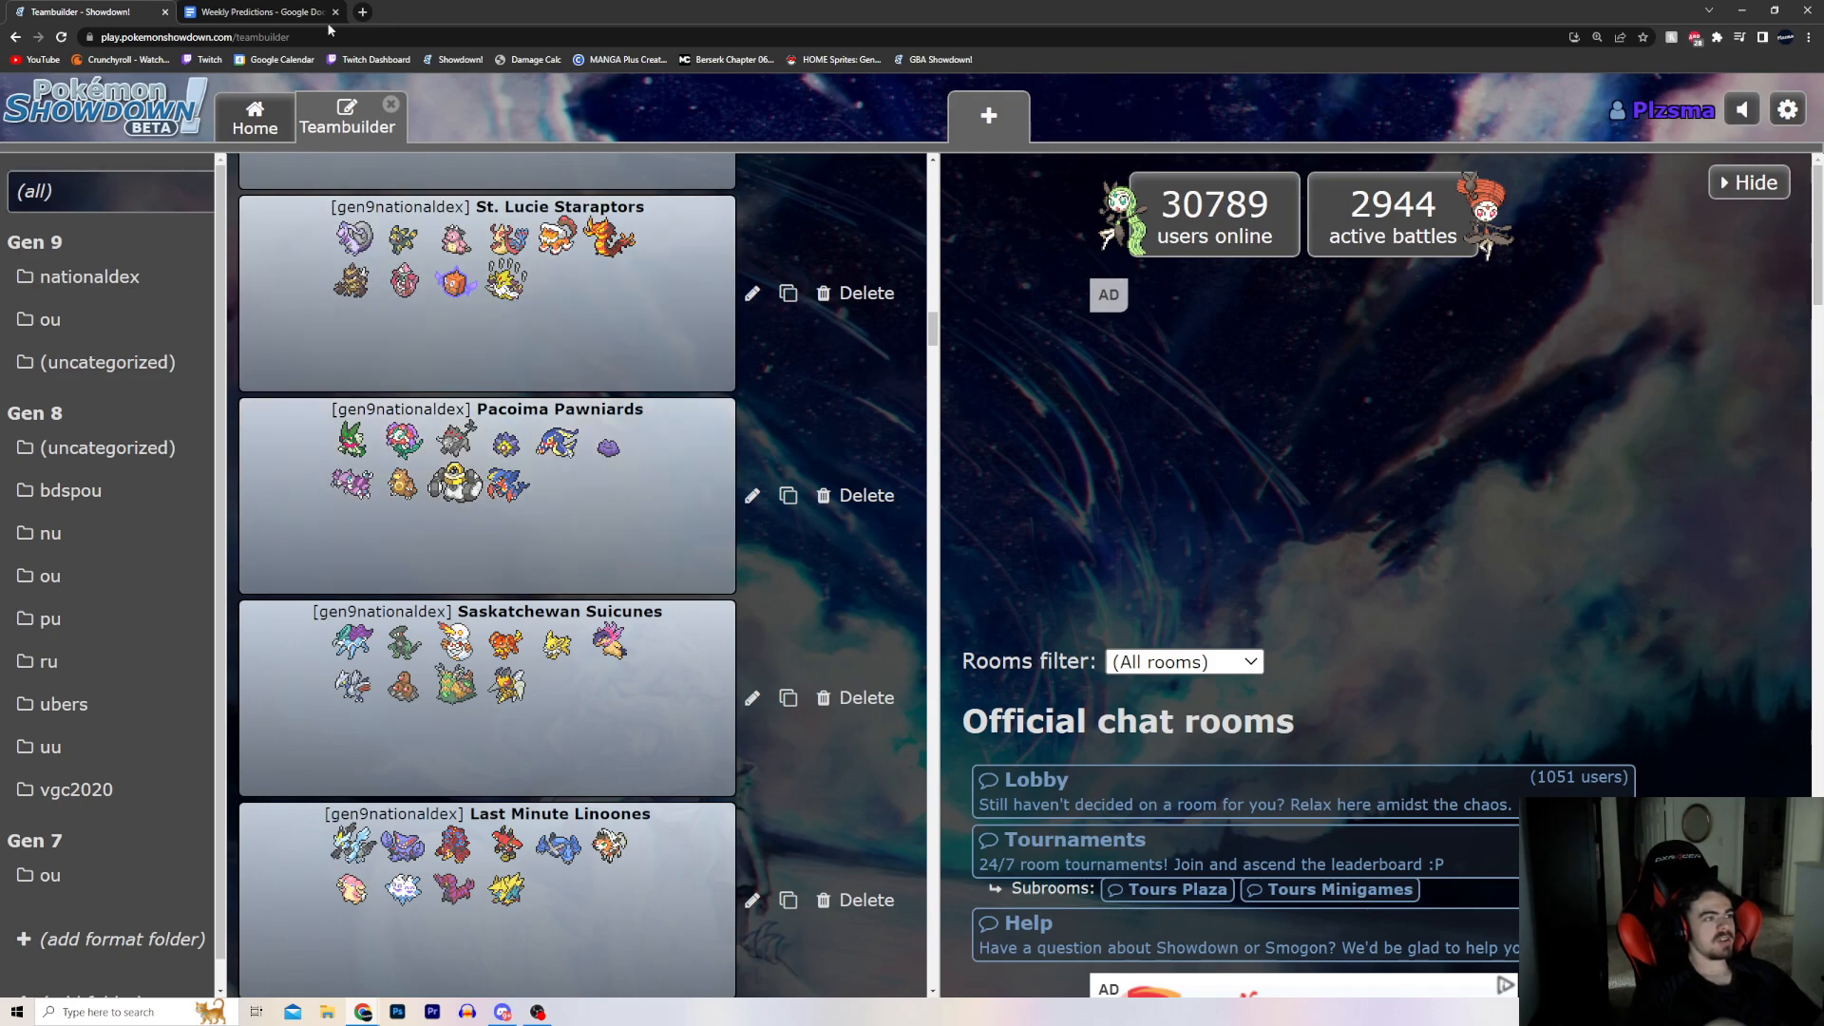
# Switch back to the Week 5 Predictions document from the teambuilder.
pyautogui.click(259, 12)
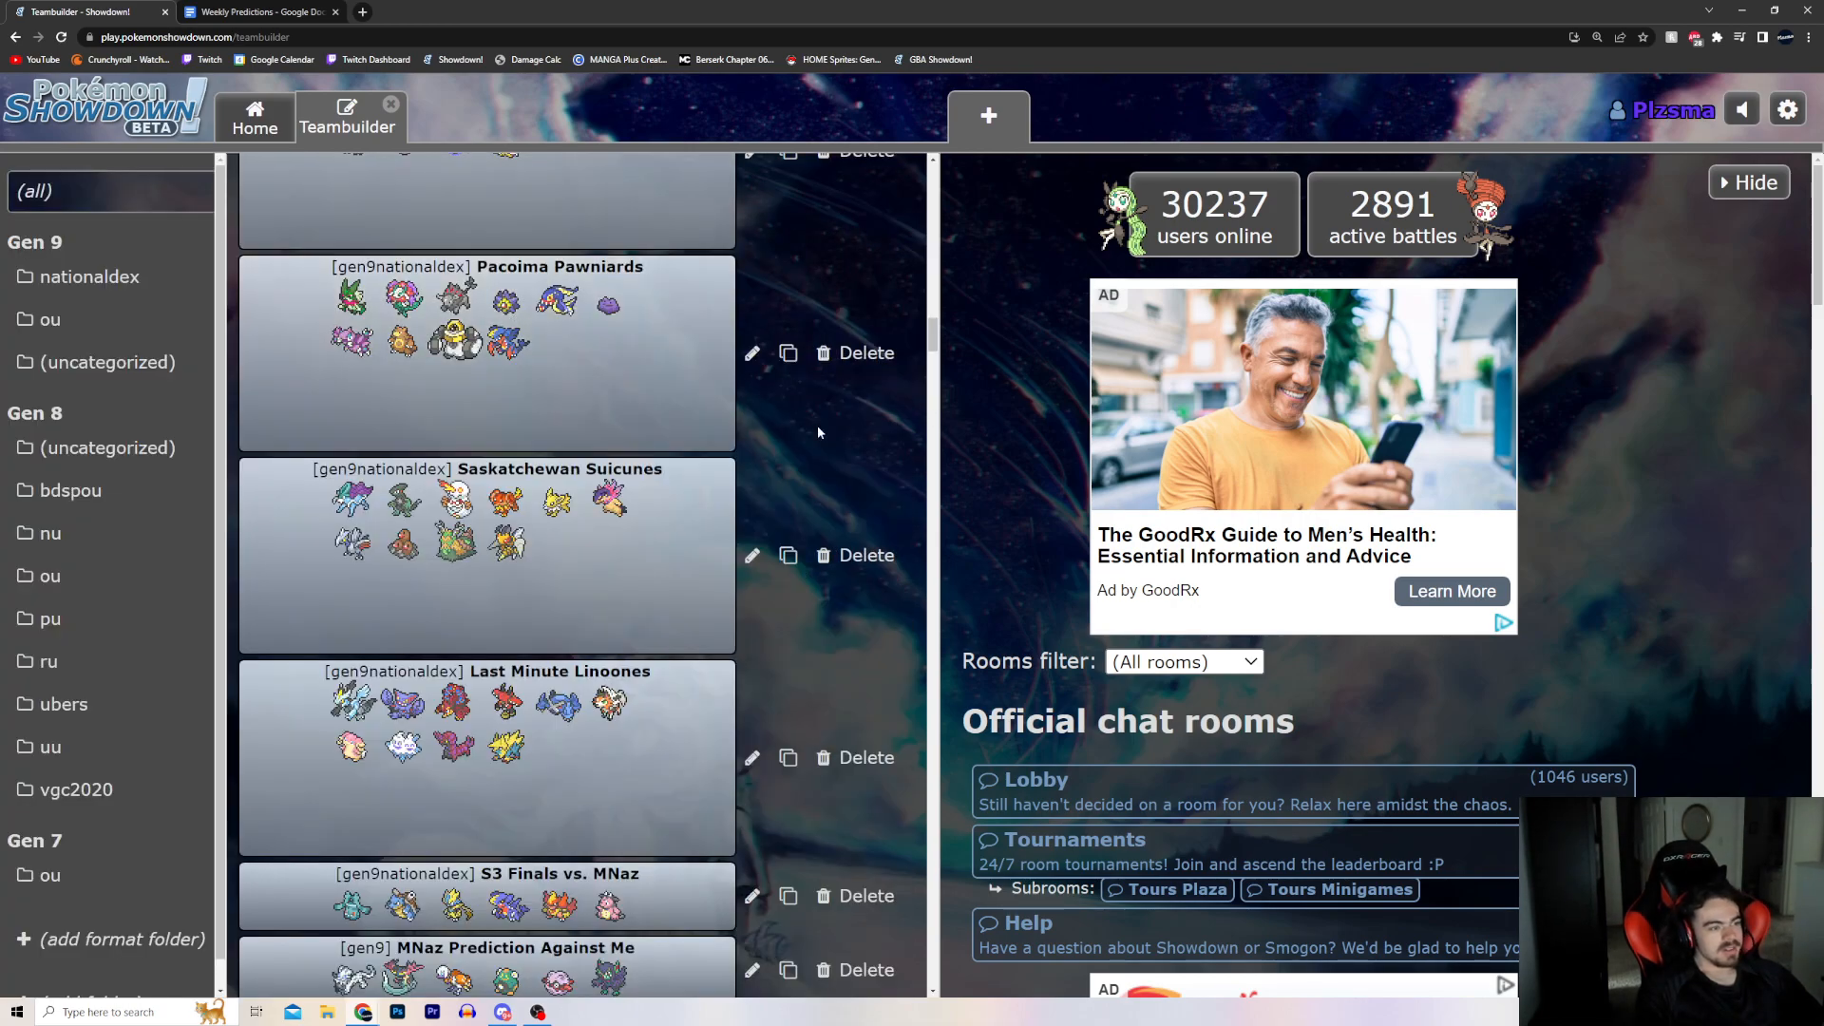
pyautogui.moveTo(845, 435)
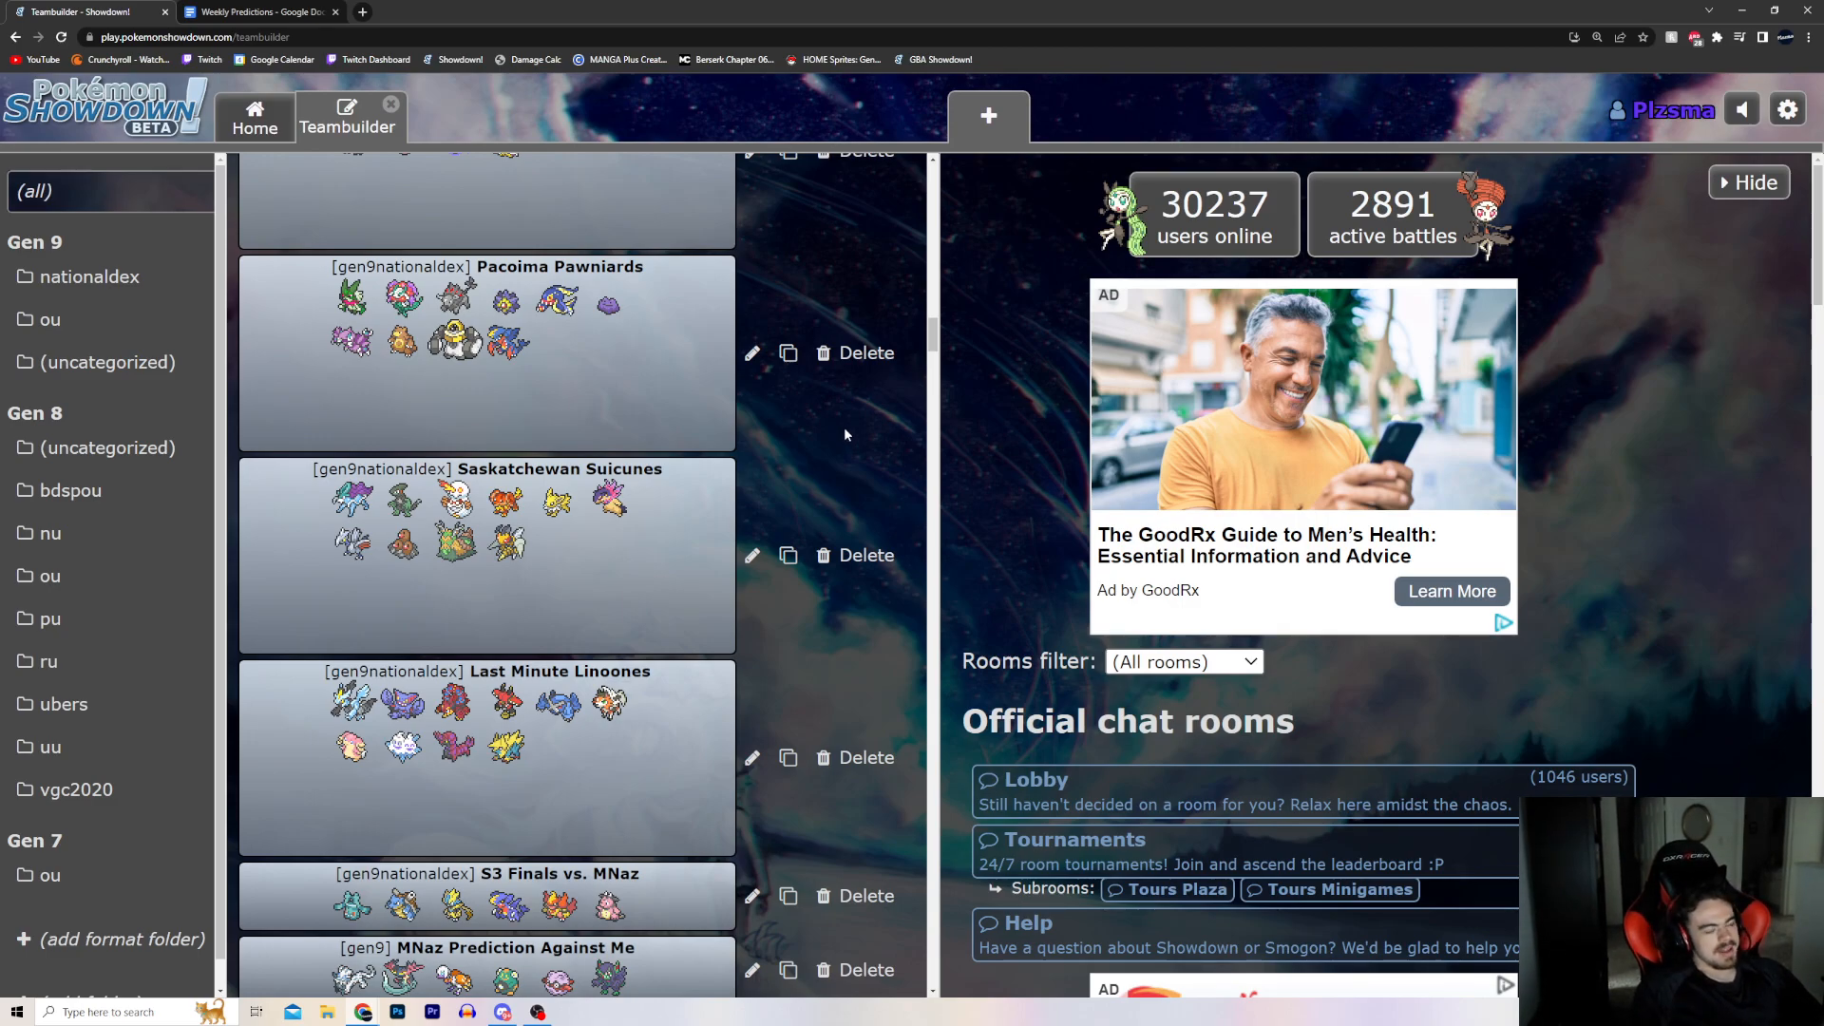
# Bring the predictions document forward for the Saskatchewan Suicunes vs. Last Minute Linoones line.
pyautogui.click(259, 11)
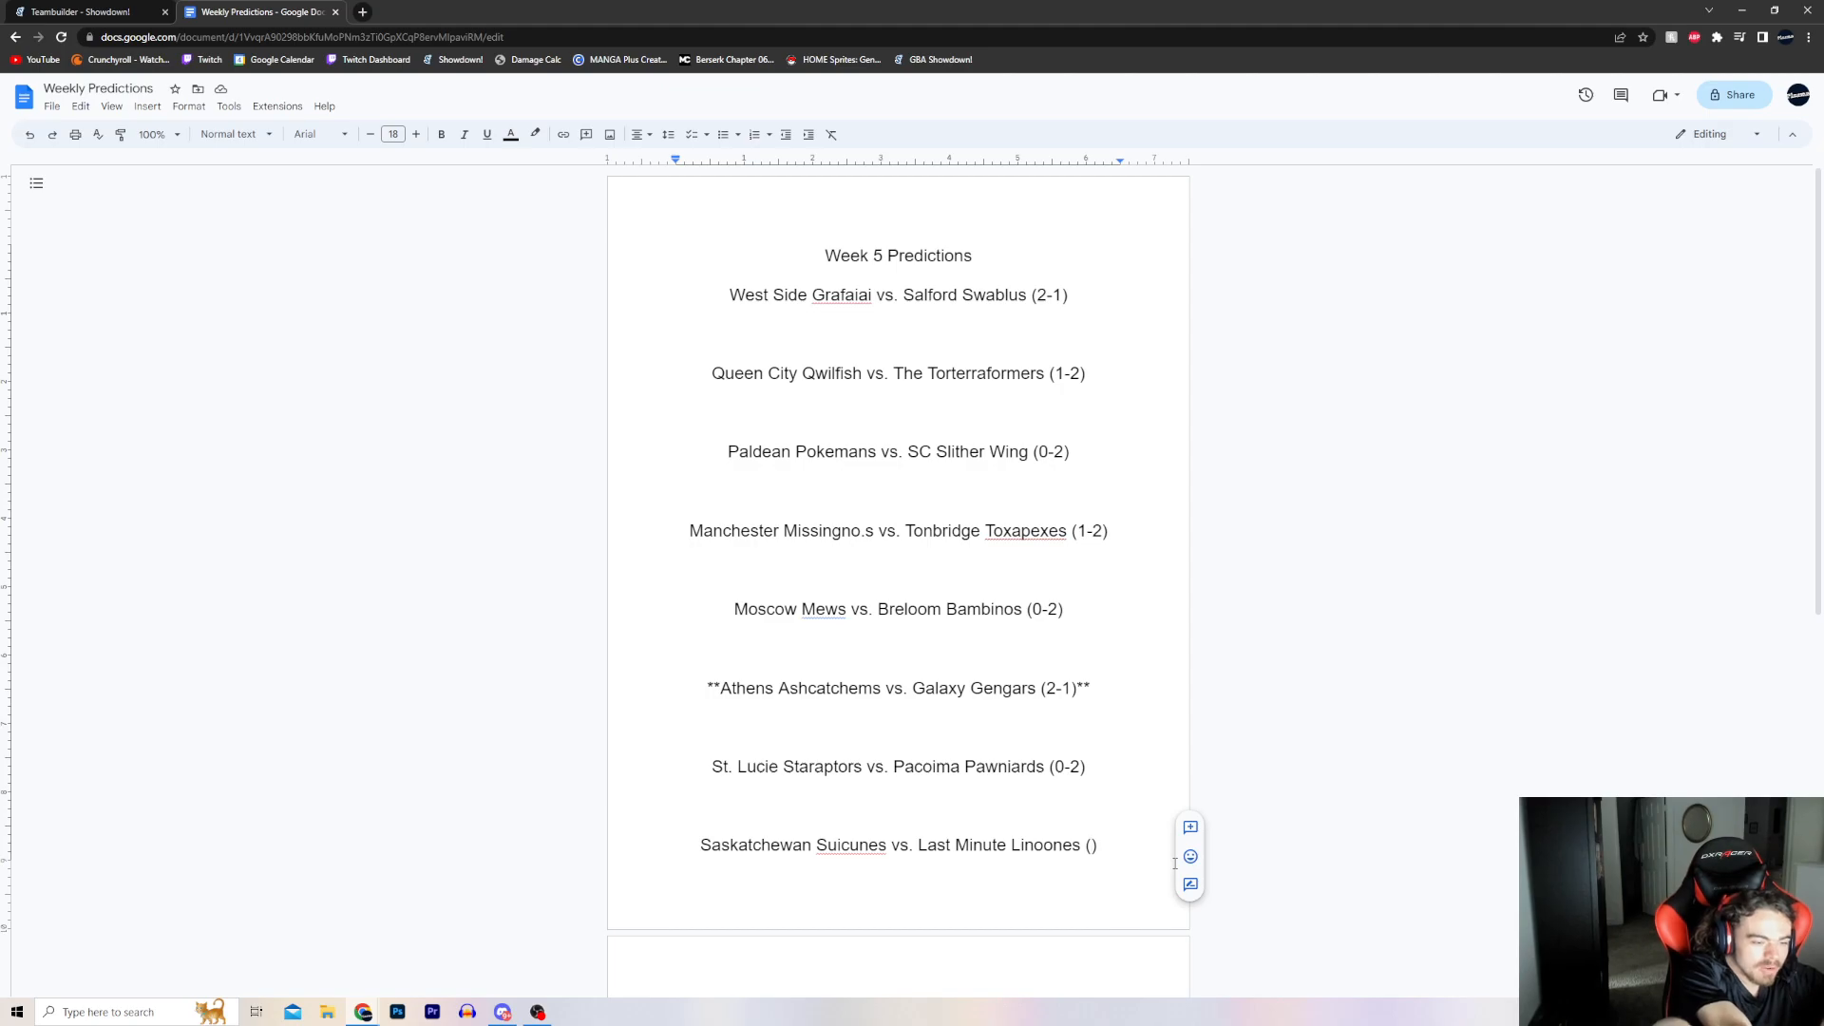
# Enter 0-2 for Saskatchewan Suicunes vs. Last Minute Linoones and return to the teambuilder list.
pyautogui.write('0-2')
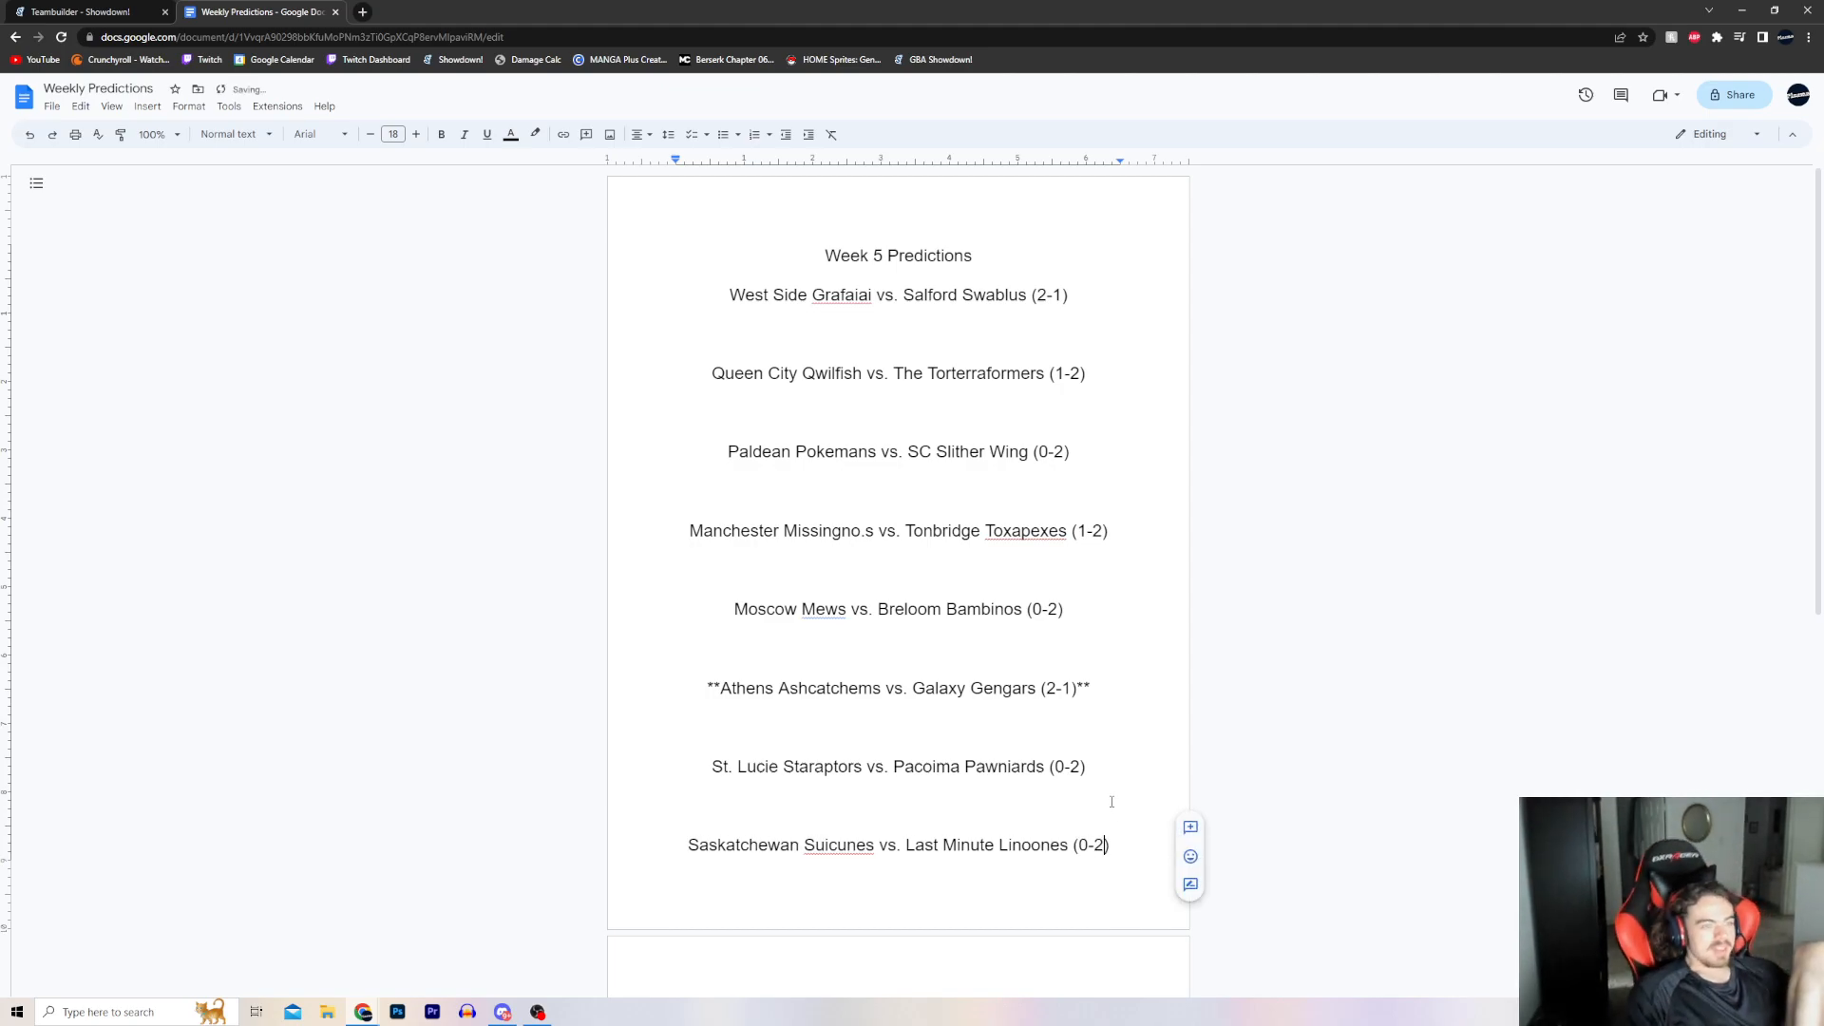
pyautogui.click(87, 12)
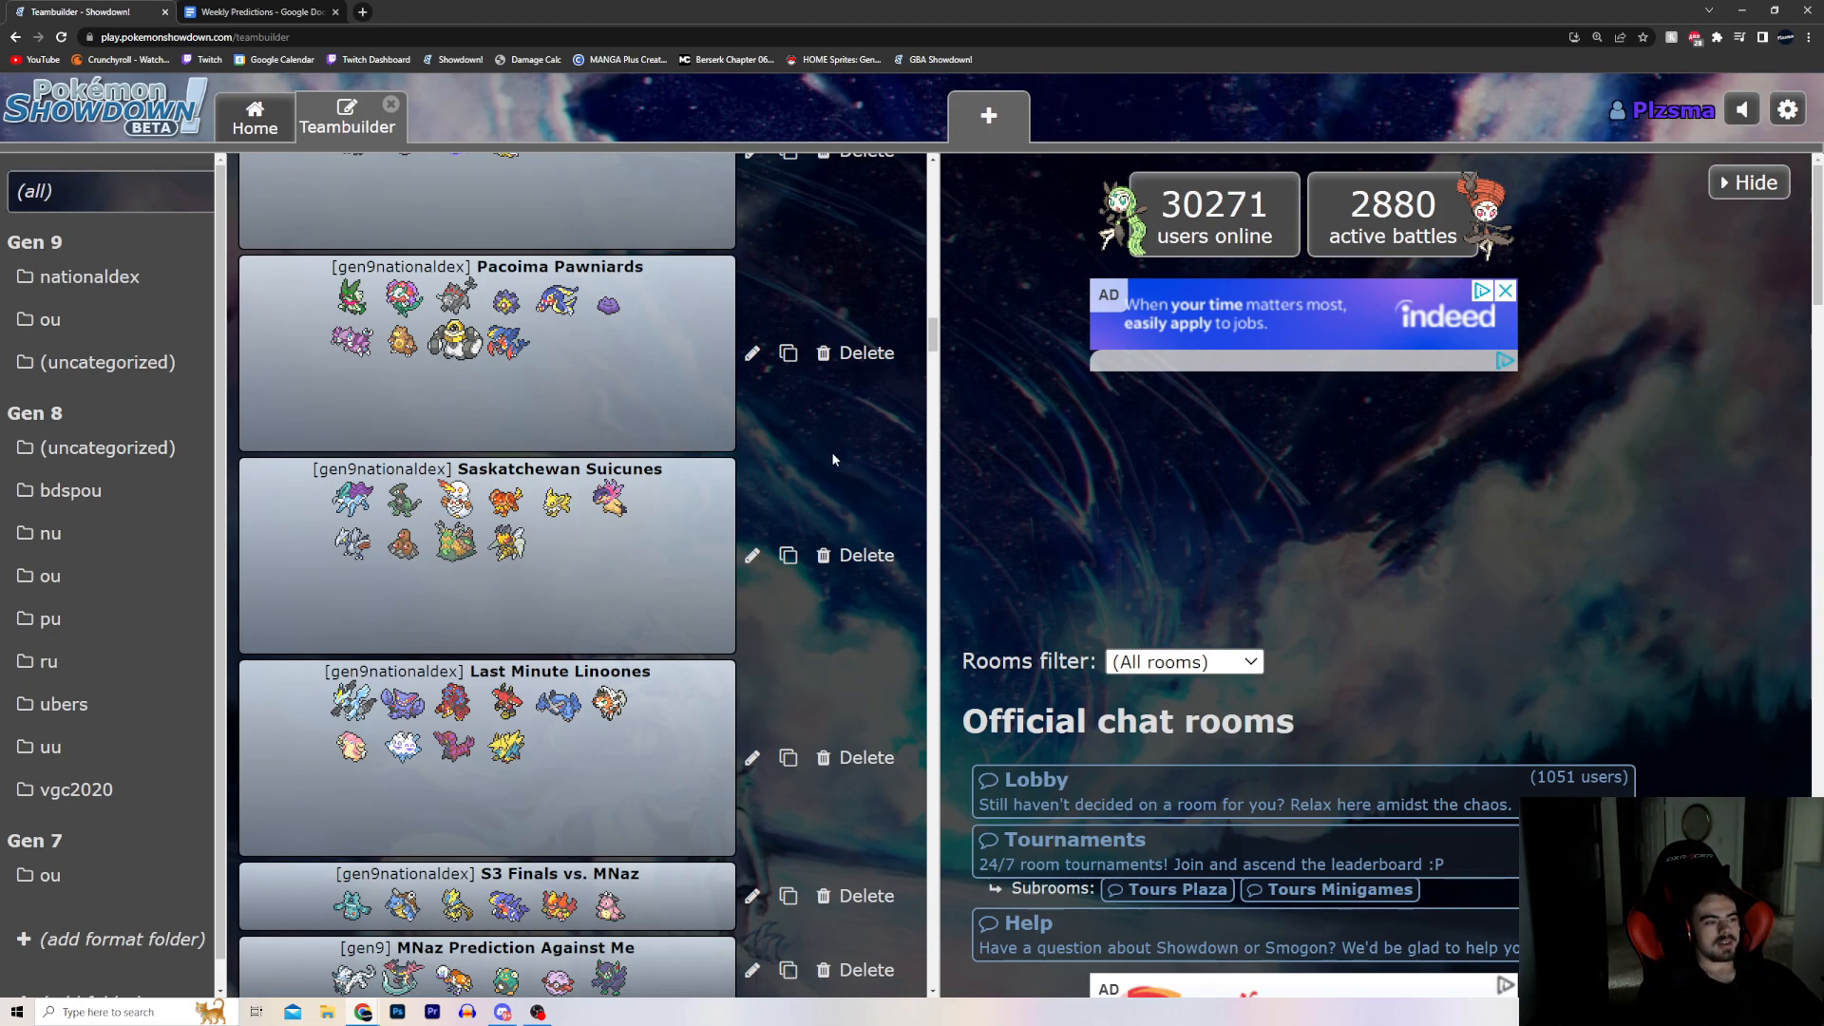
pyautogui.scroll(-3)
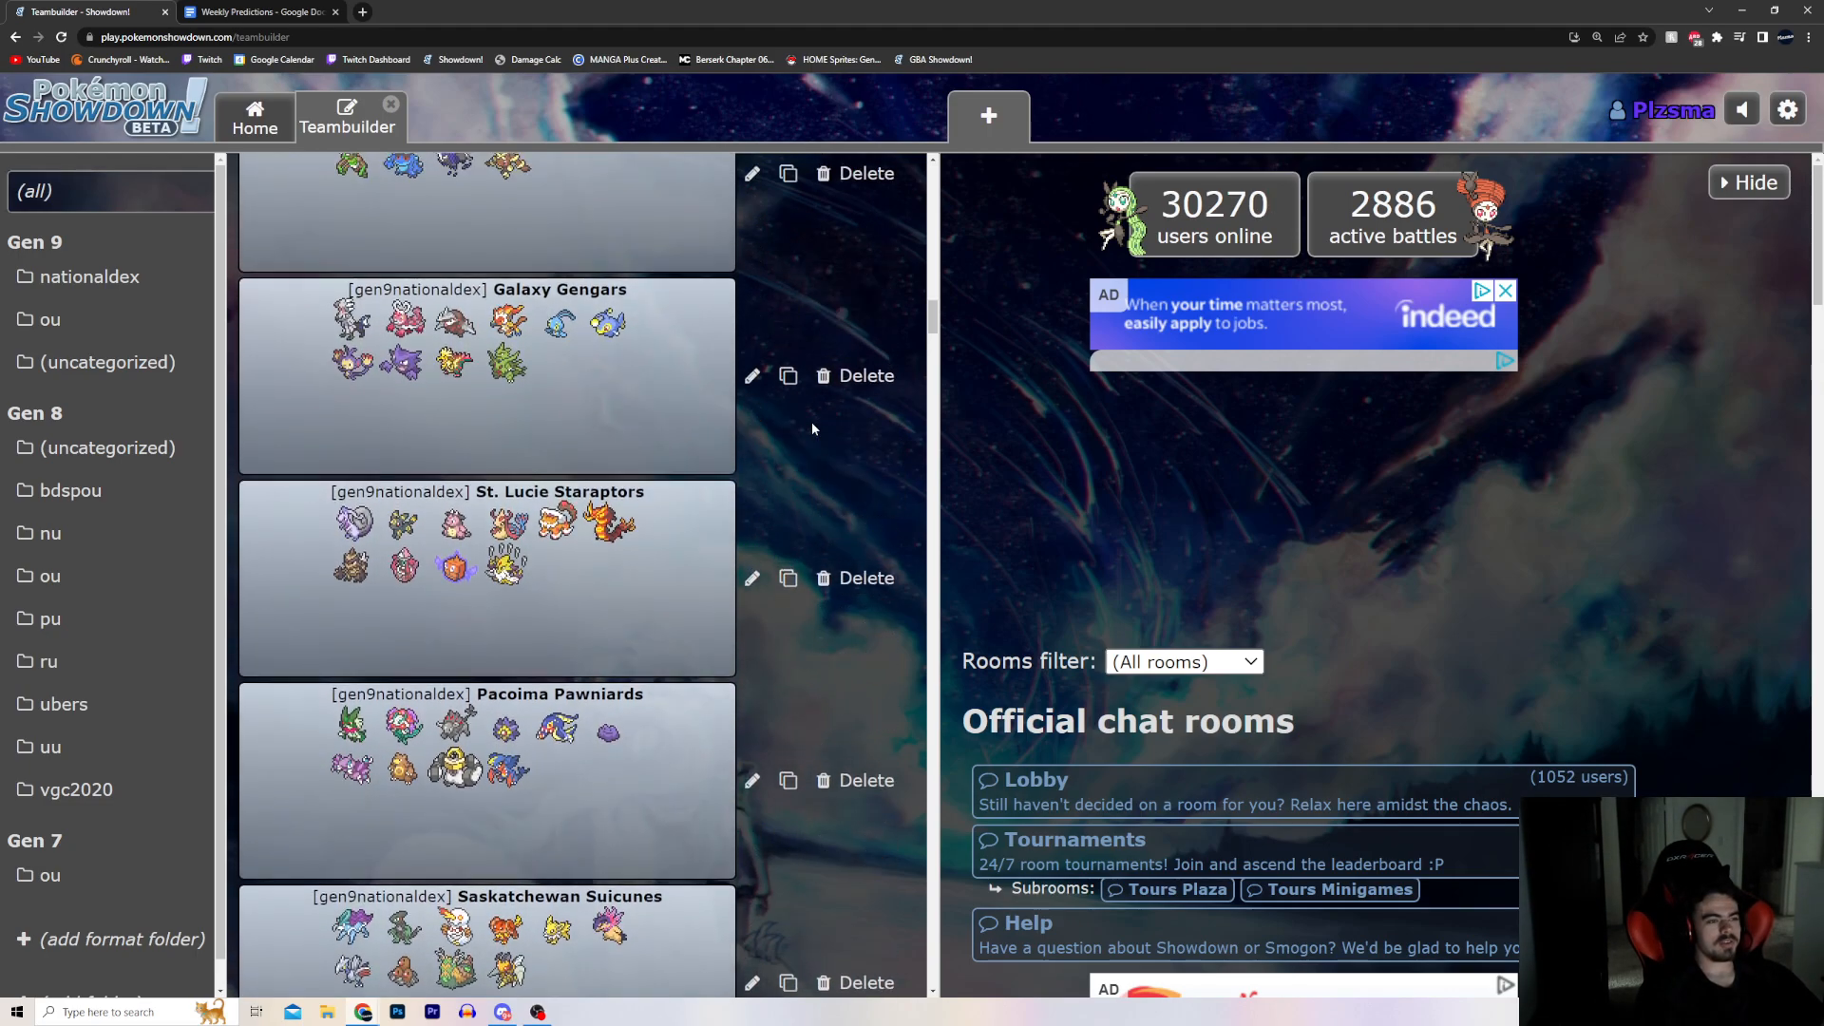
pyautogui.scroll(-3)
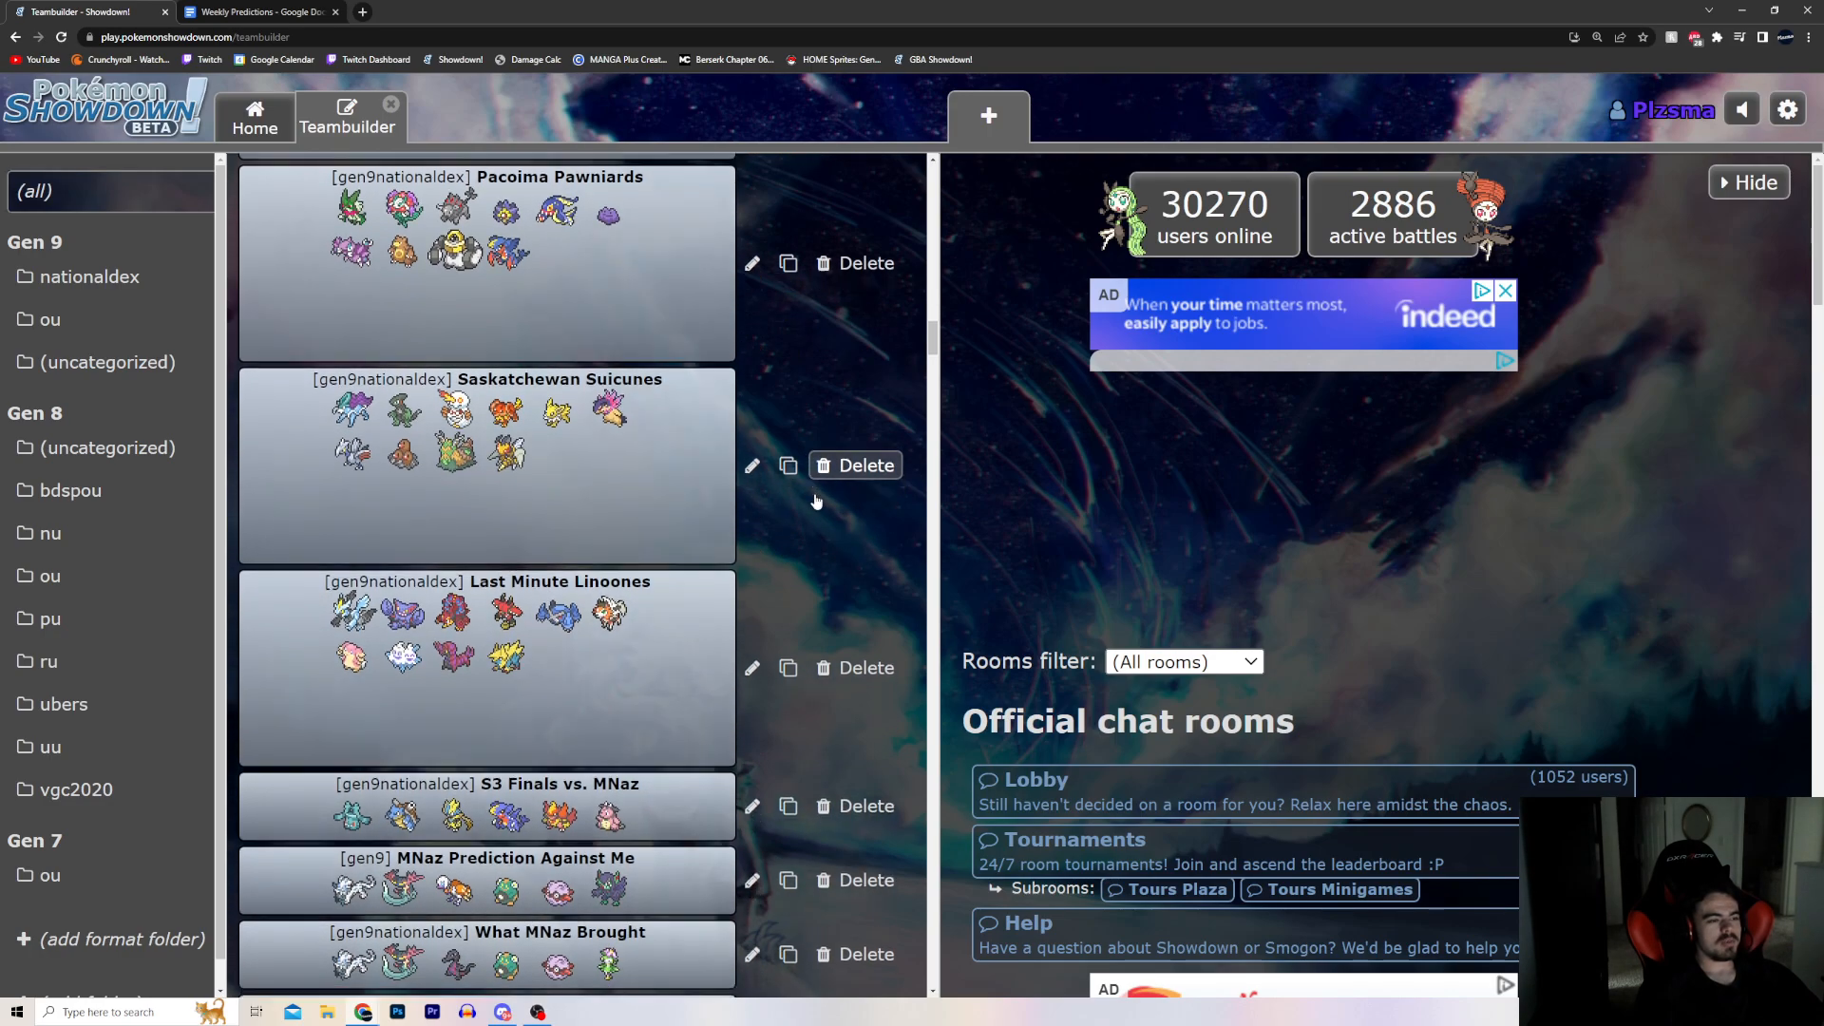
pyautogui.scroll(-3)
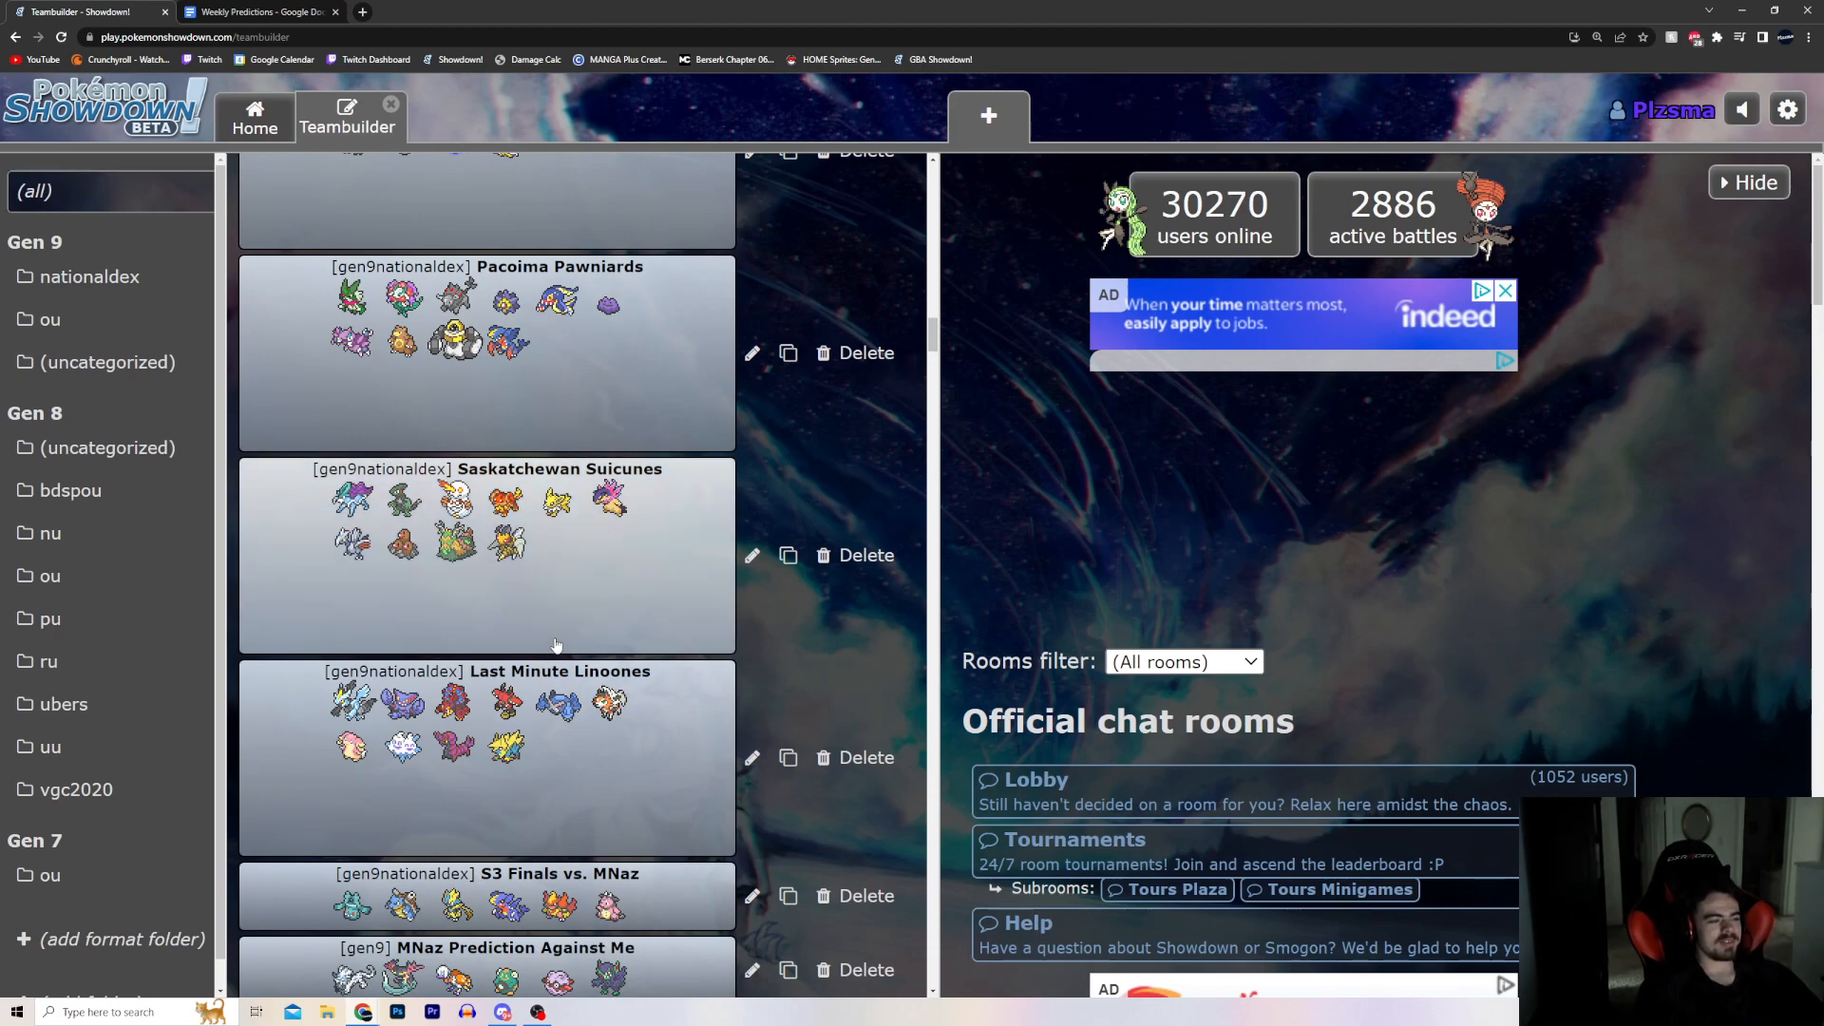
pyautogui.scroll(-3)
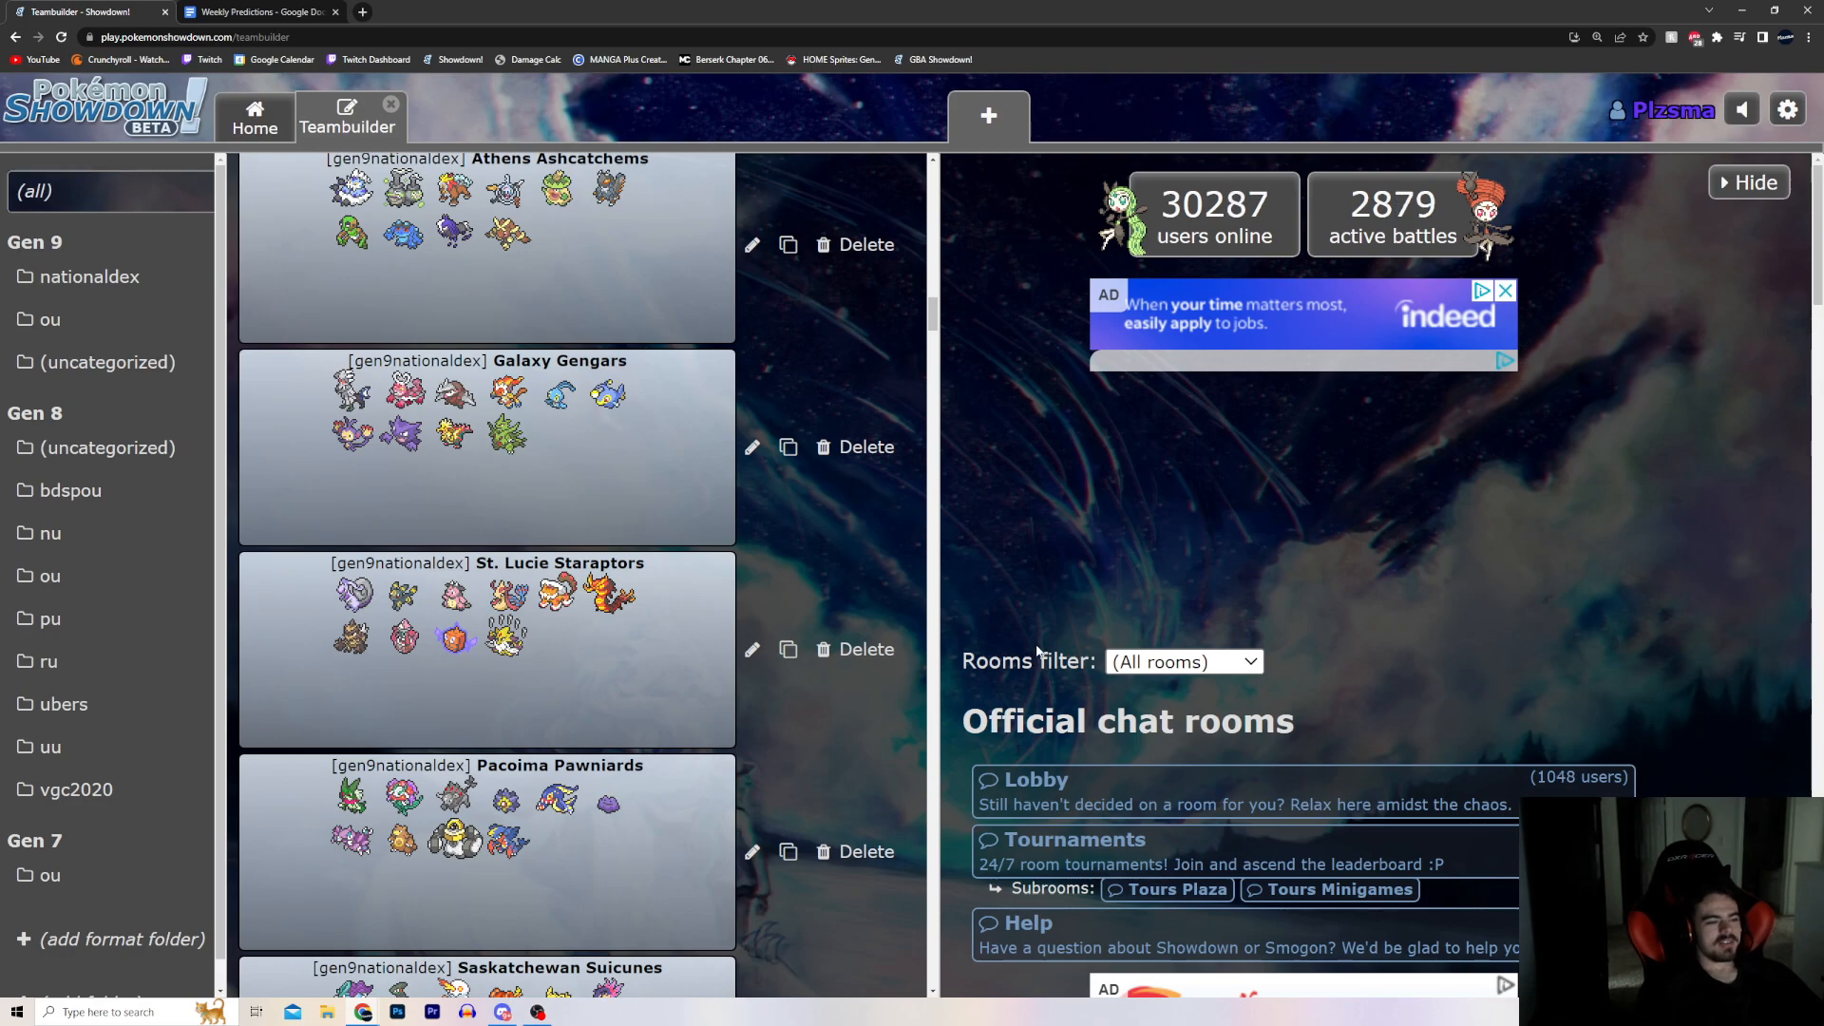
pyautogui.scroll(-3)
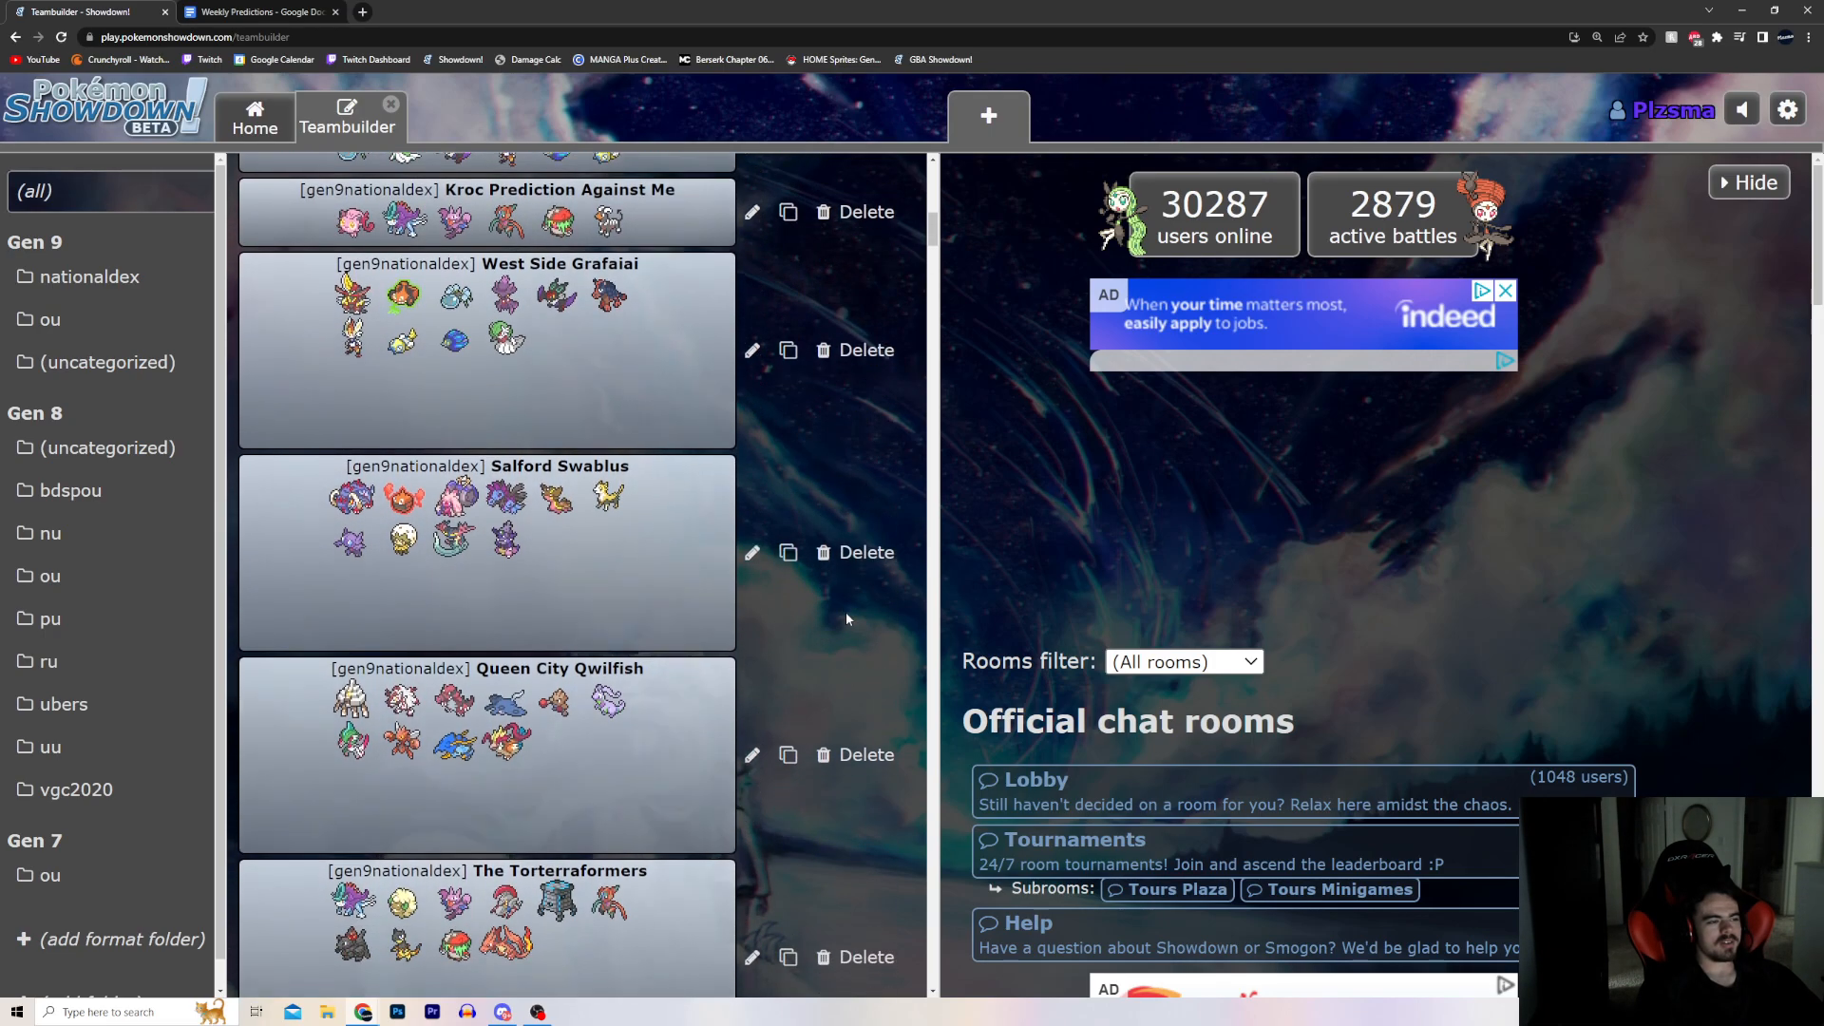
pyautogui.scroll(-3)
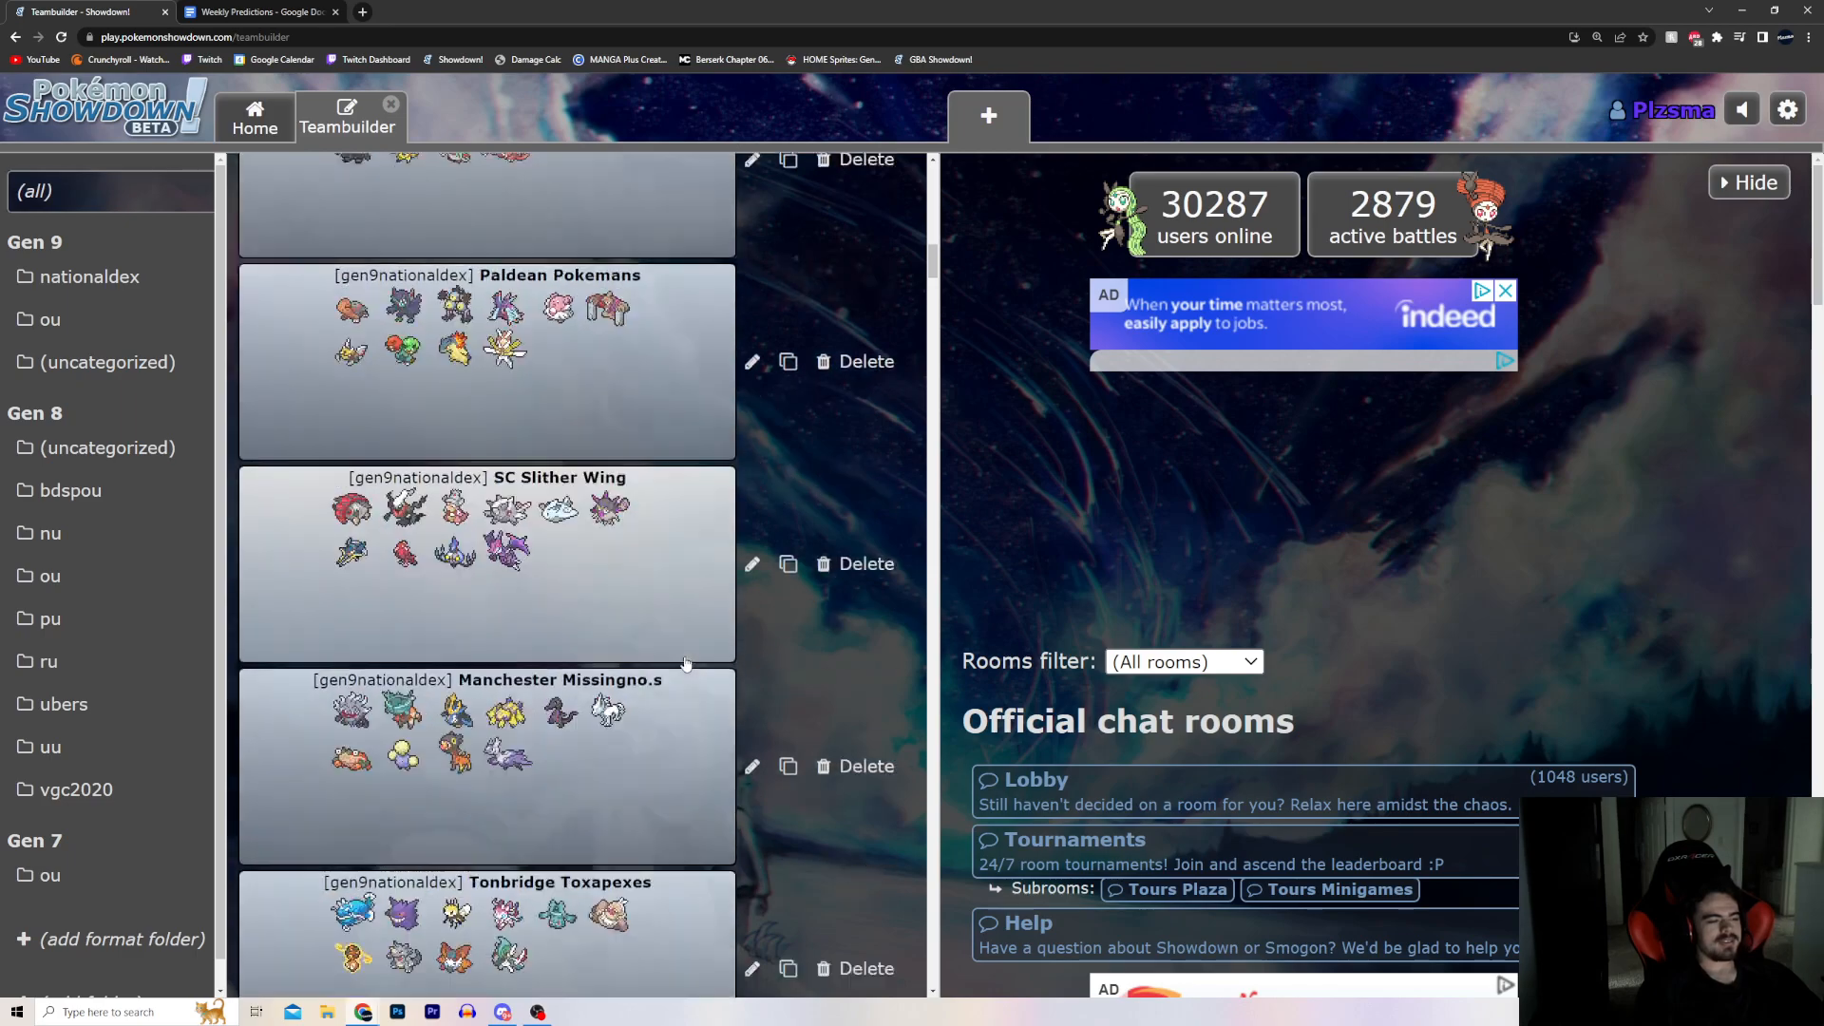
pyautogui.scroll(-3)
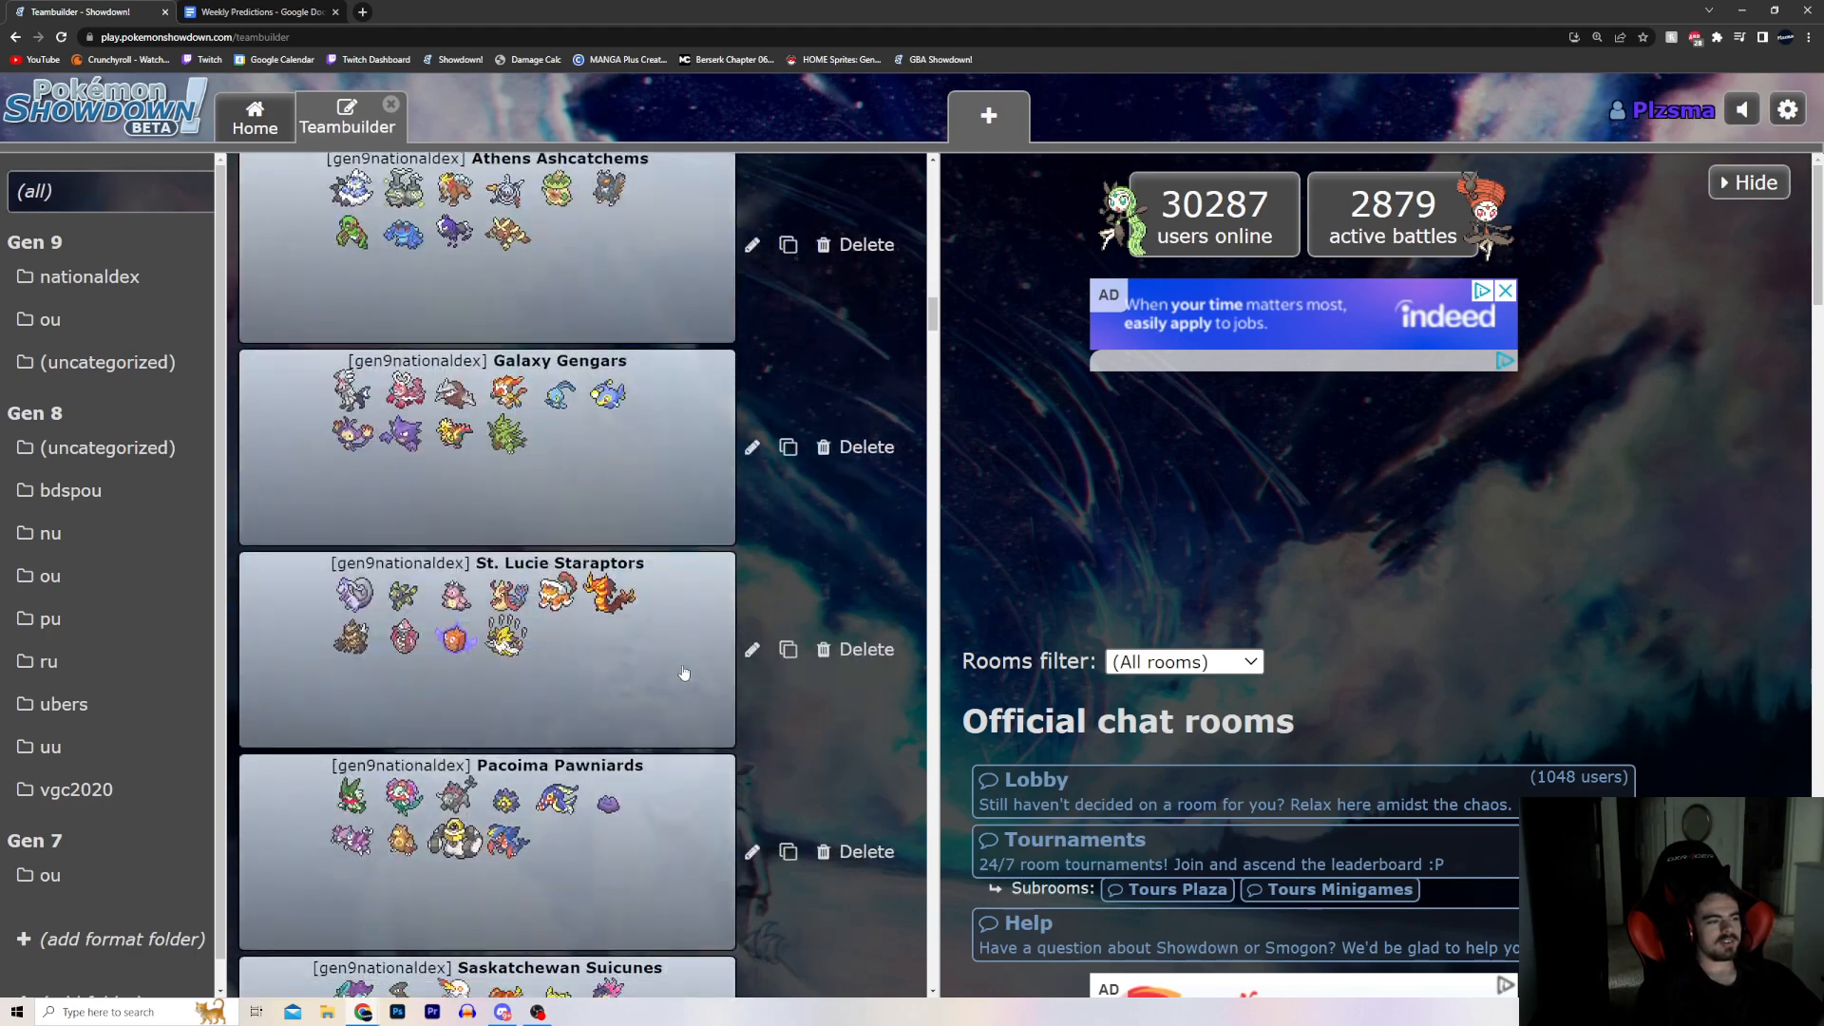
pyautogui.scroll(-3)
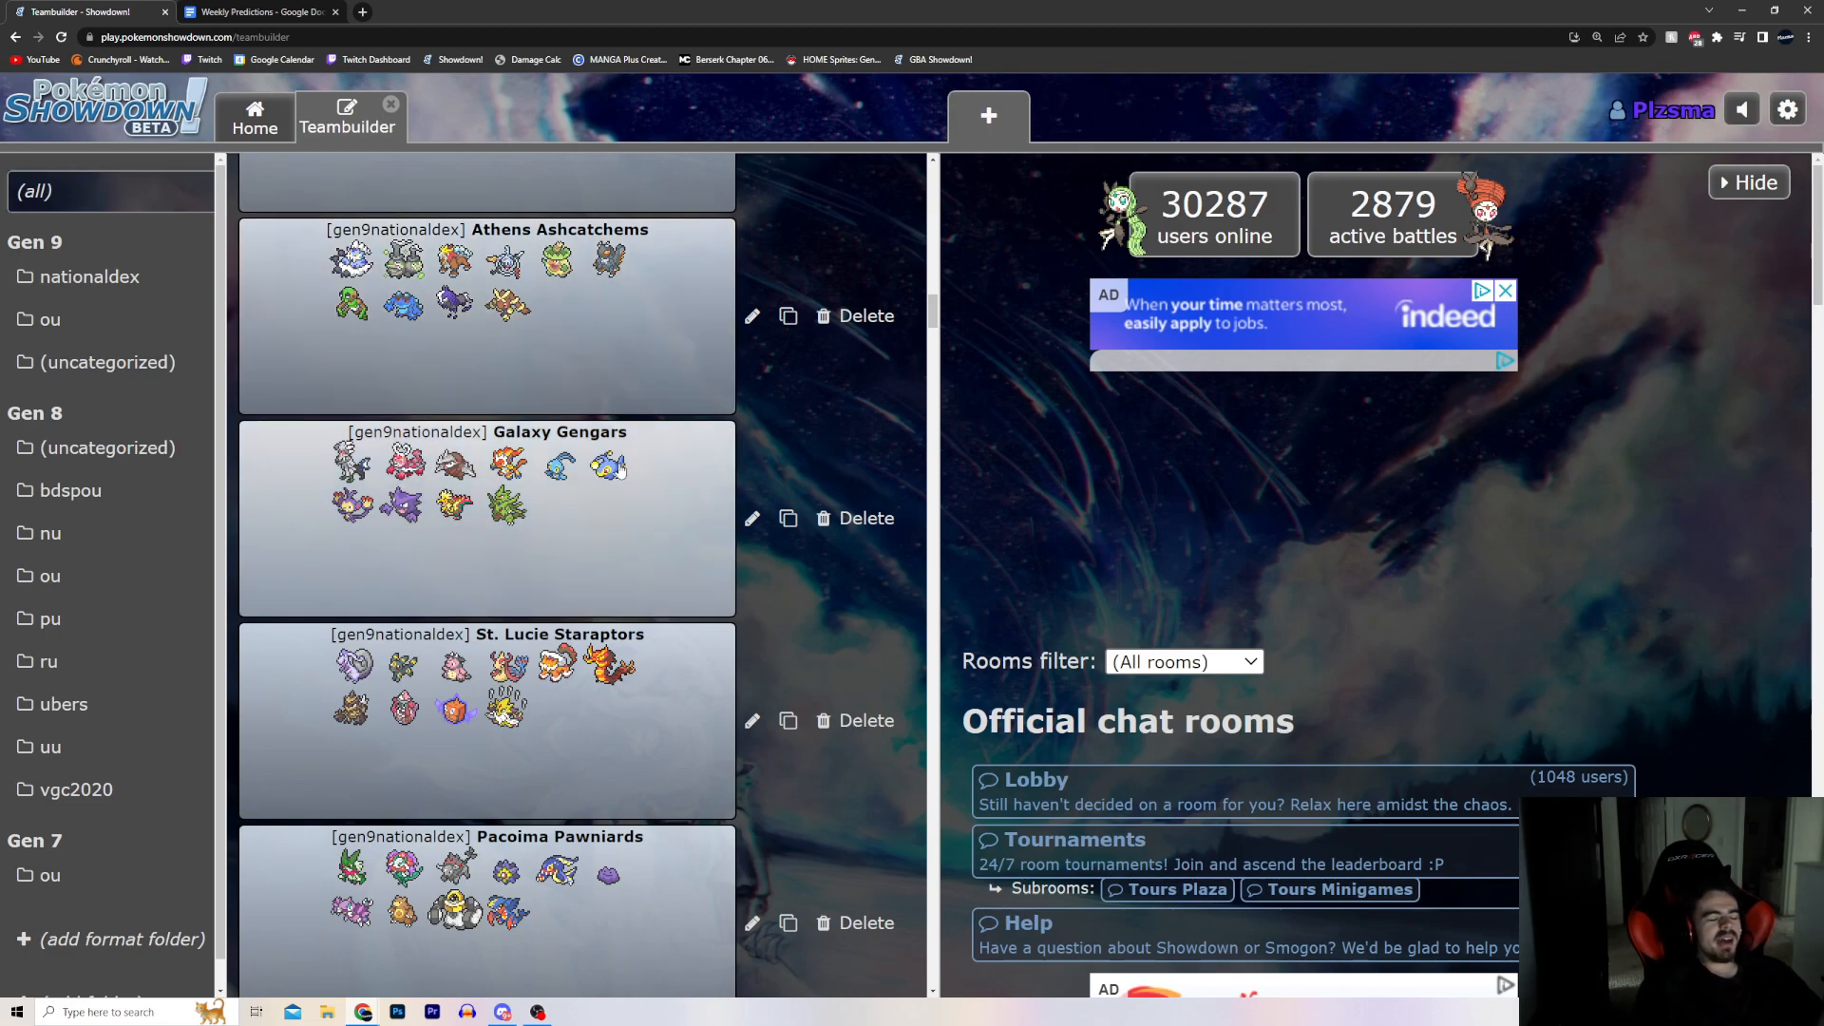
pyautogui.moveTo(525, 279)
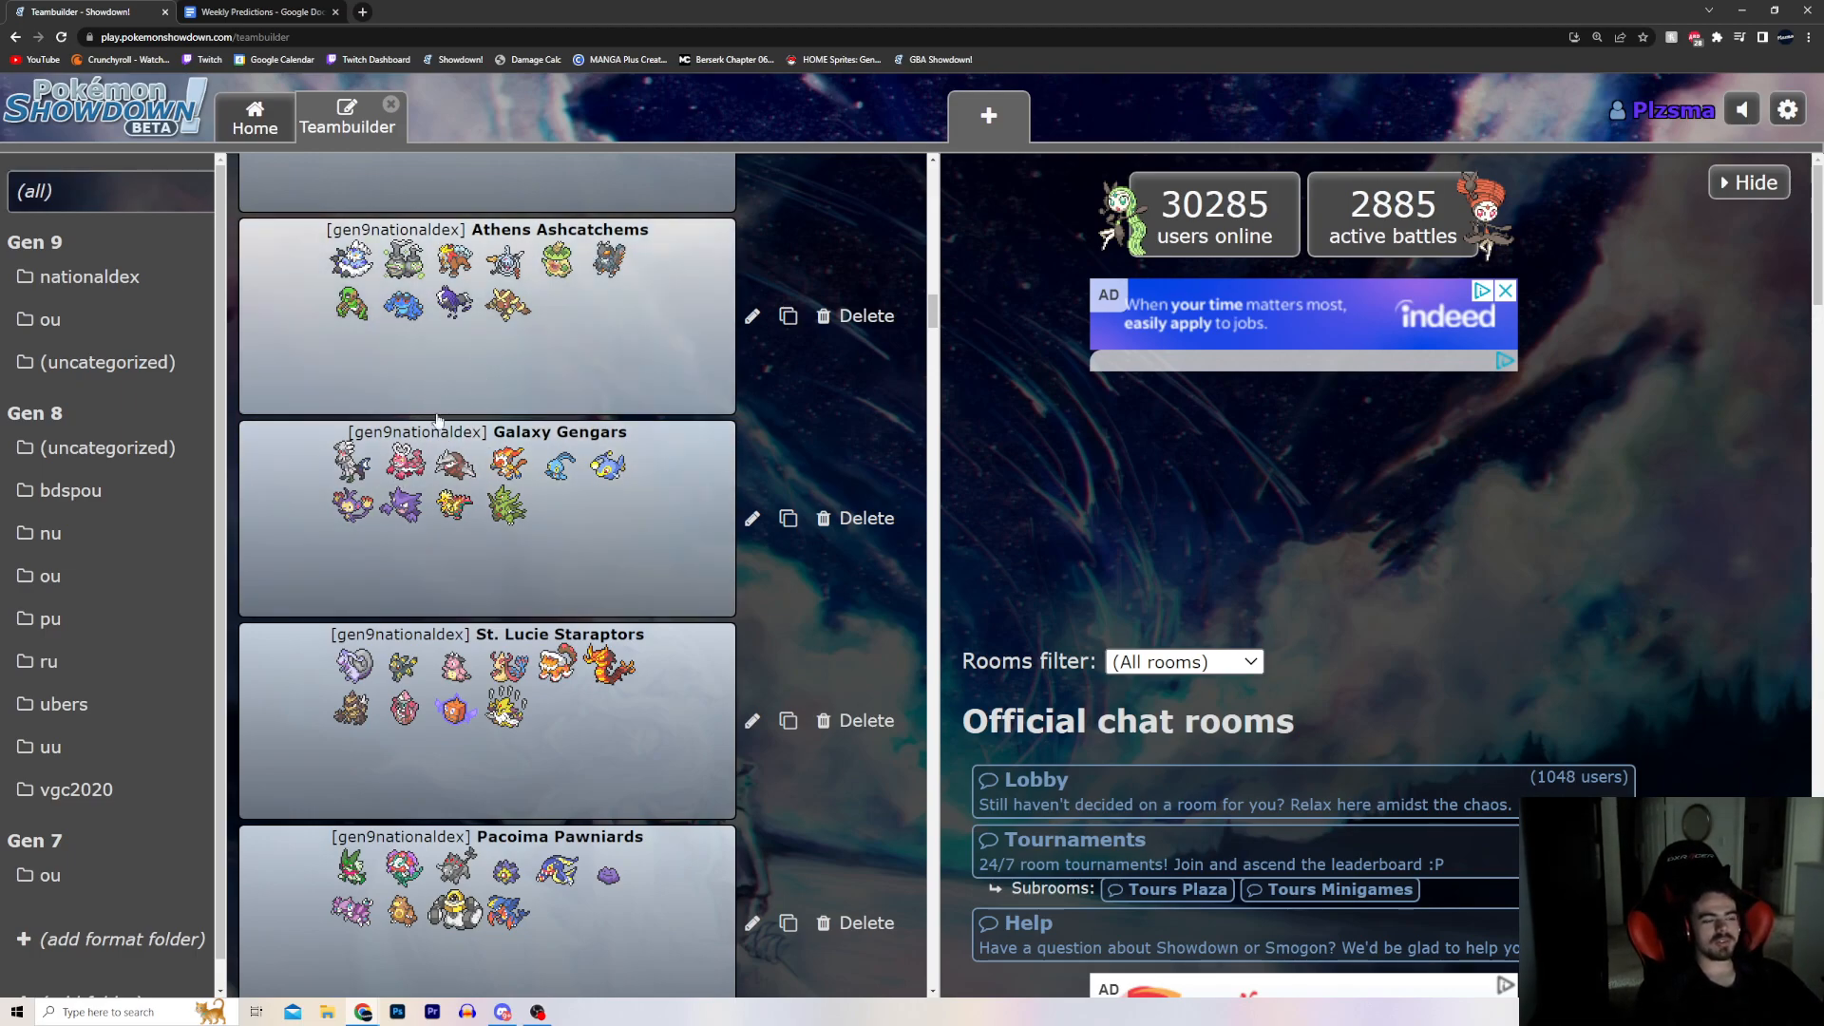
pyautogui.scroll(-3)
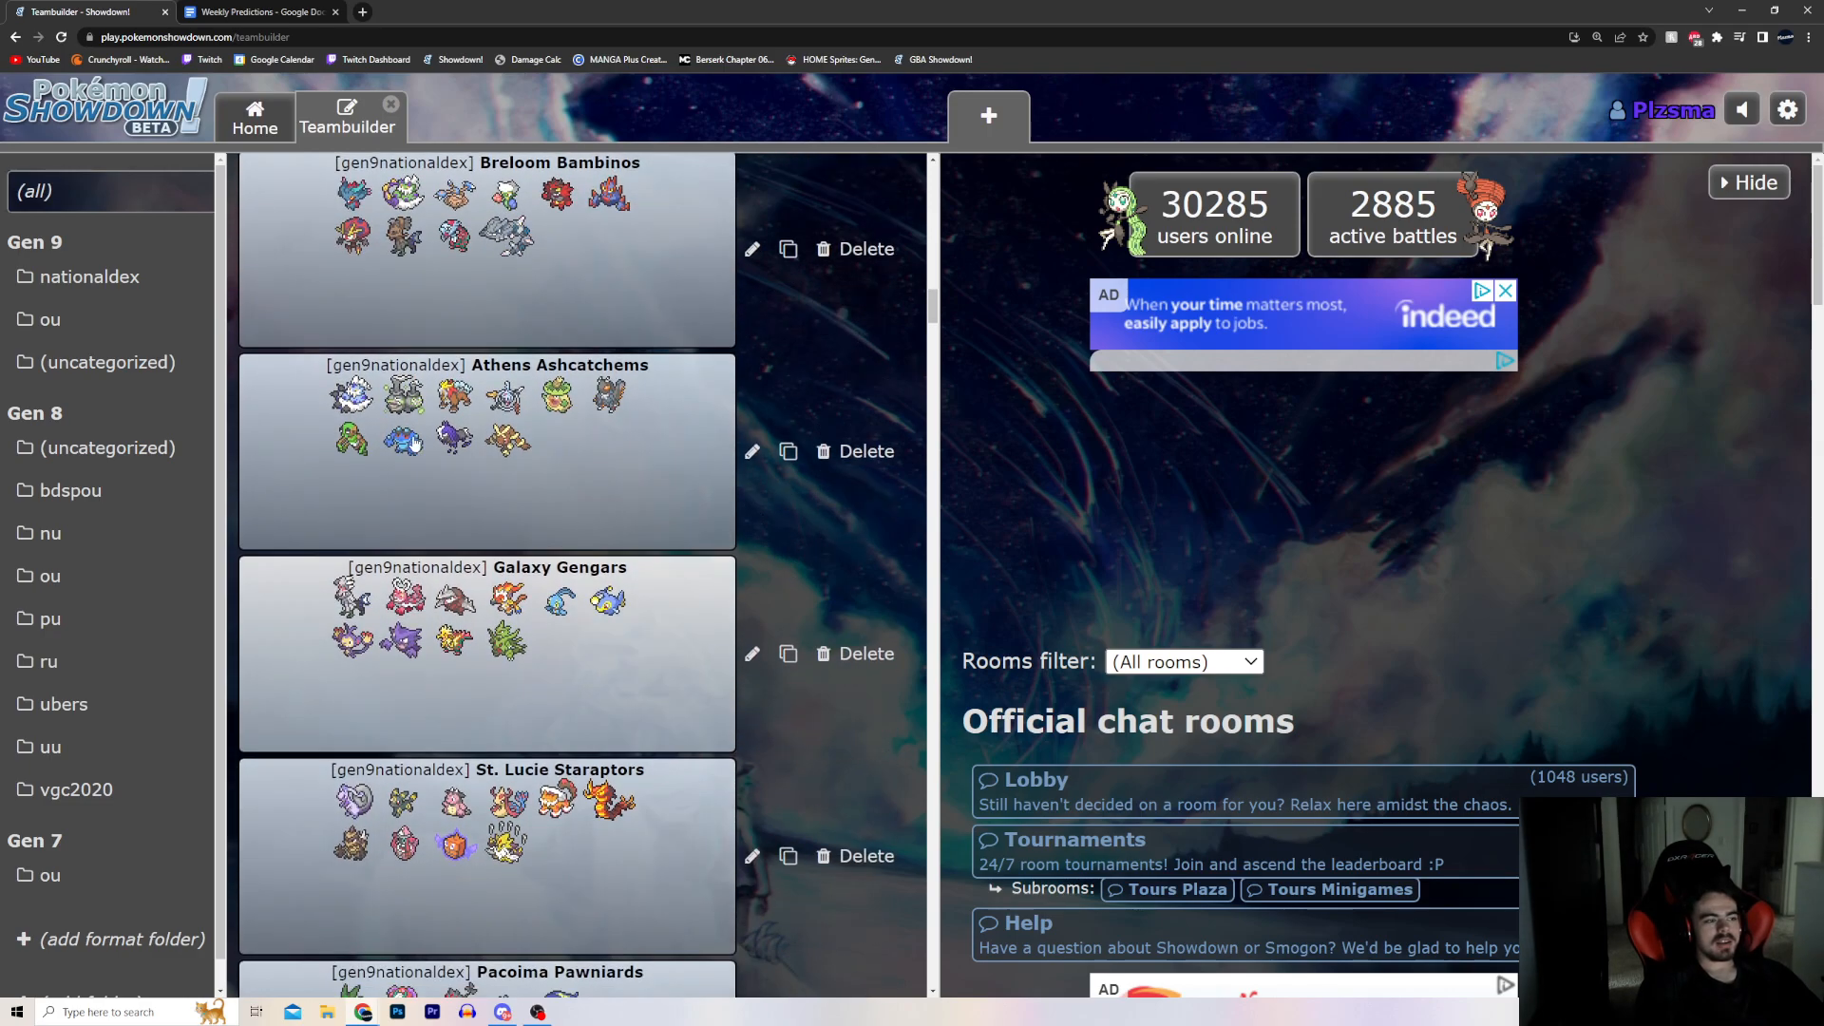
pyautogui.scroll(-3)
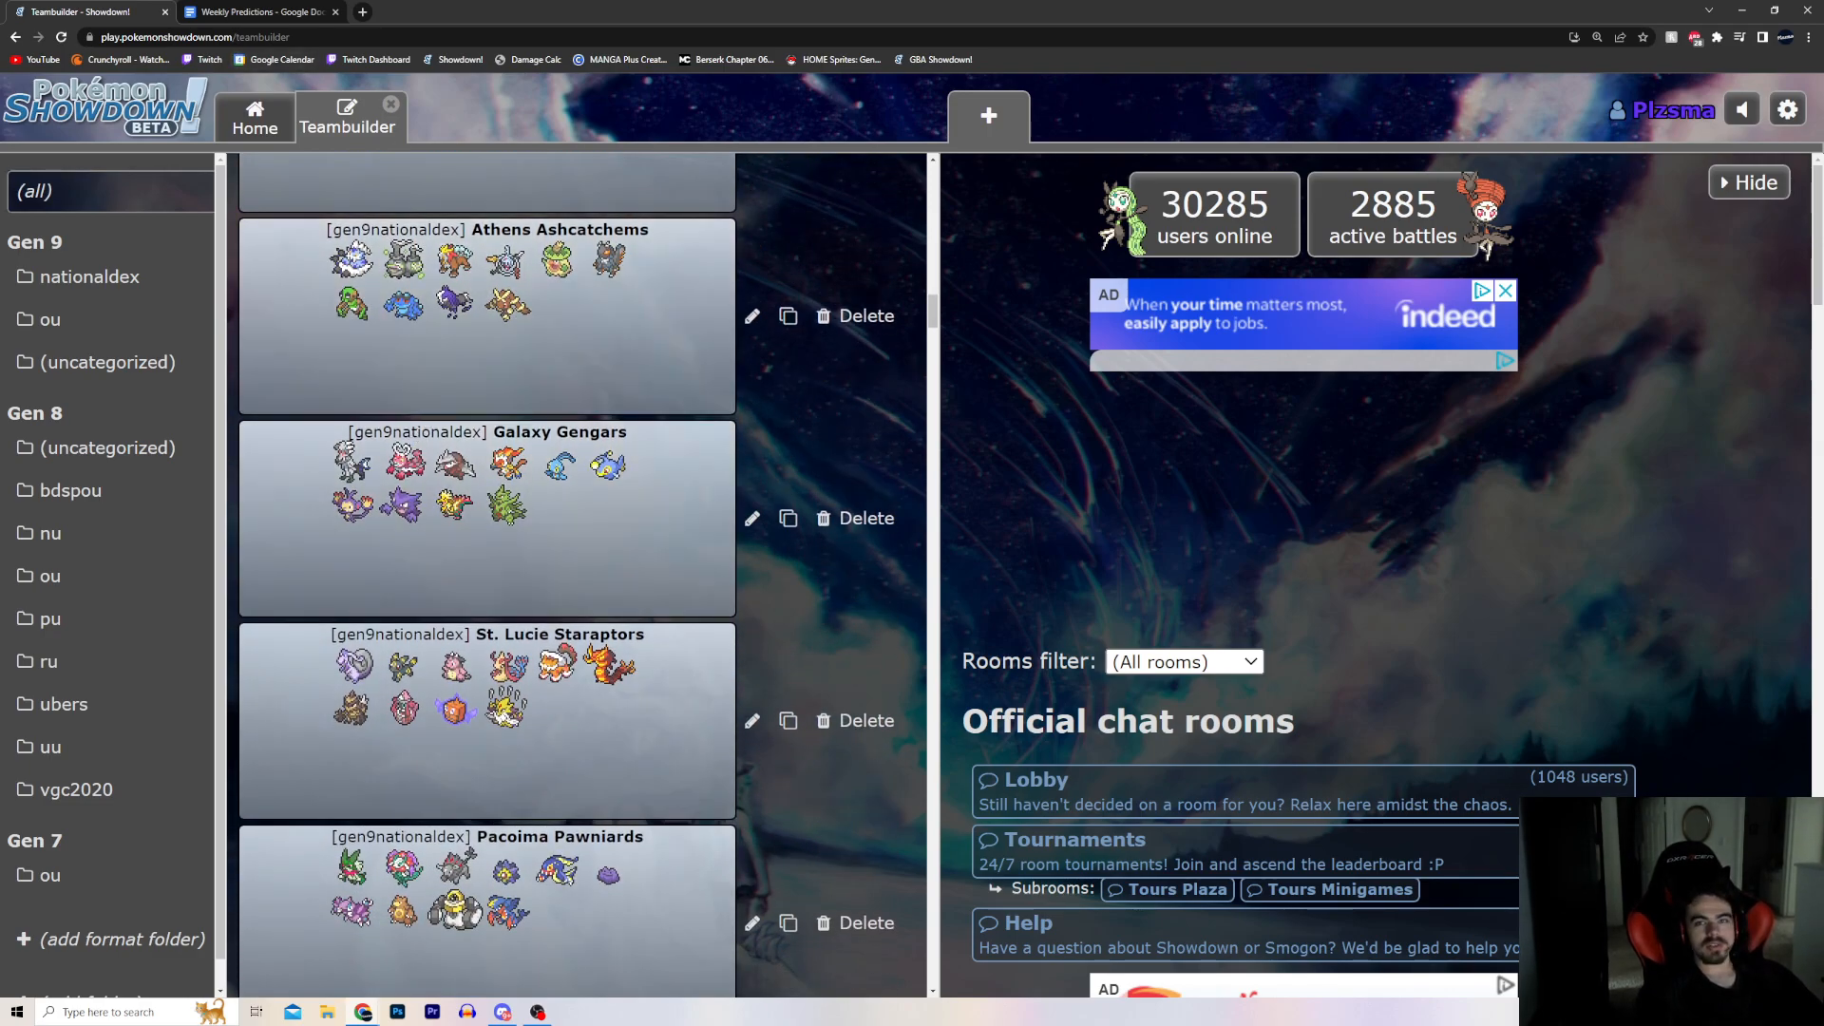